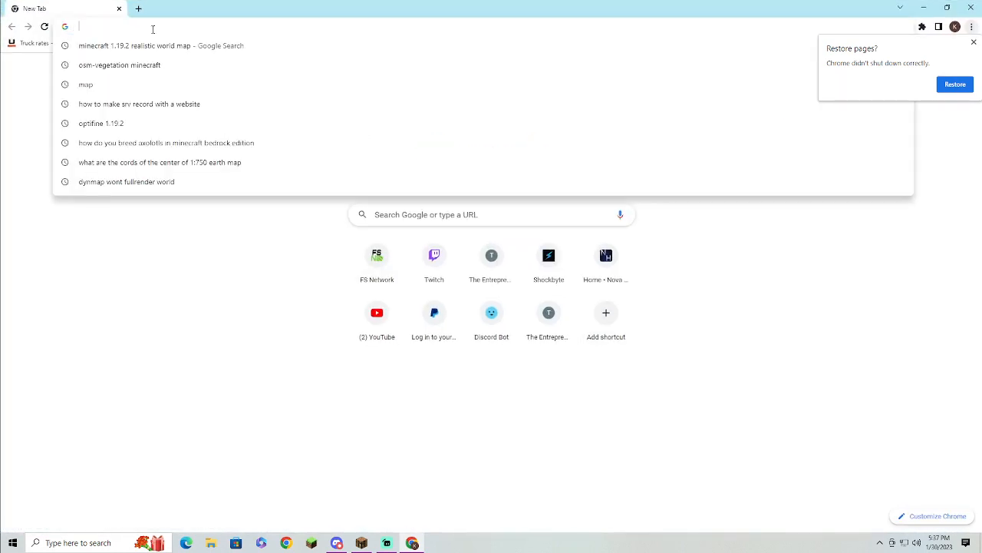
Enter geysermc.org in Chrome's address bar to reach the GeyserMC site
type("geysermc.org")
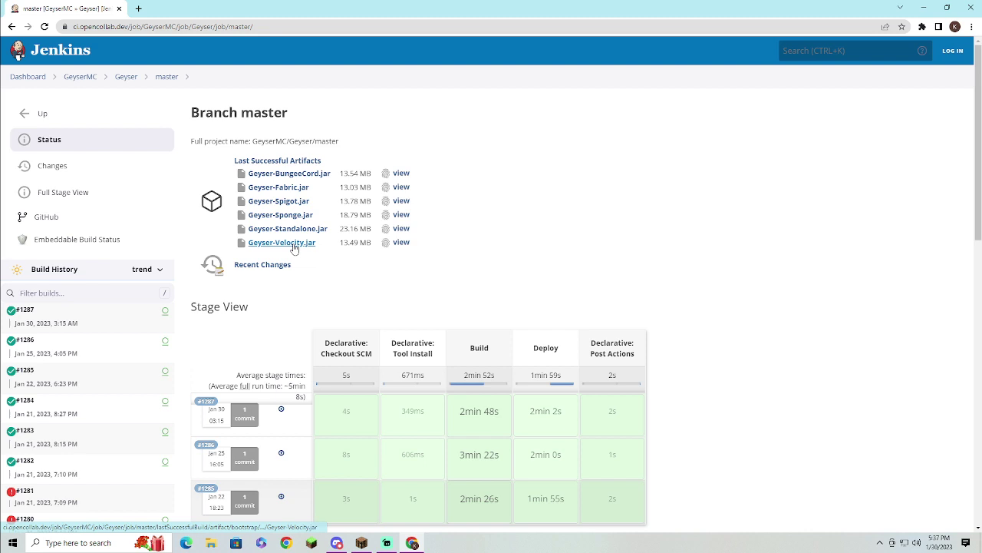
mouse_move(288, 228)
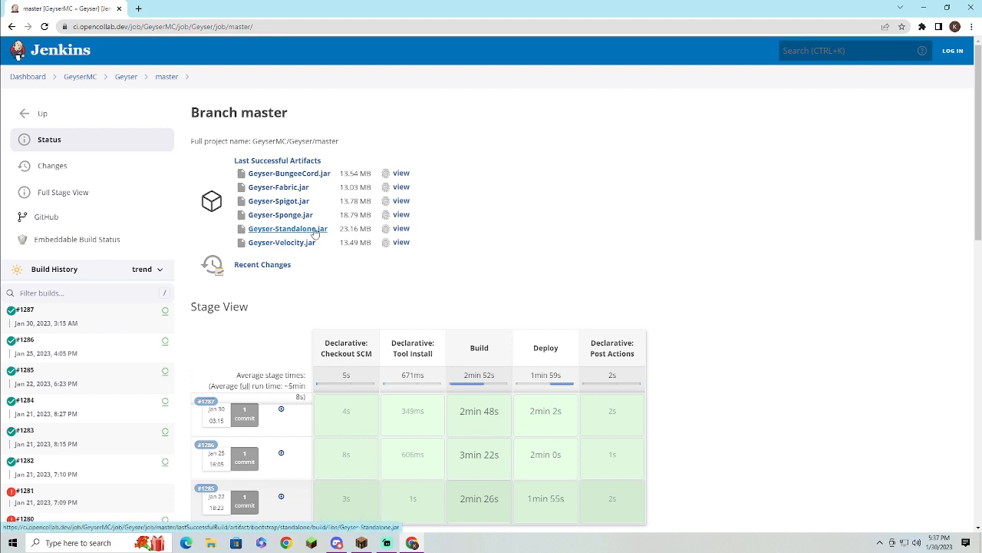
mouse_move(328, 242)
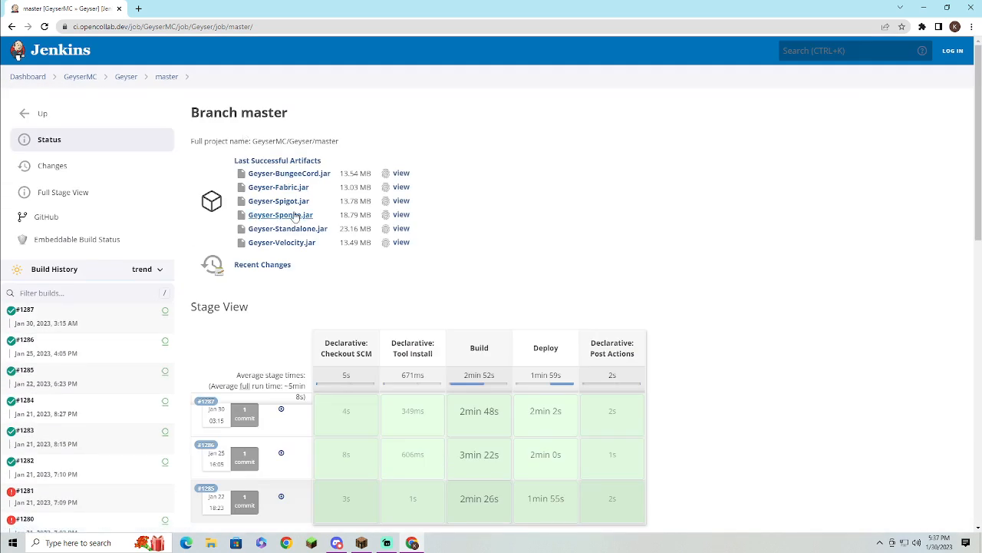
mouse_move(300, 208)
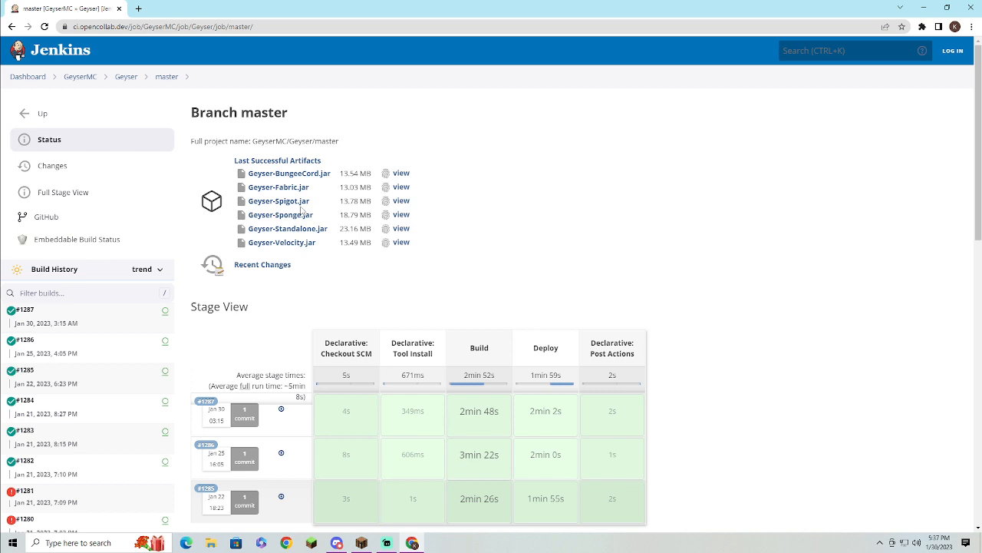
mouse_move(288, 173)
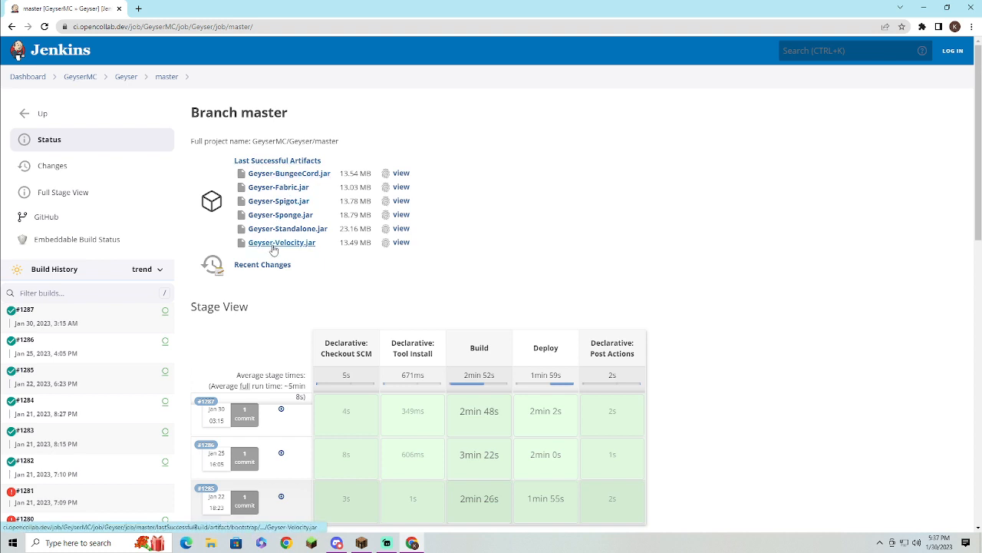
mouse_move(287, 230)
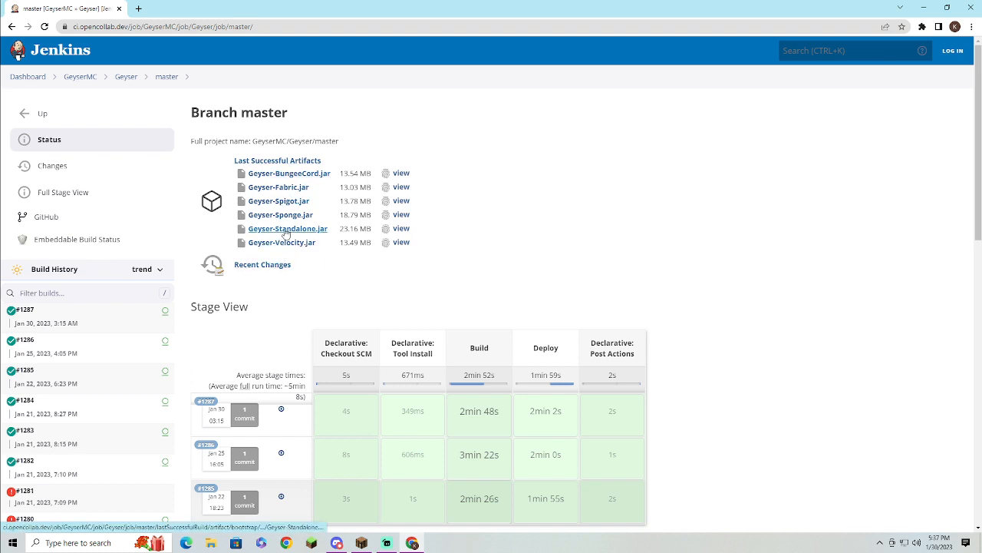
mouse_move(312, 178)
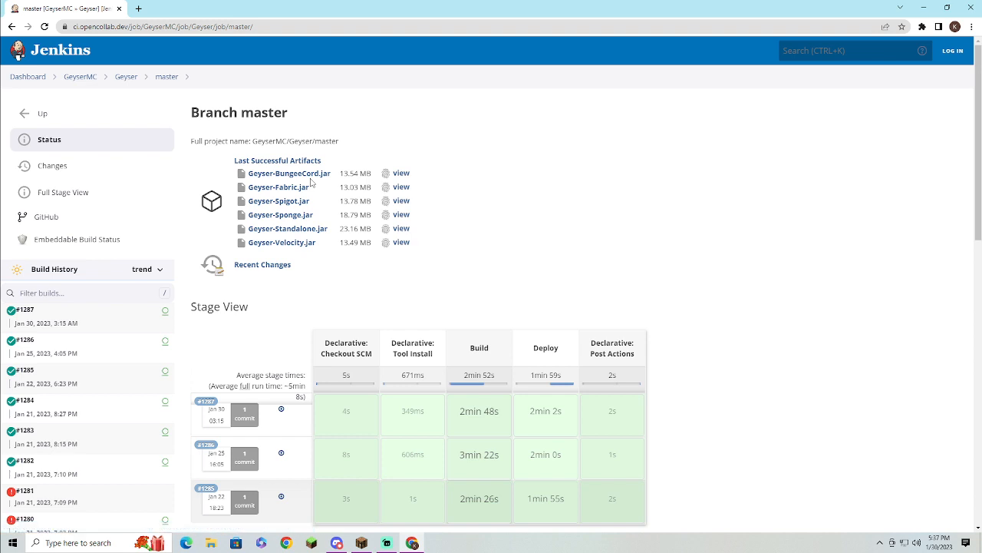
mouse_move(279, 187)
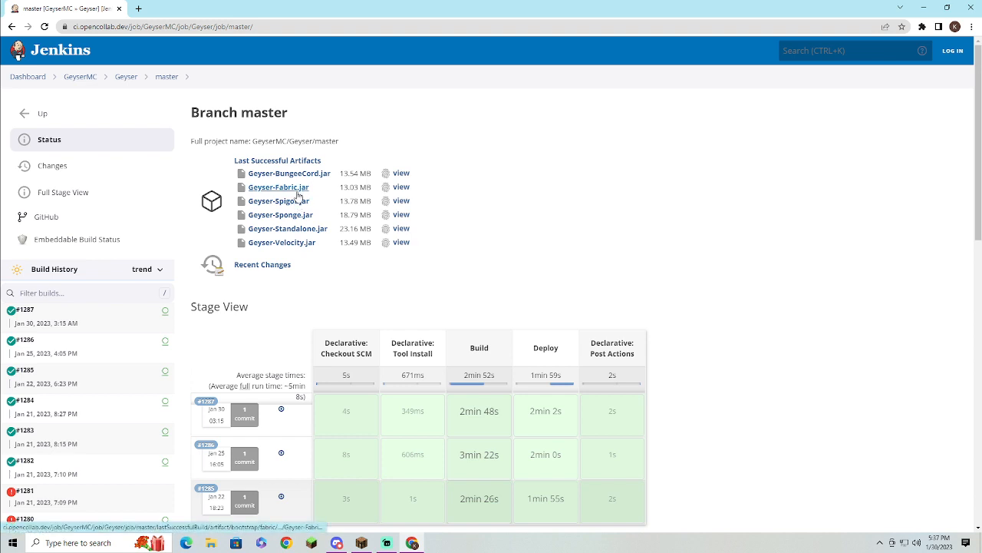
mouse_move(300, 205)
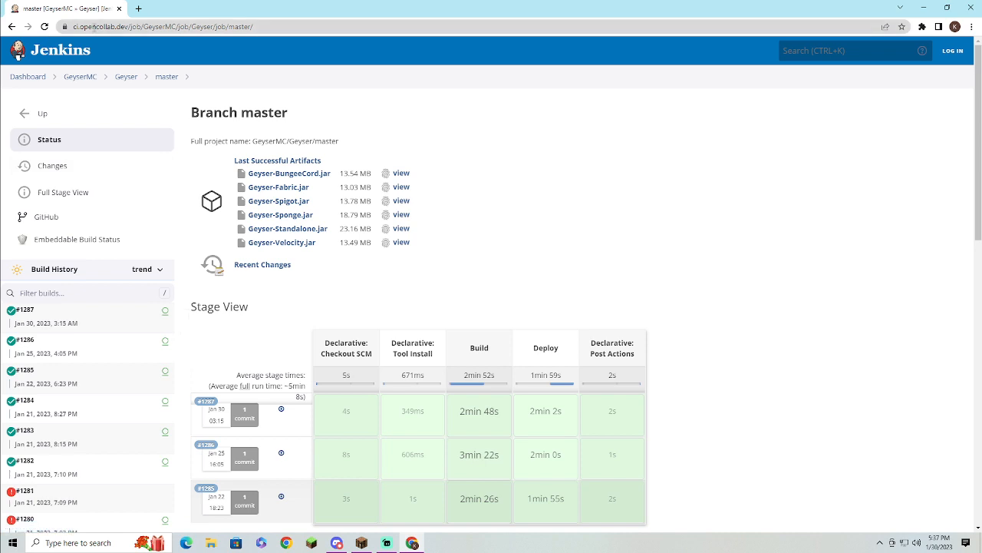
mouse_move(146, 102)
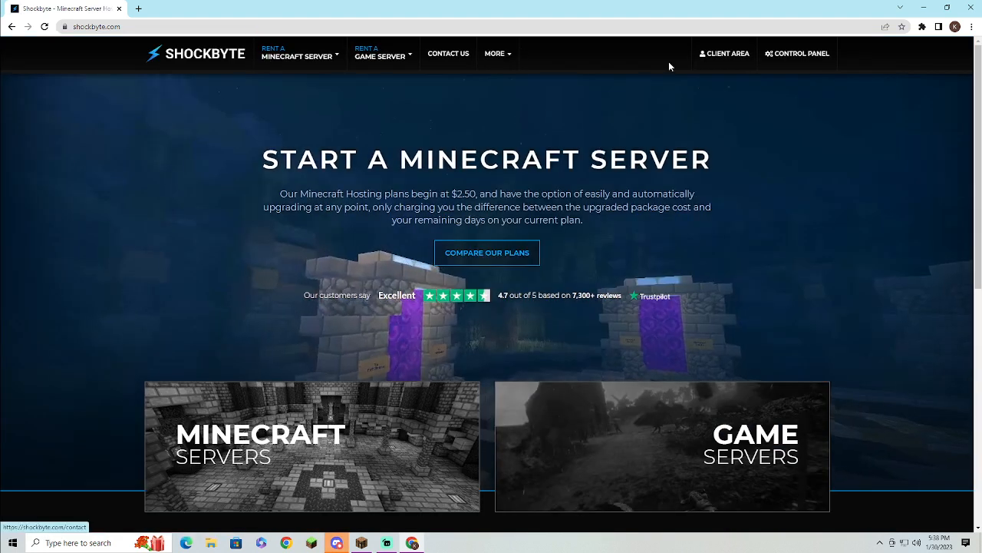
Browse the Shockbyte control panel's server list and home page
left_click(797, 54)
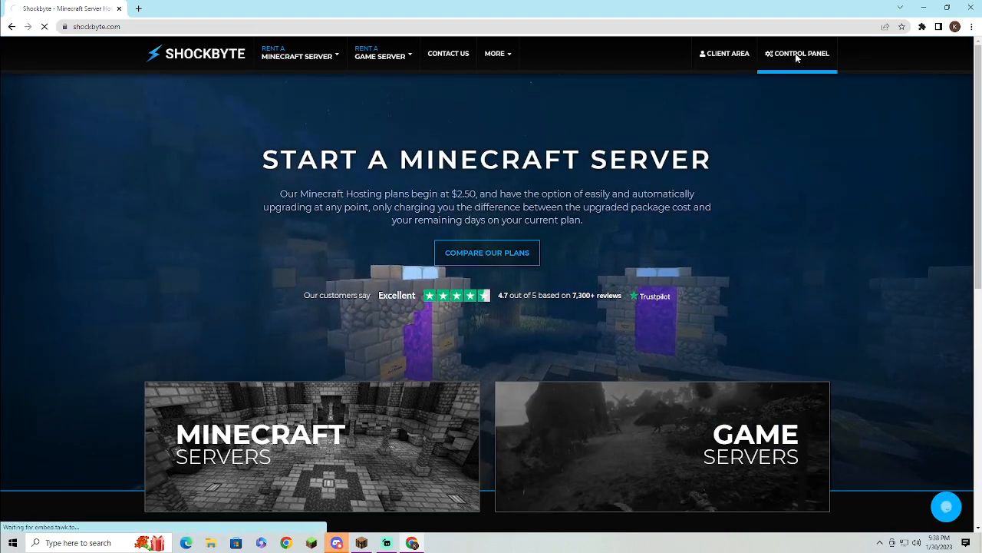
left_click(797, 53)
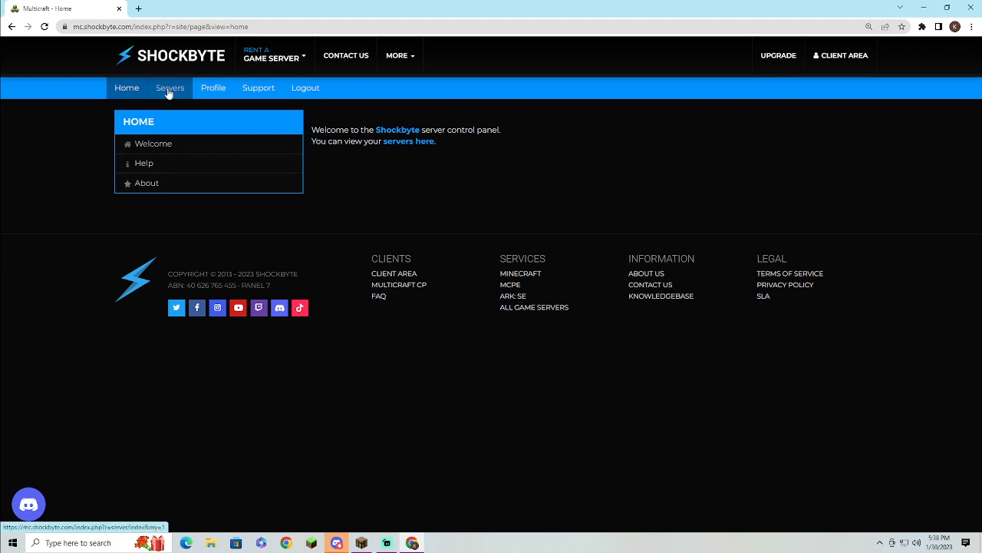
left_click(170, 87)
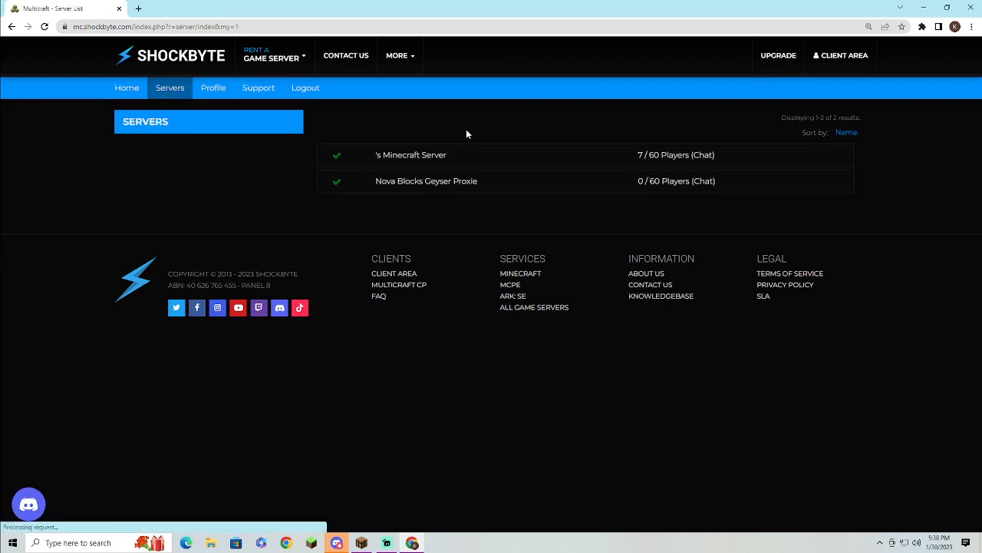
left_click(126, 87)
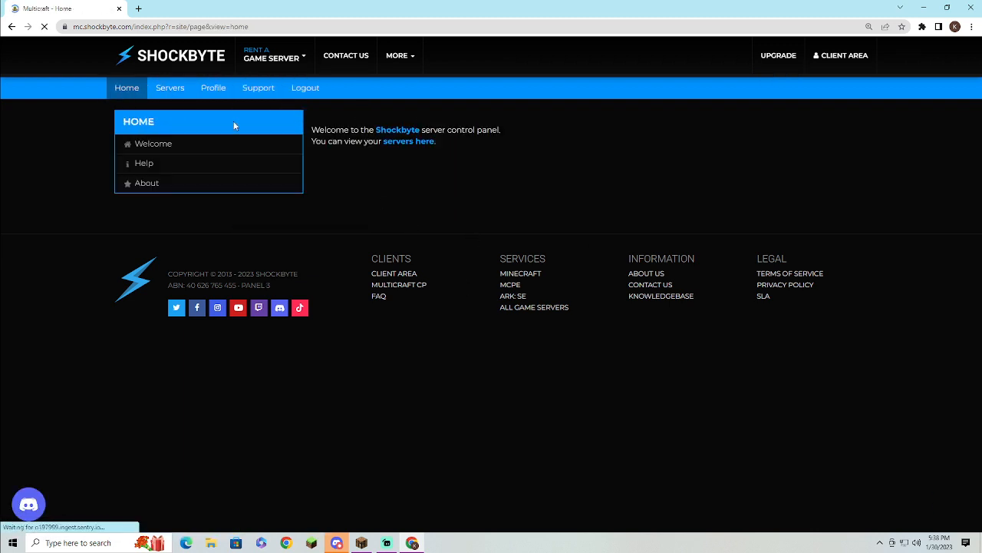
Open Minecraft server hosting and scroll past the Spartan, Zeus and Titan plans to Included Features
left_click(271, 54)
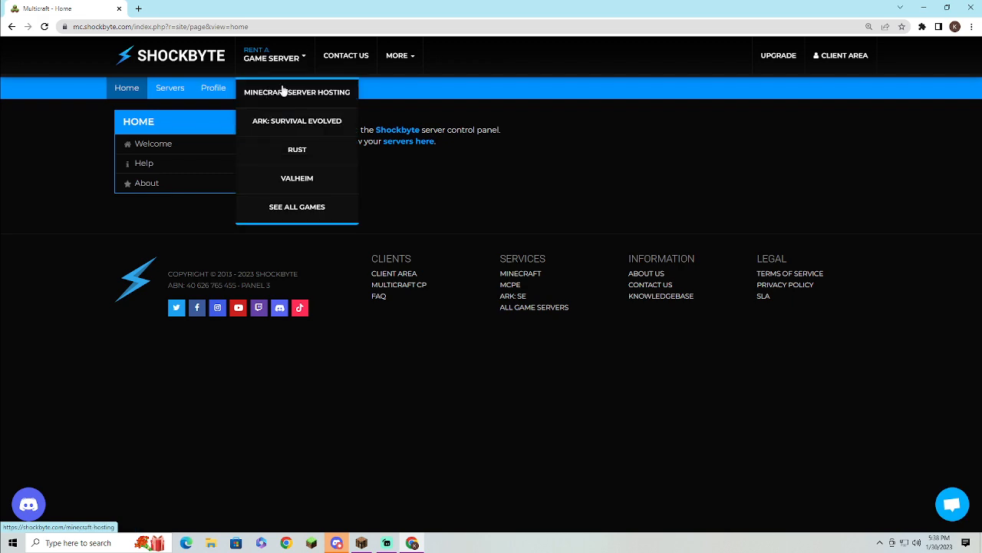
left_click(297, 92)
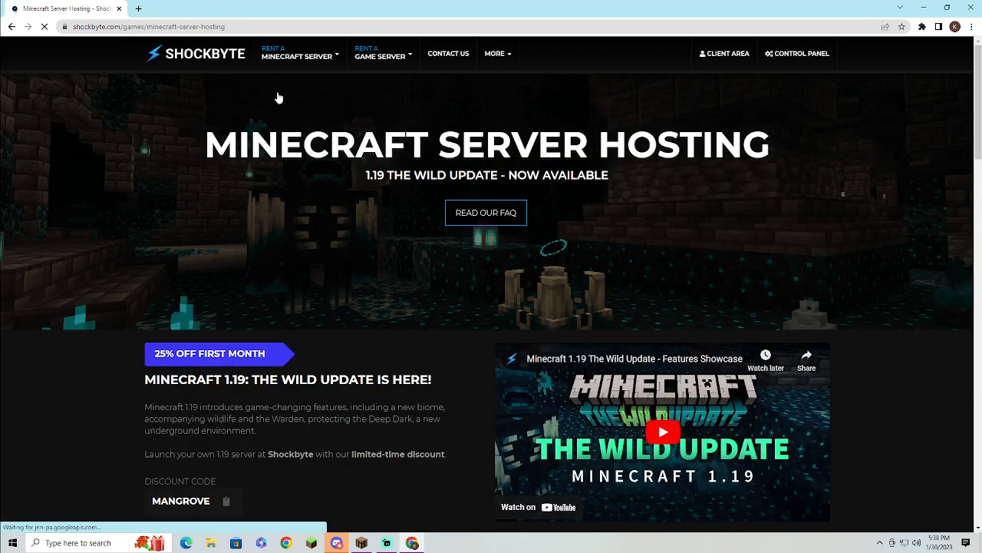
scroll("down", 3)
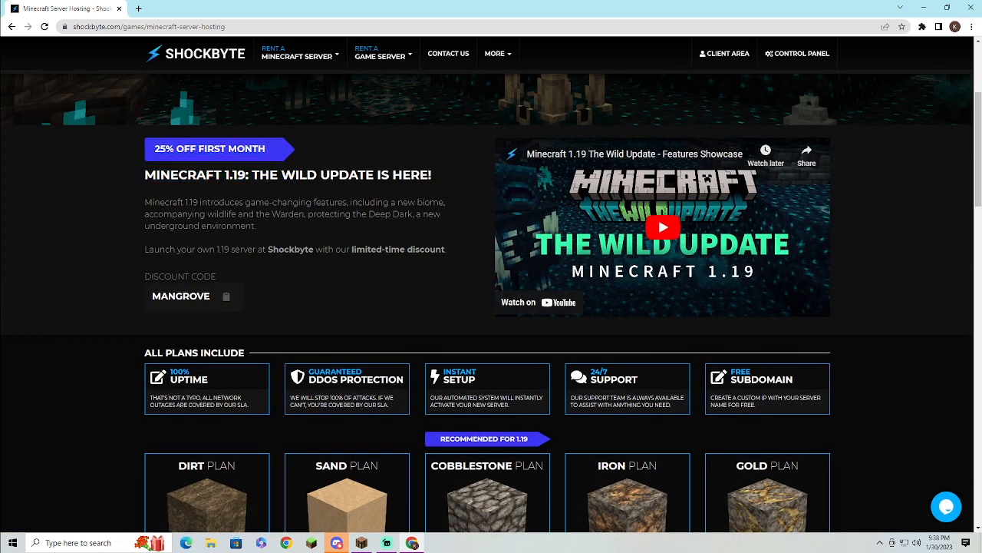
scroll("down", 3)
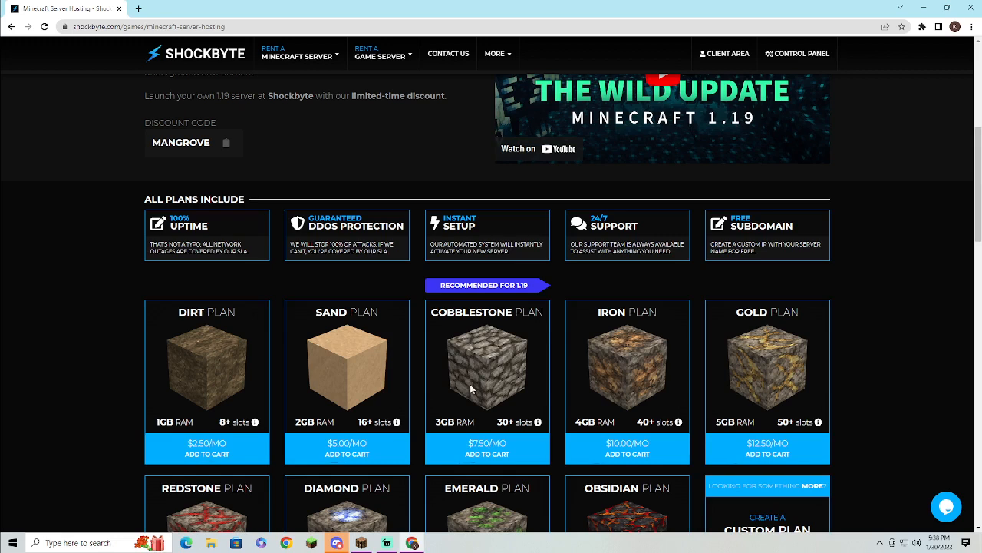
scroll("down", 3)
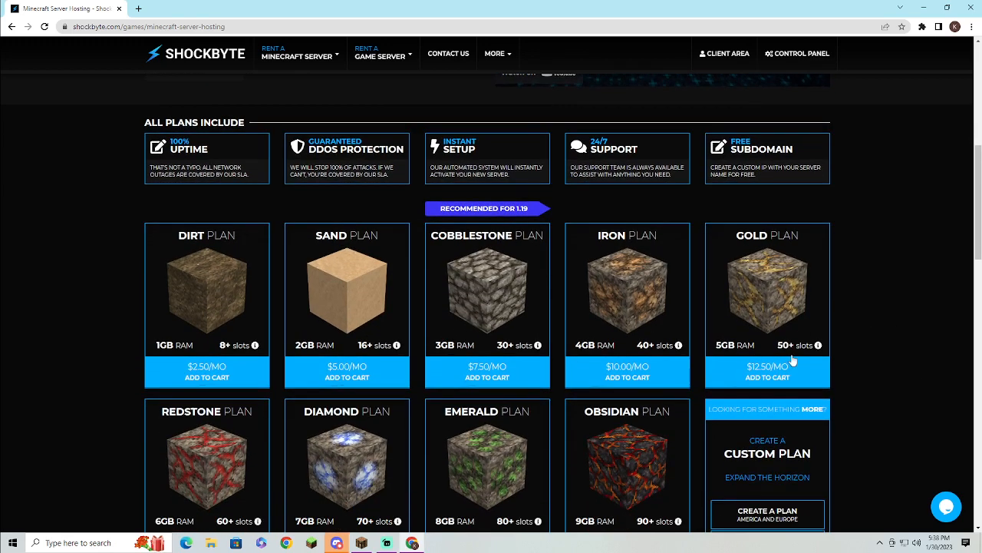
scroll("down", 3)
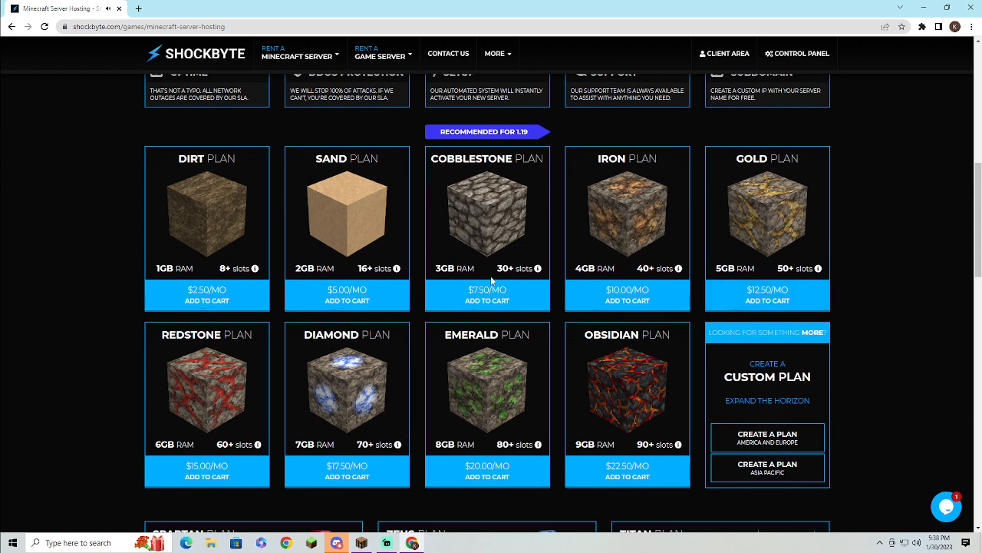
mouse_move(627, 289)
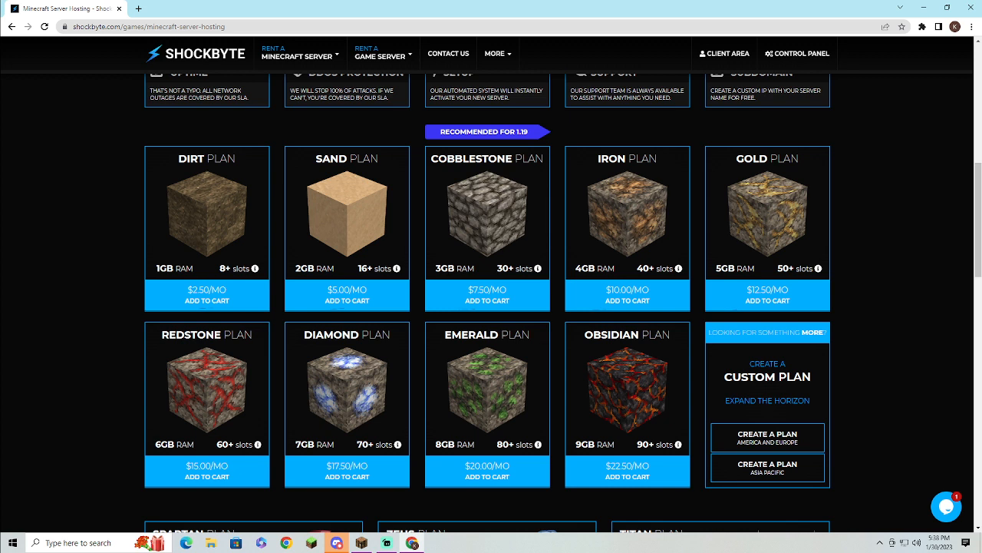
mouse_move(443, 258)
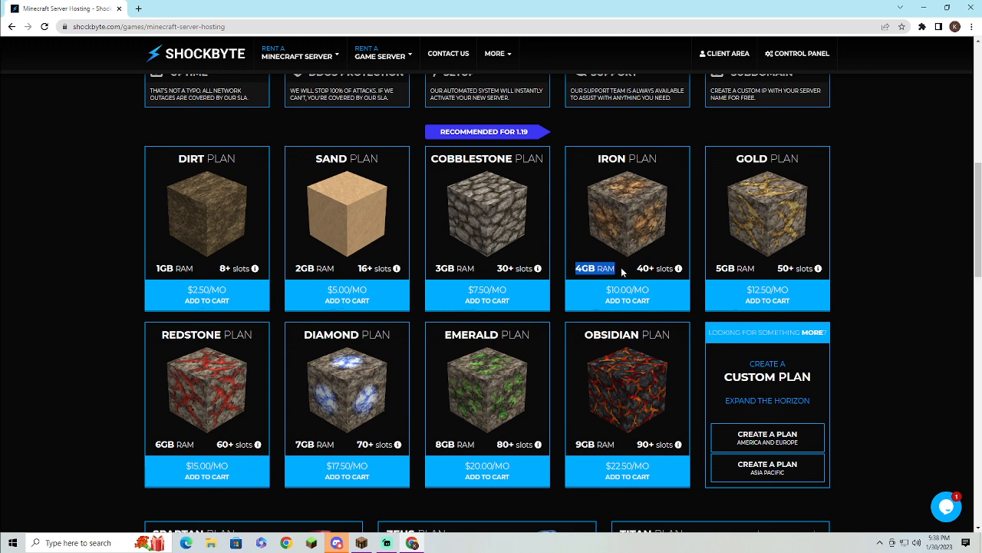
mouse_move(677, 268)
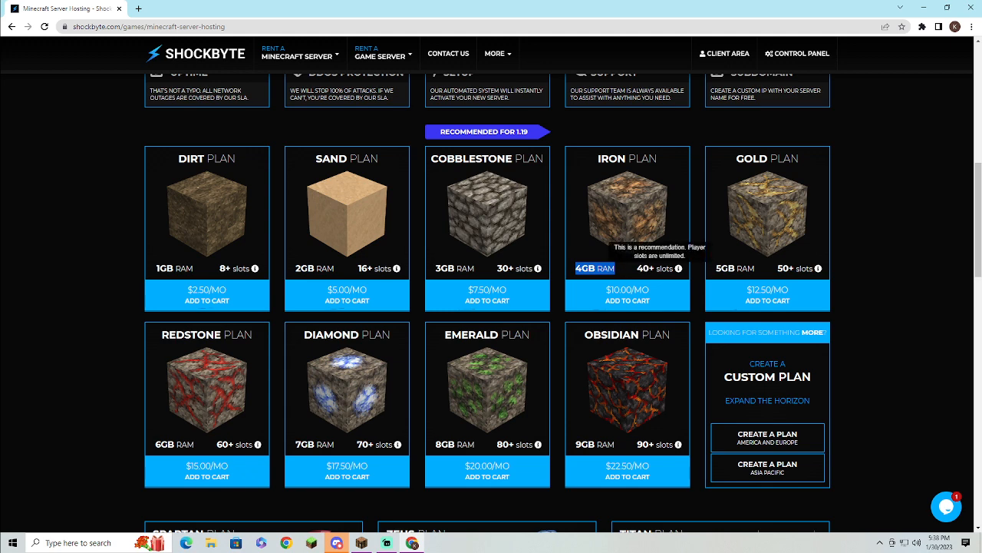
mouse_move(600, 298)
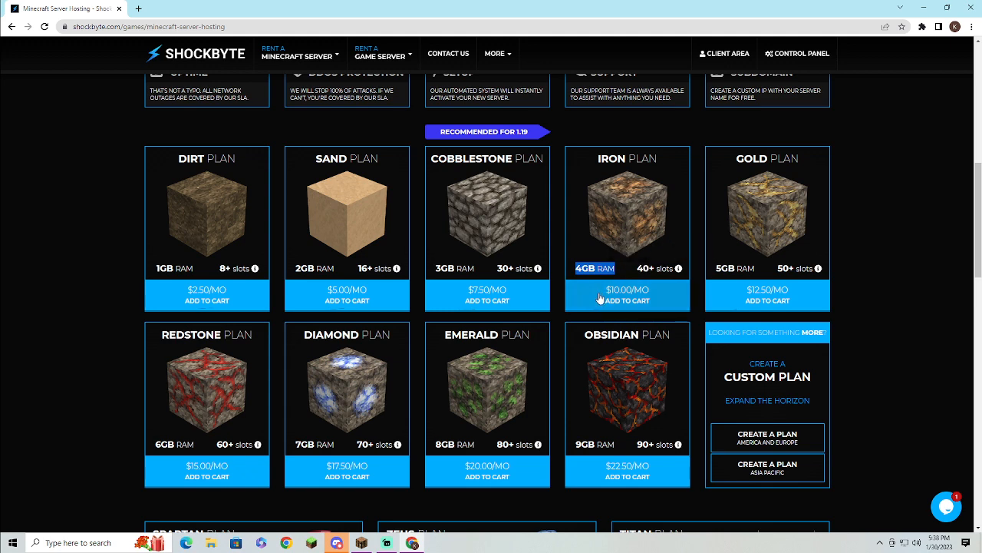
scroll("down", 3)
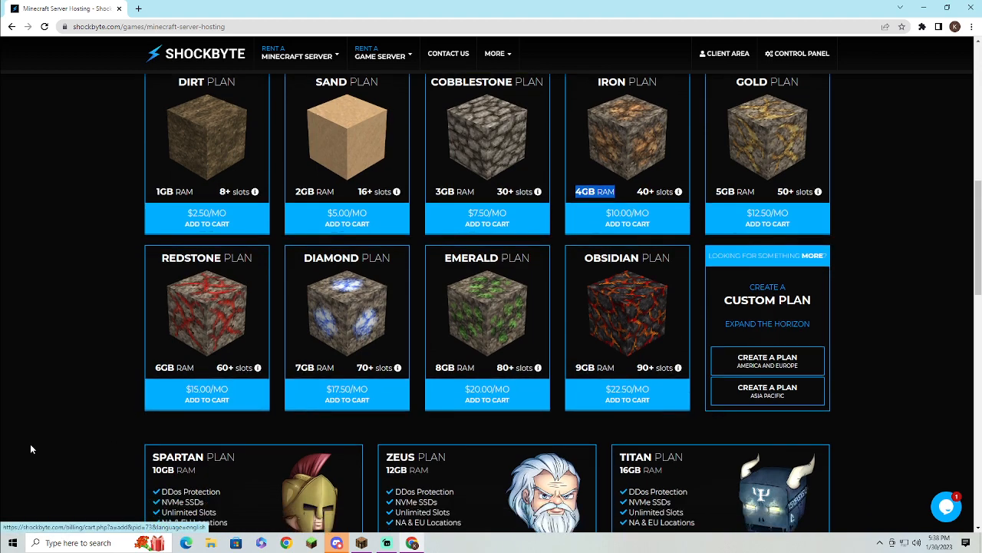
scroll("down", 3)
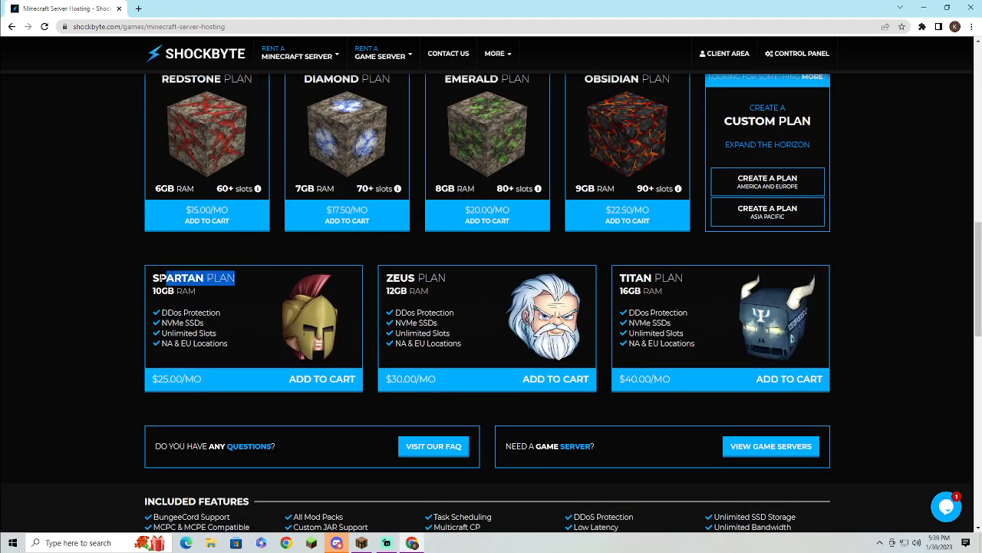
mouse_move(227, 299)
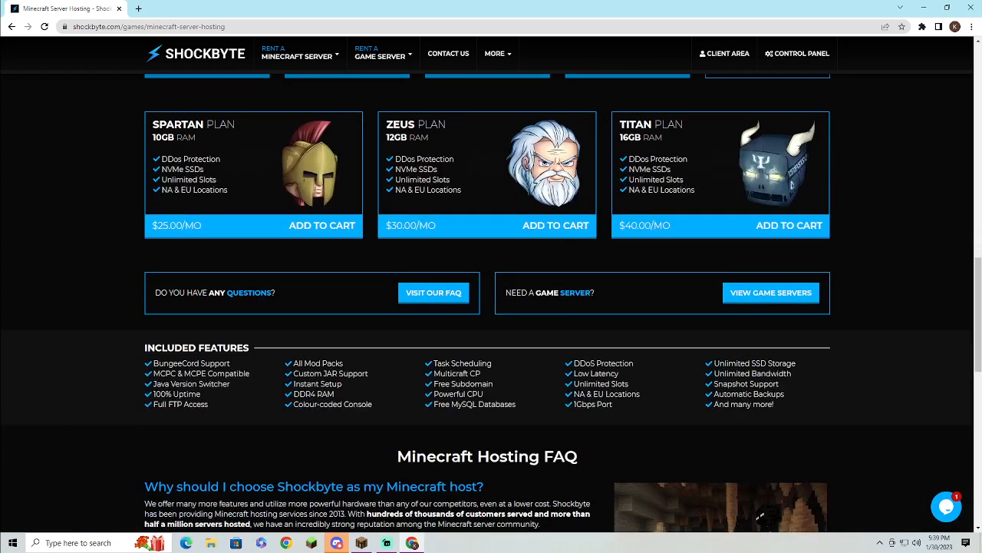
scroll("down", 3)
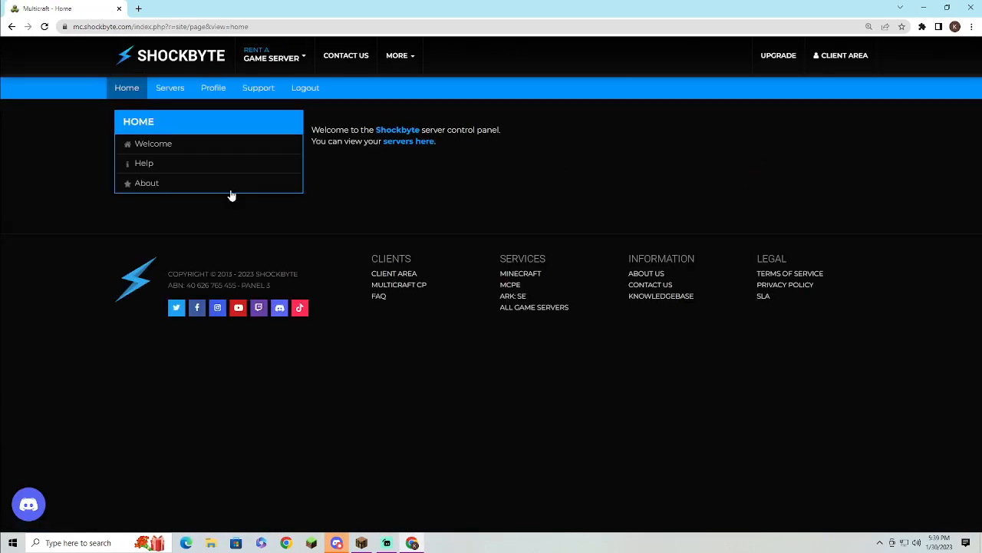
Pick Nova Blocks Geyser Proxie from the Servers list
left_click(169, 88)
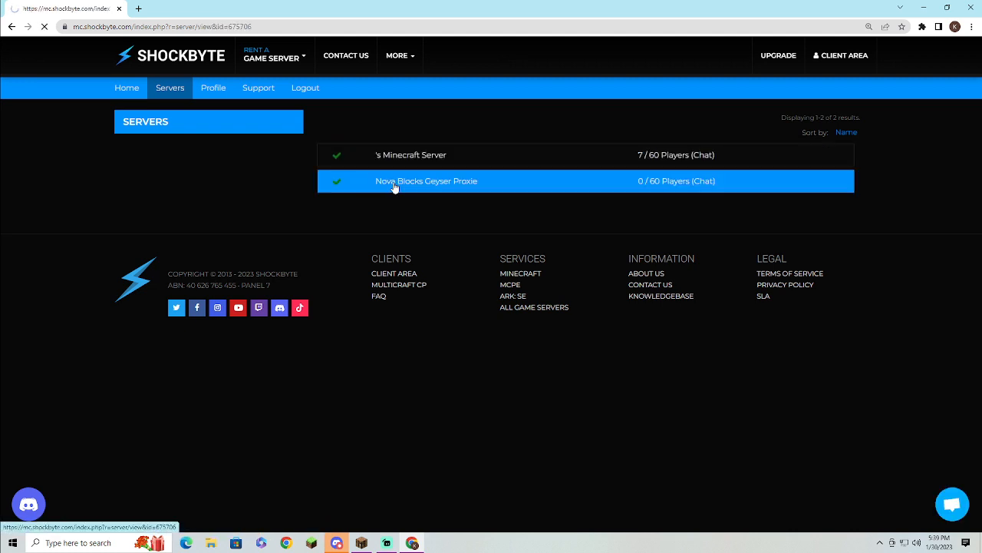
left_click(426, 180)
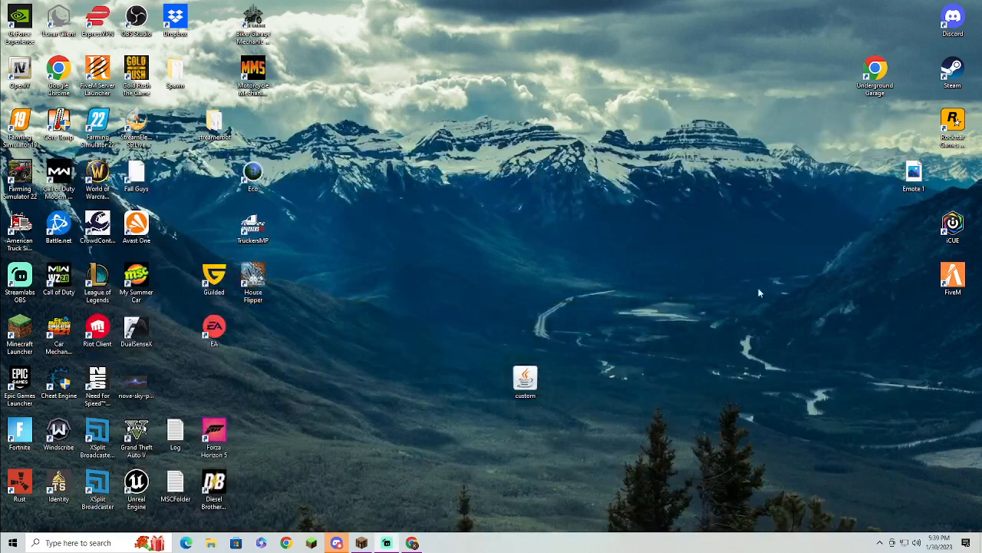
left_click(525, 380)
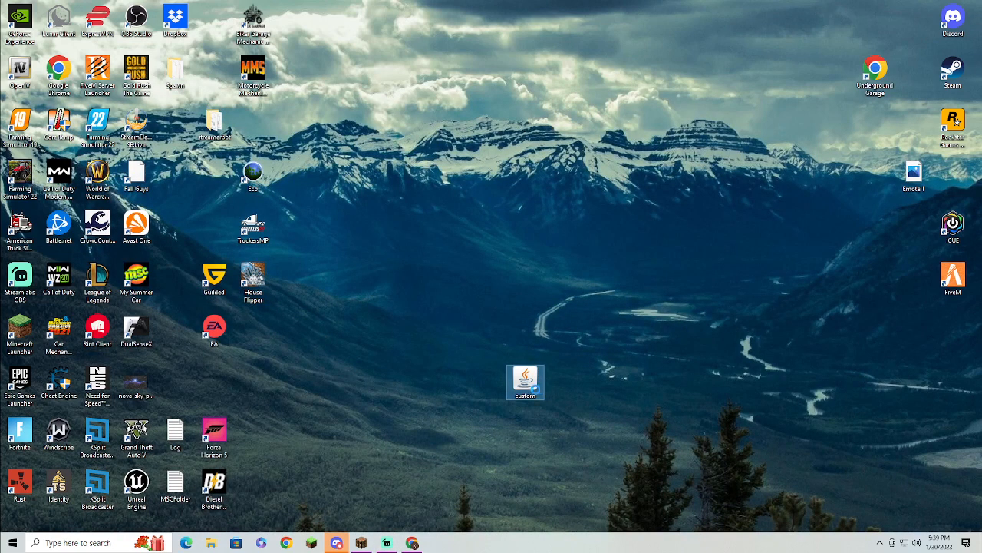
right_click(526, 381)
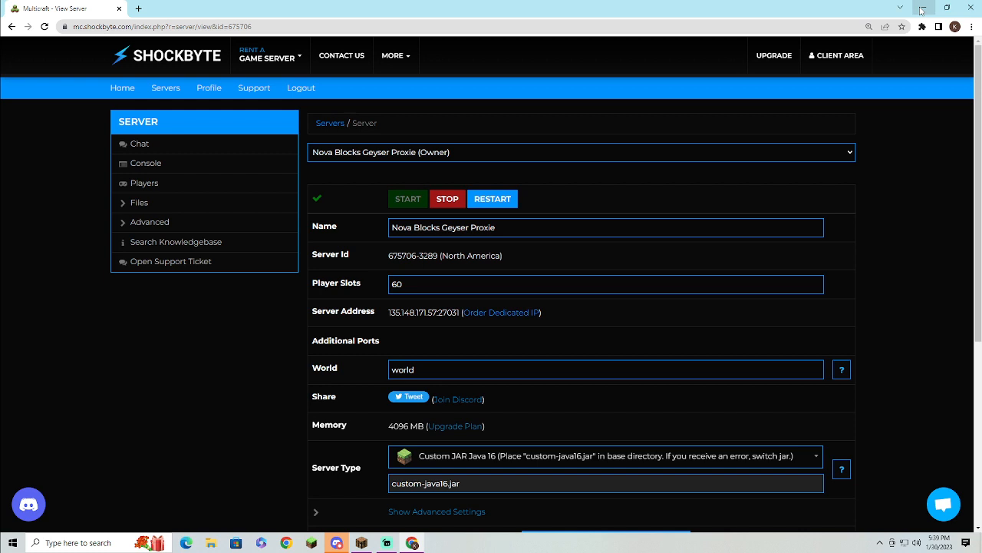
mouse_move(586, 336)
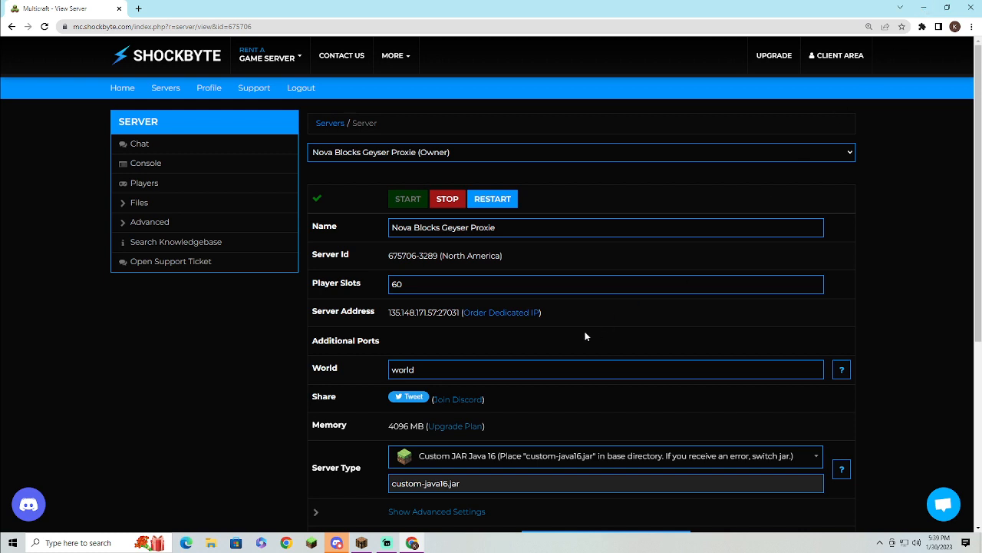
mouse_move(410, 399)
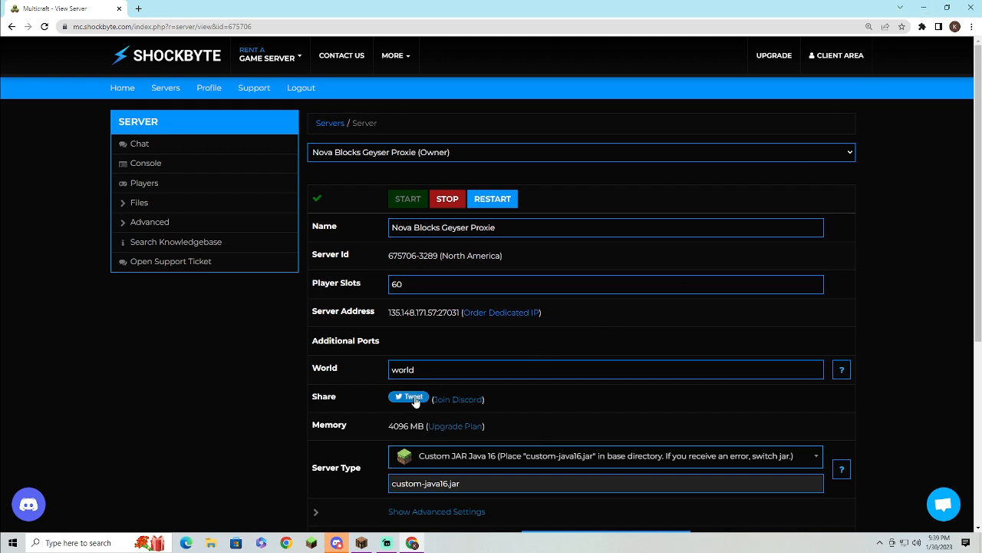
mouse_move(487, 416)
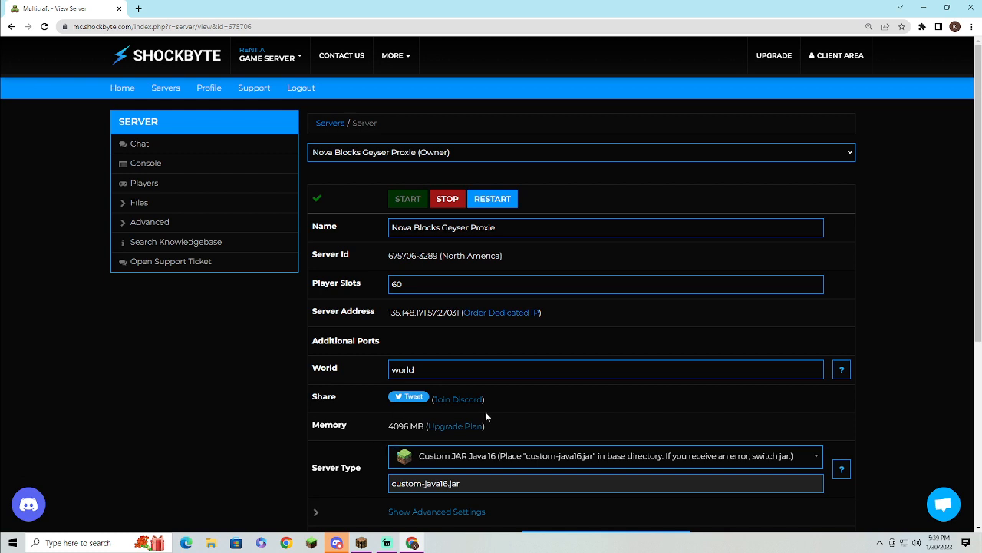
mouse_move(482, 353)
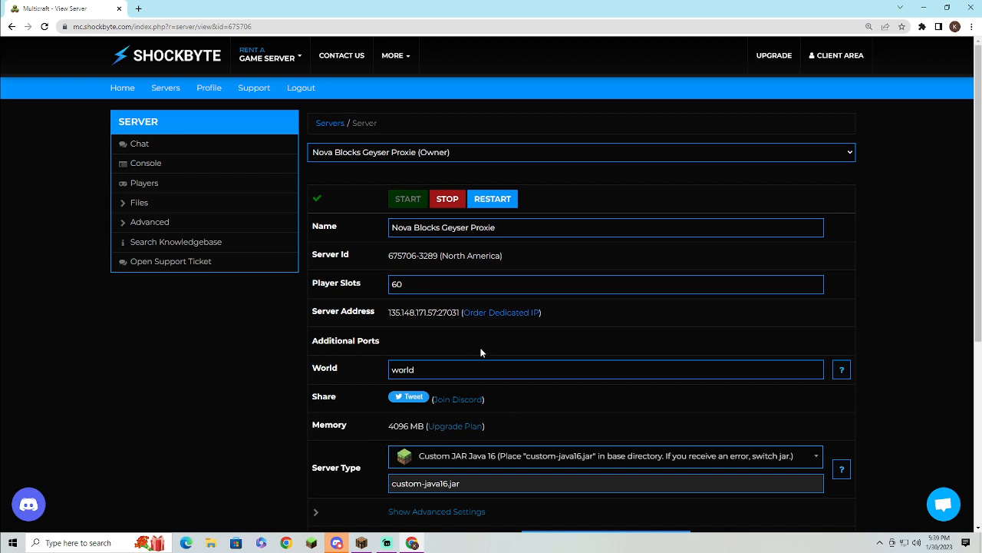
scroll("down", 3)
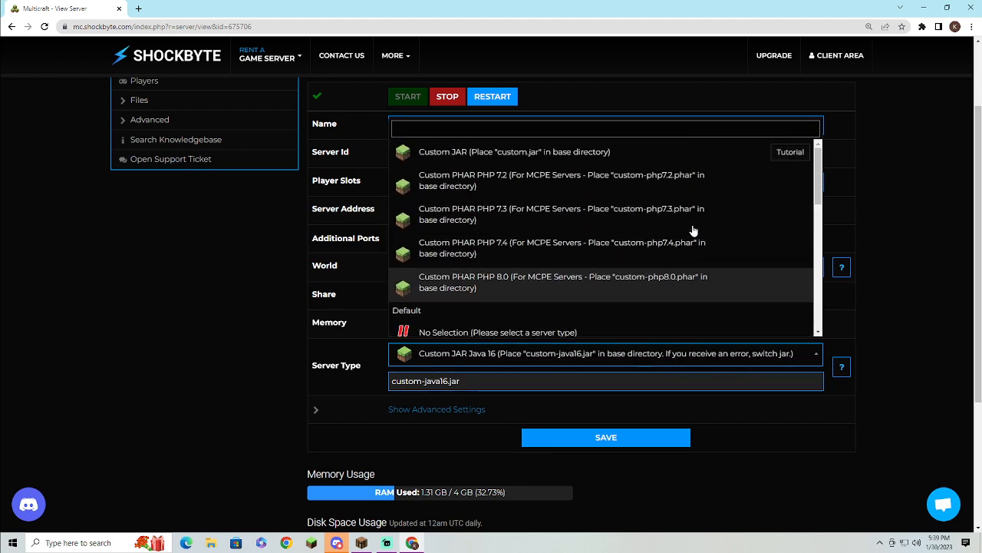
scroll("down", 3)
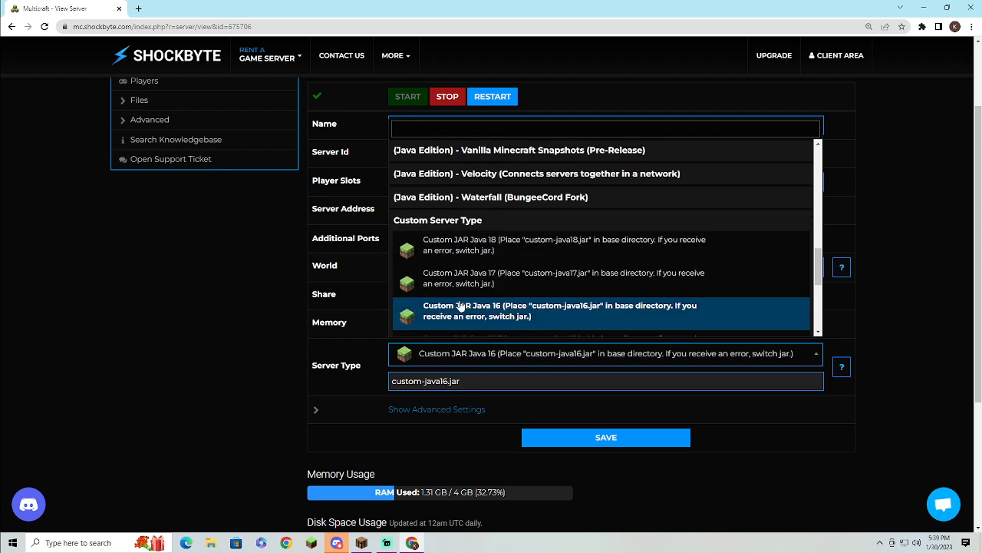
scroll("down", 3)
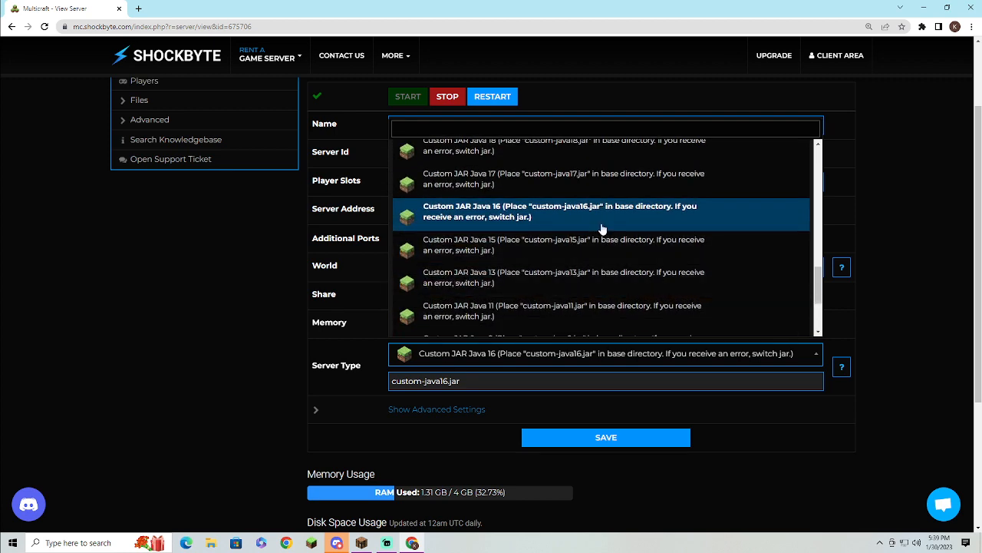
scroll("down", 3)
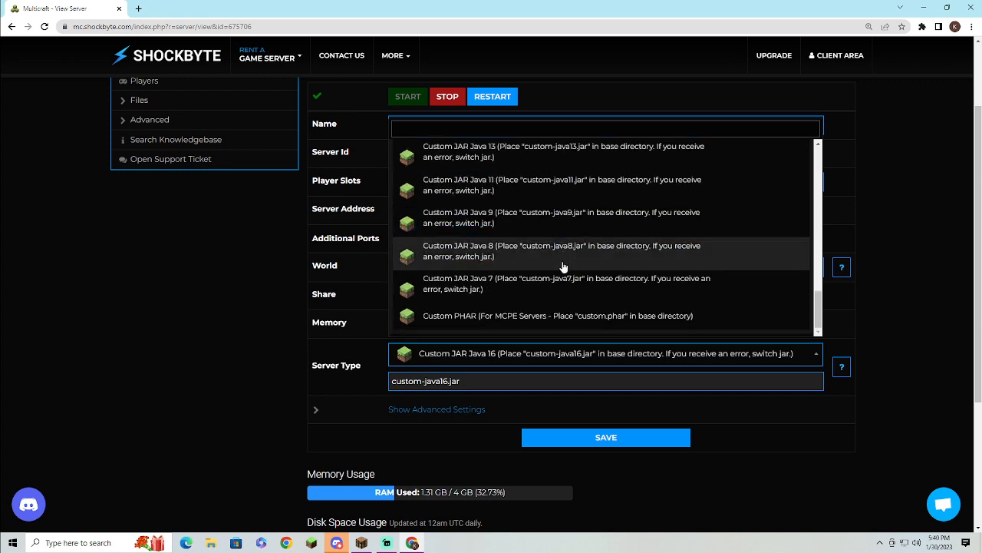
mouse_move(595, 316)
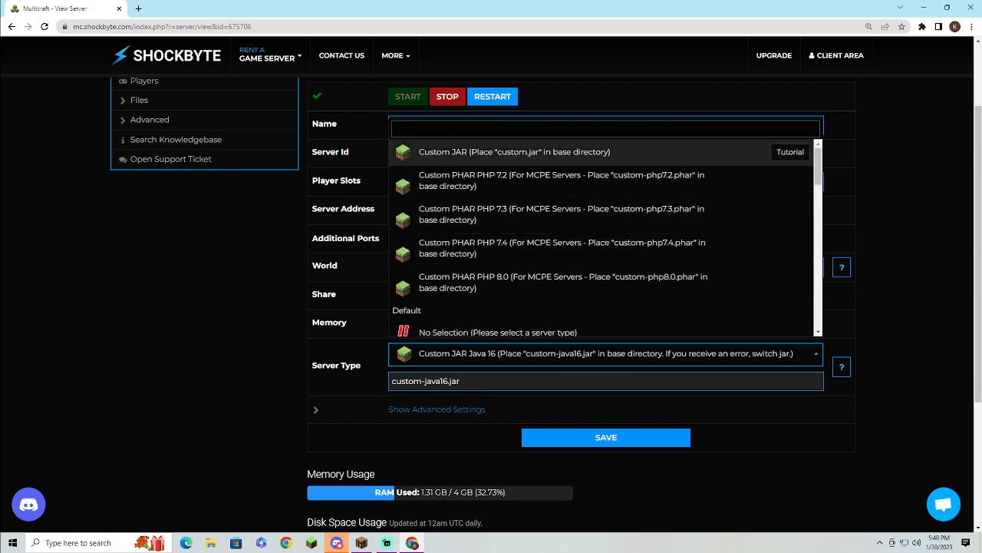
mouse_move(581, 227)
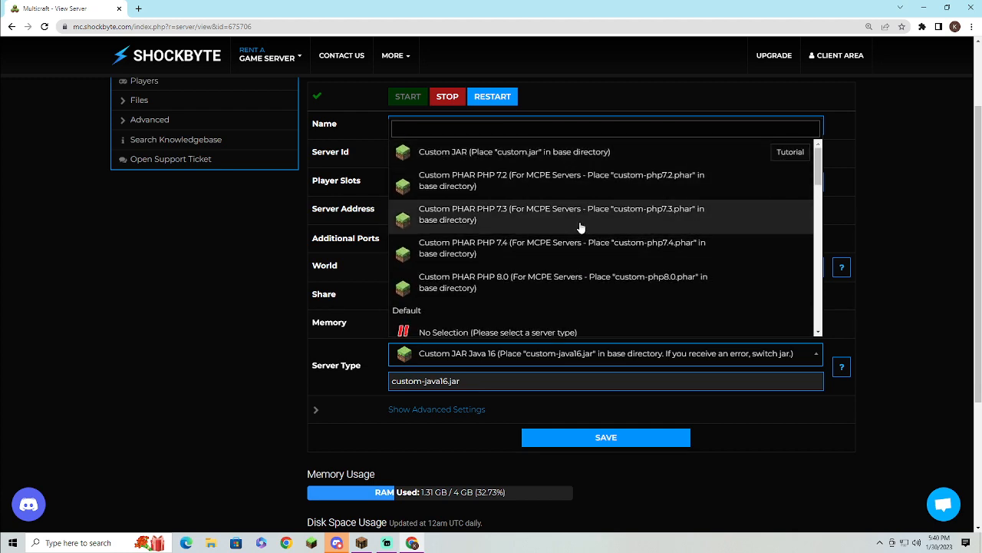
mouse_move(581, 158)
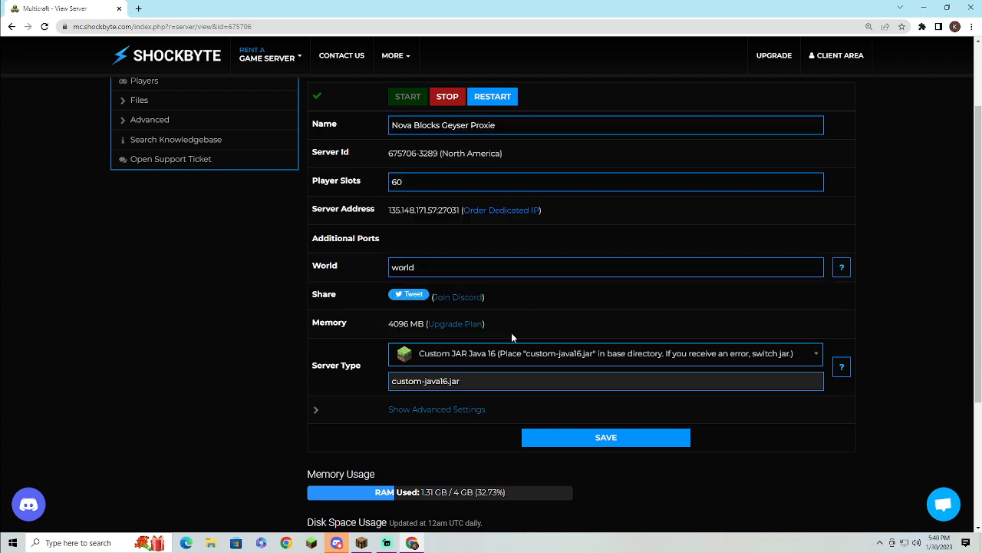
mouse_move(556, 419)
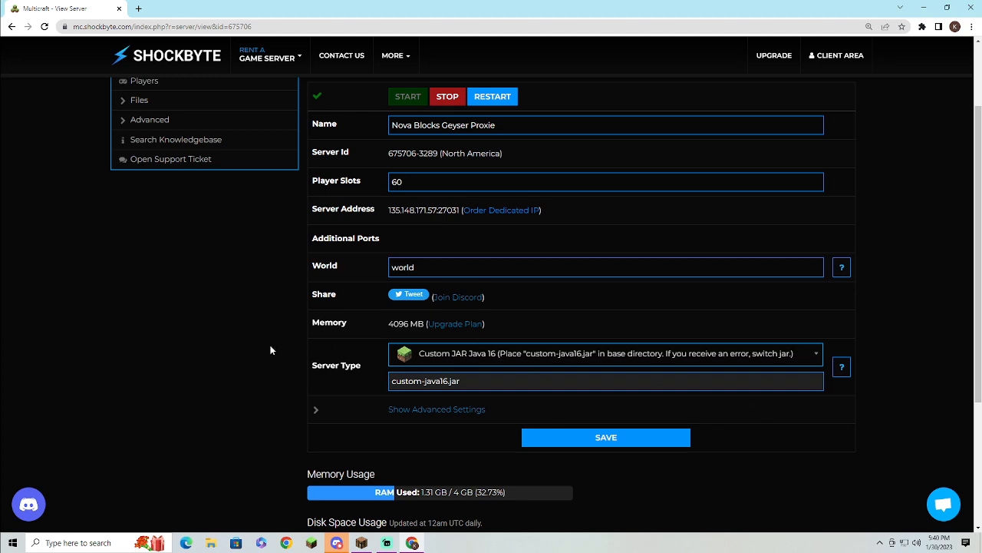
scroll("down", 3)
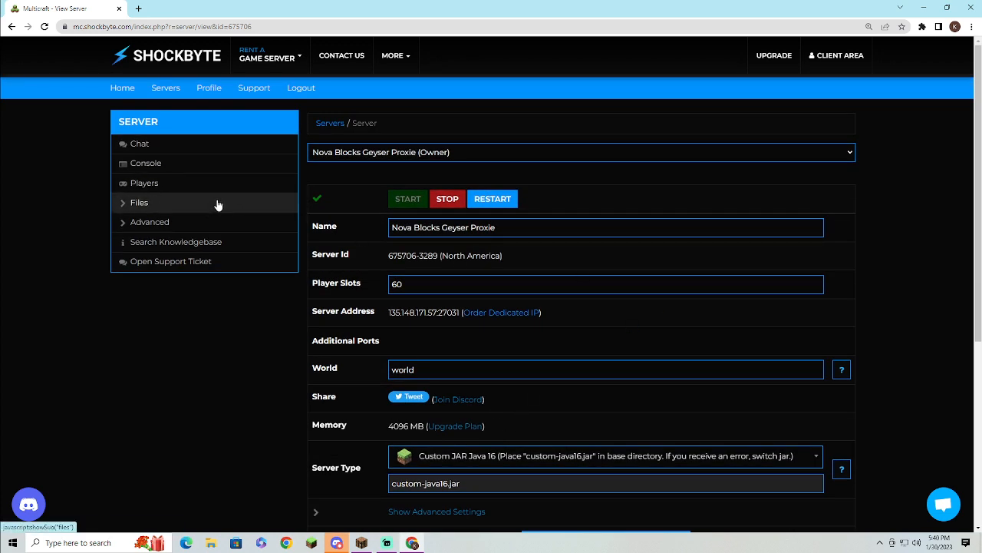
Log in through FTP File Access under Files and edit config.yml
left_click(139, 202)
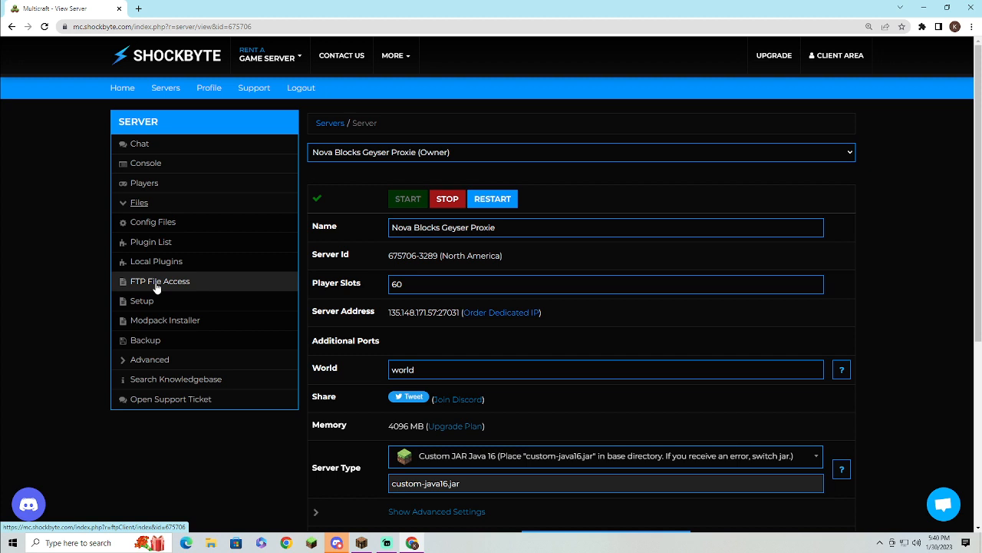
left_click(160, 281)
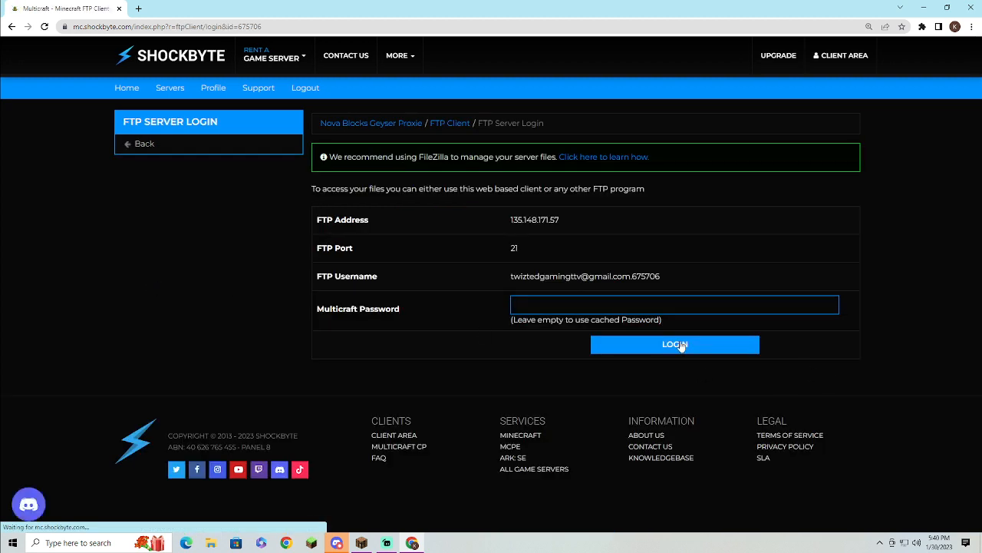
left_click(675, 344)
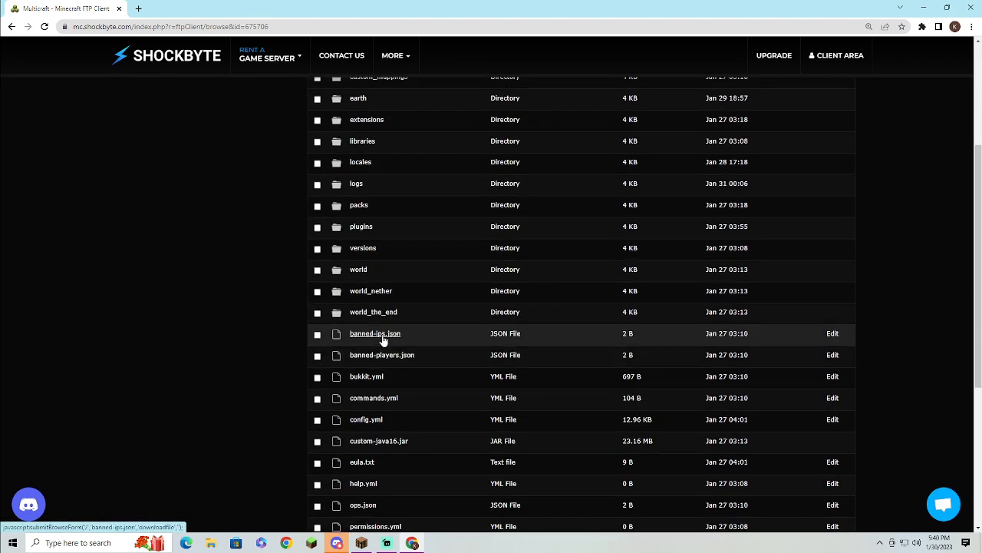
mouse_move(406, 392)
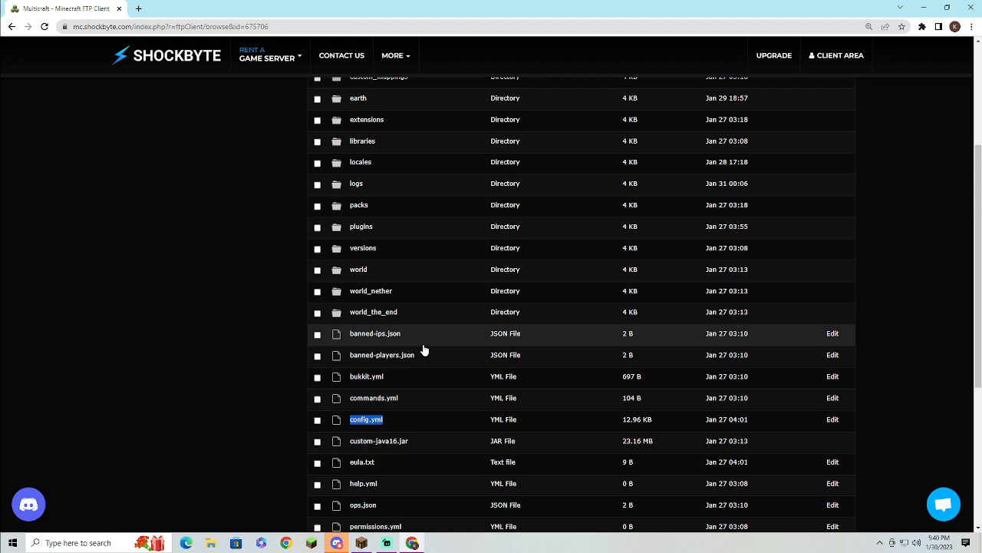
left_click(832, 419)
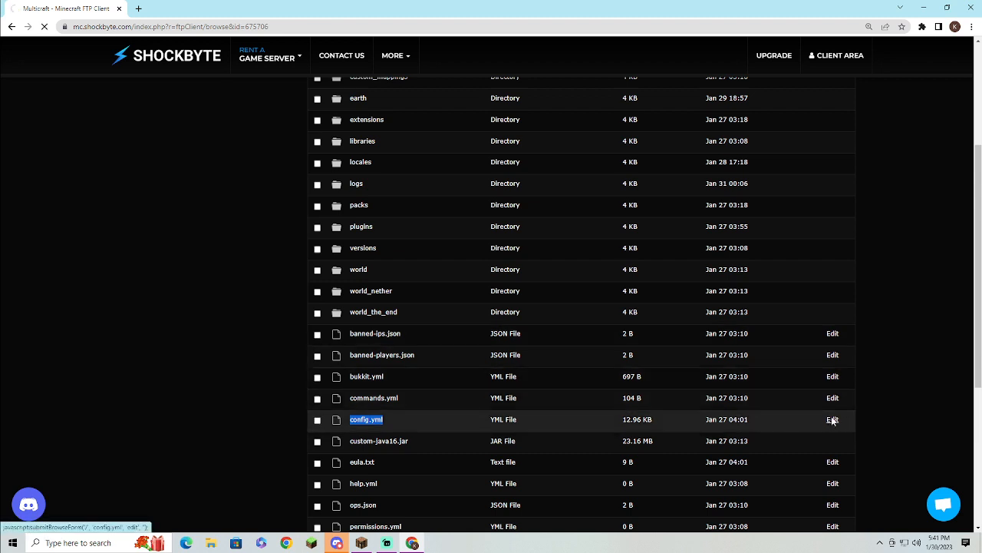
left_click(832, 420)
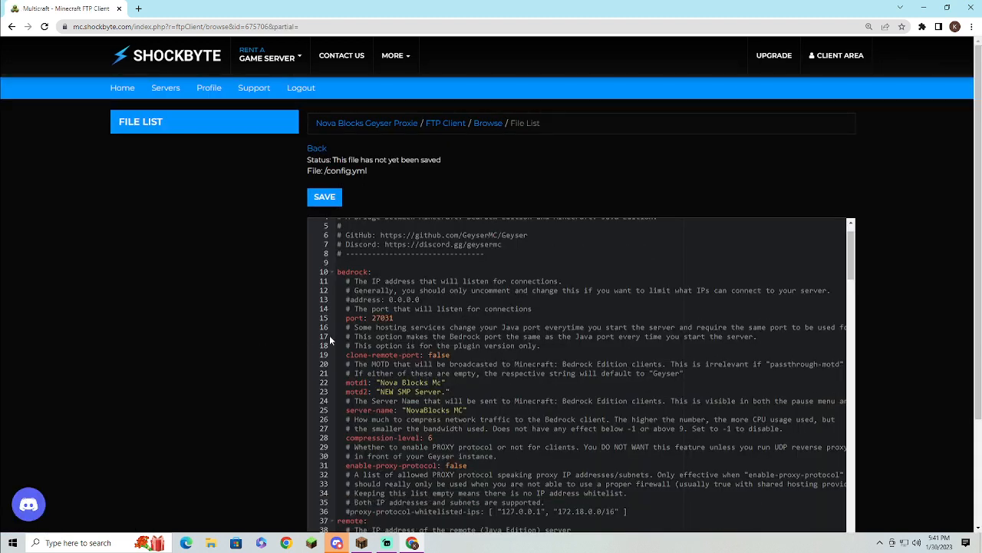
Check motd1, motd2 and auth-type: offline in config.yml, then save the file
double_click(382, 317)
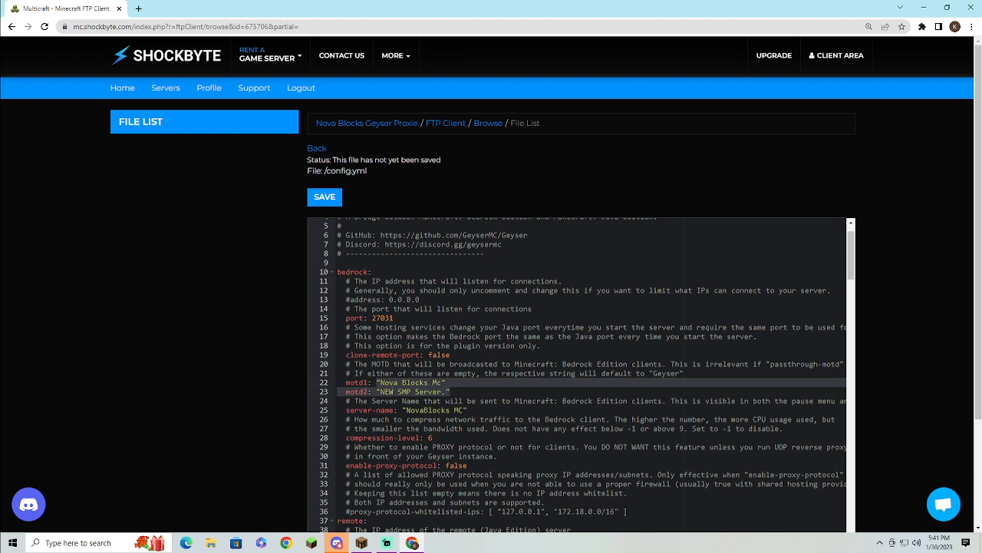
mouse_move(376, 400)
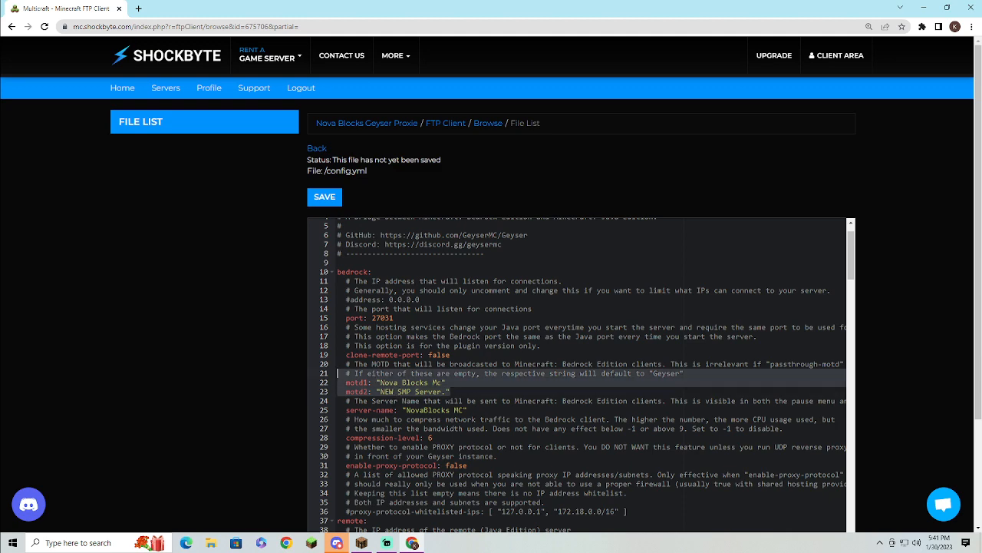
scroll("down", 3)
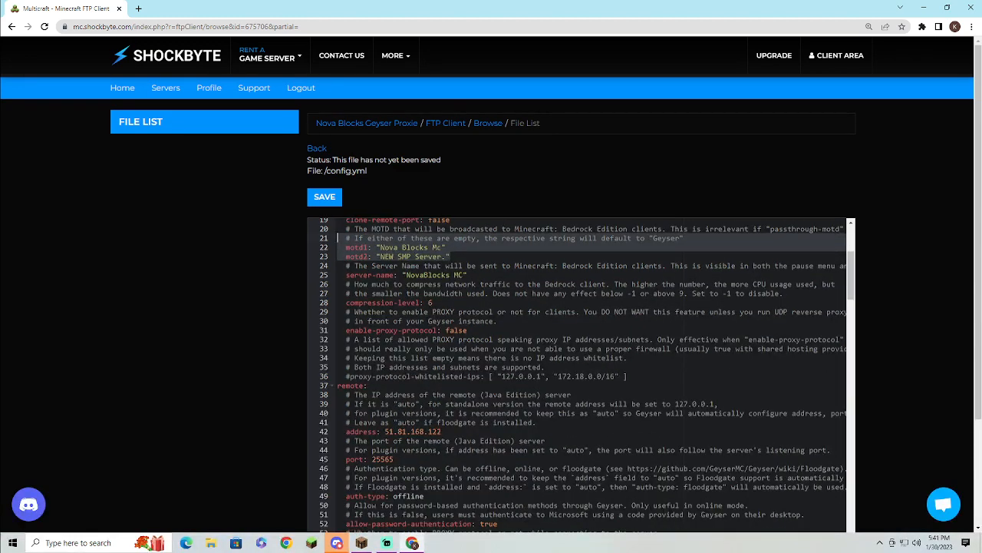
scroll("down", 3)
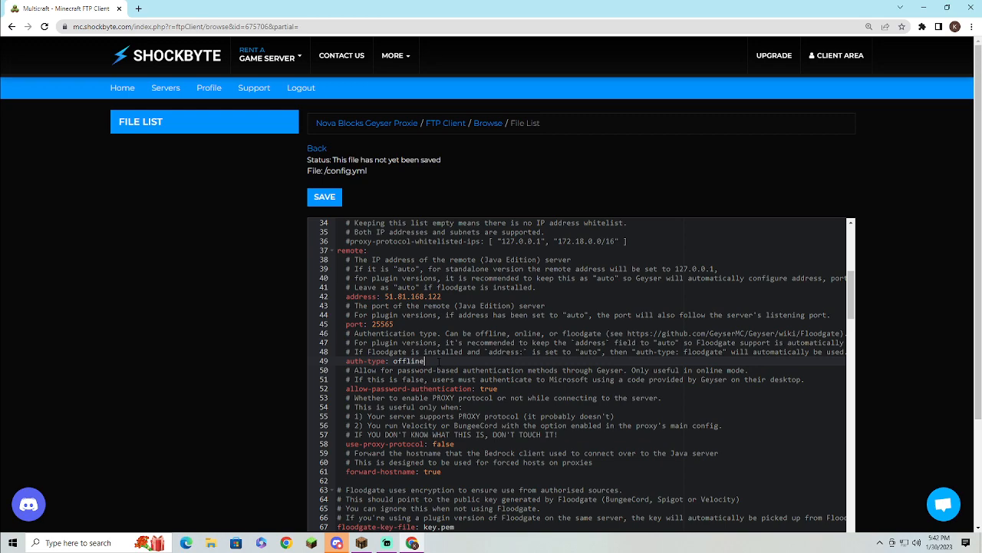
scroll("down", 3)
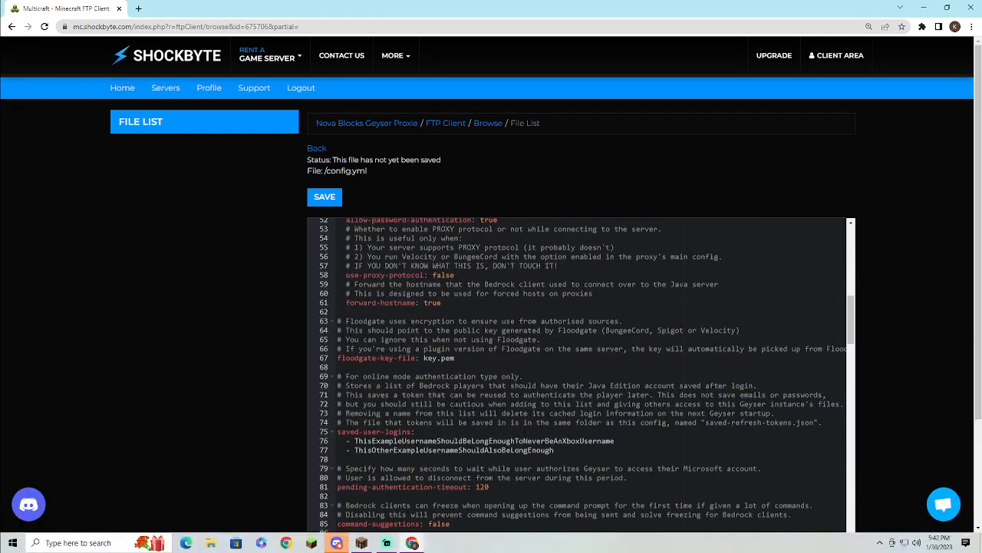
scroll("down", 3)
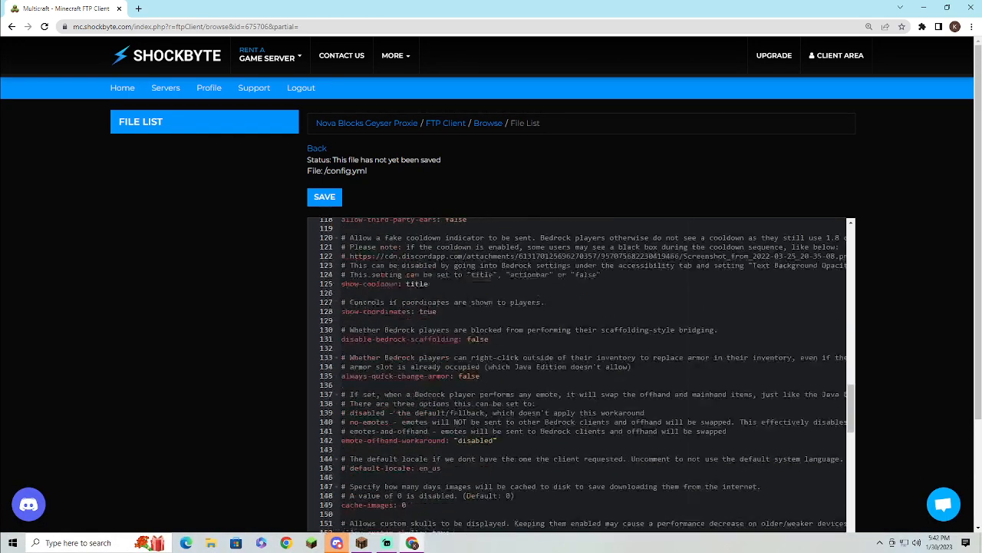
scroll("down", 3)
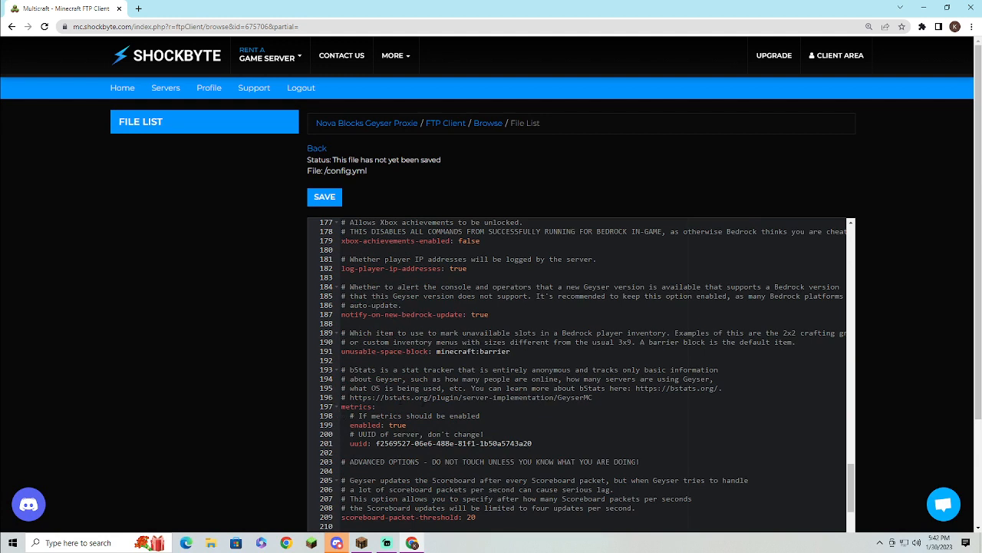
scroll("up", 3)
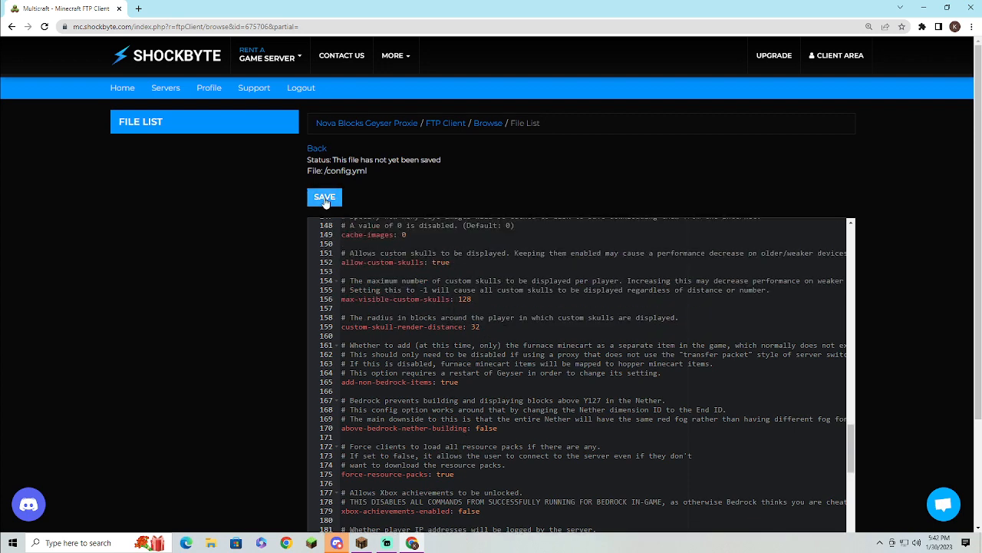
left_click(324, 197)
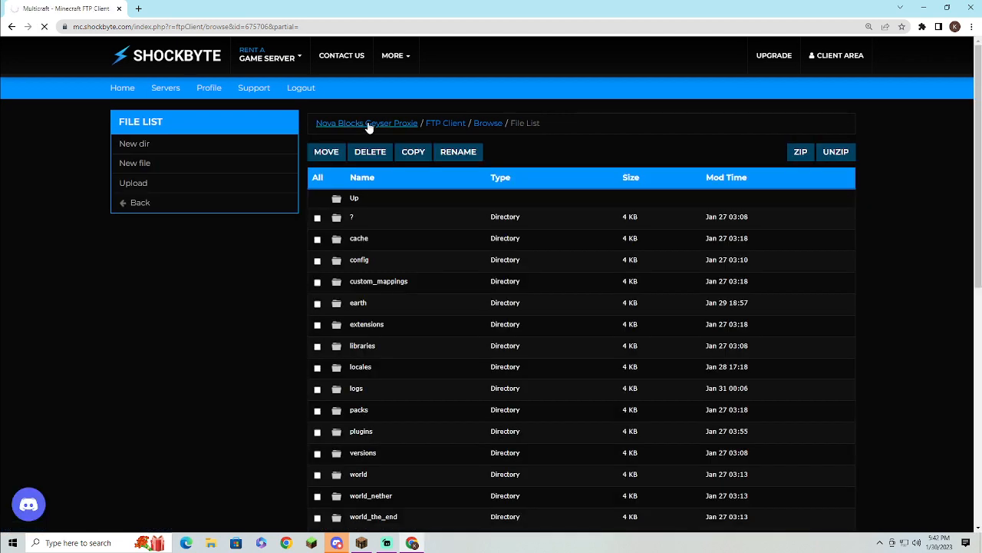
Go to the Minecraft Server page and show its Config Files under Files
left_click(366, 122)
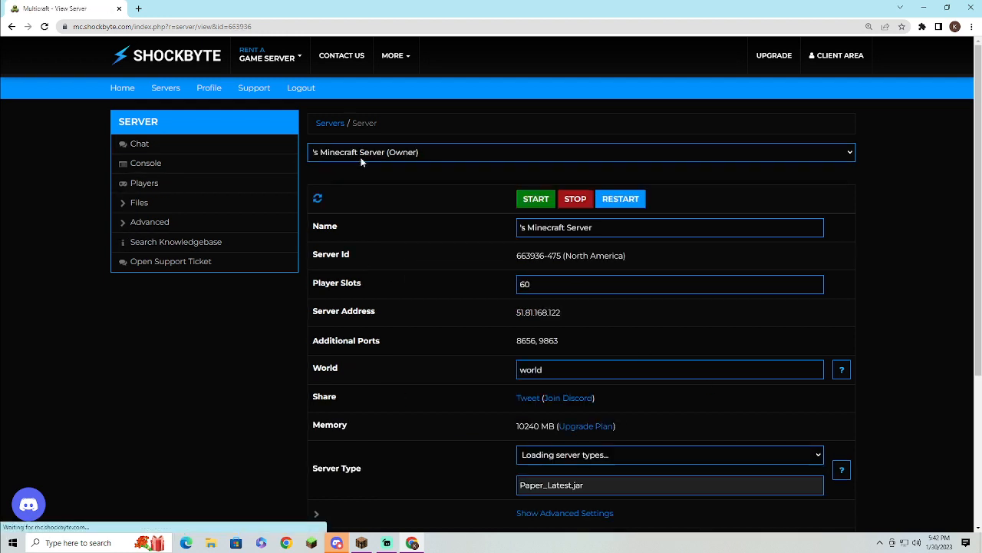
left_click(139, 202)
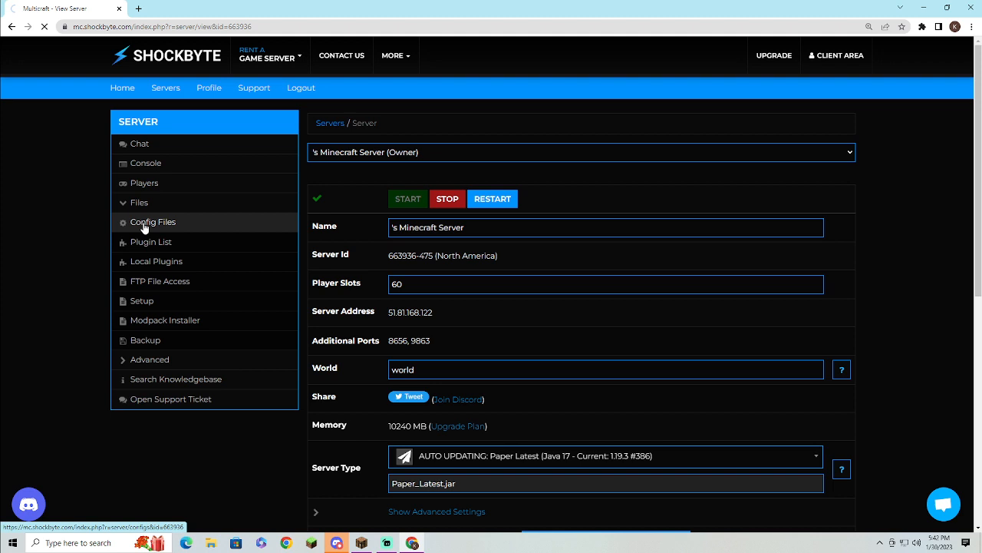
mouse_move(199, 228)
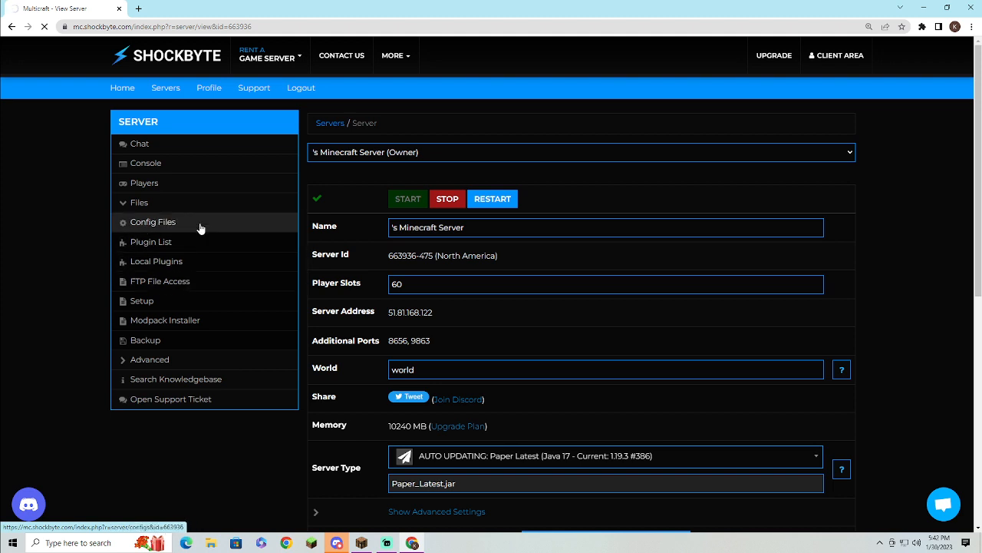
left_click(152, 222)
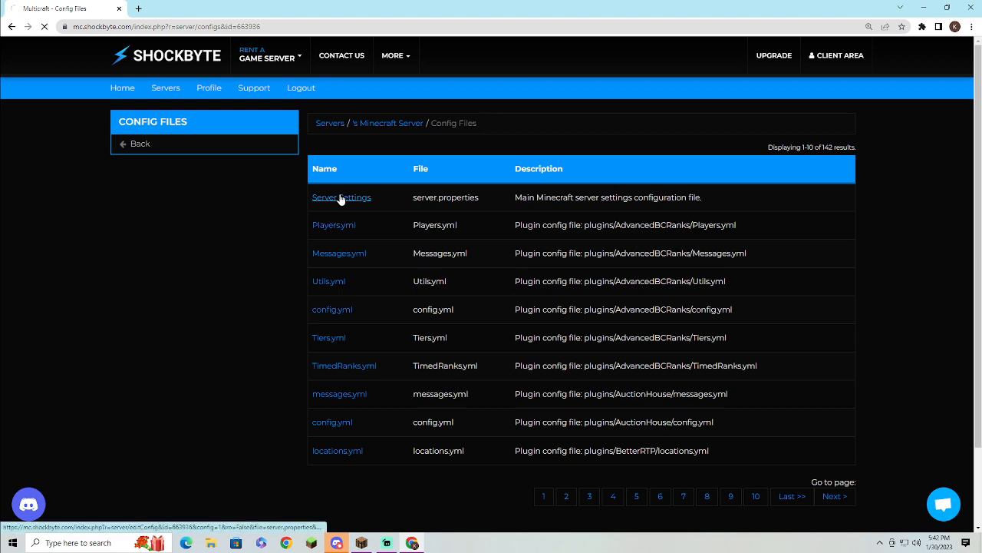
Open Server Settings (server.properties) and scroll to confirm Online Mode is Disabled
left_click(340, 196)
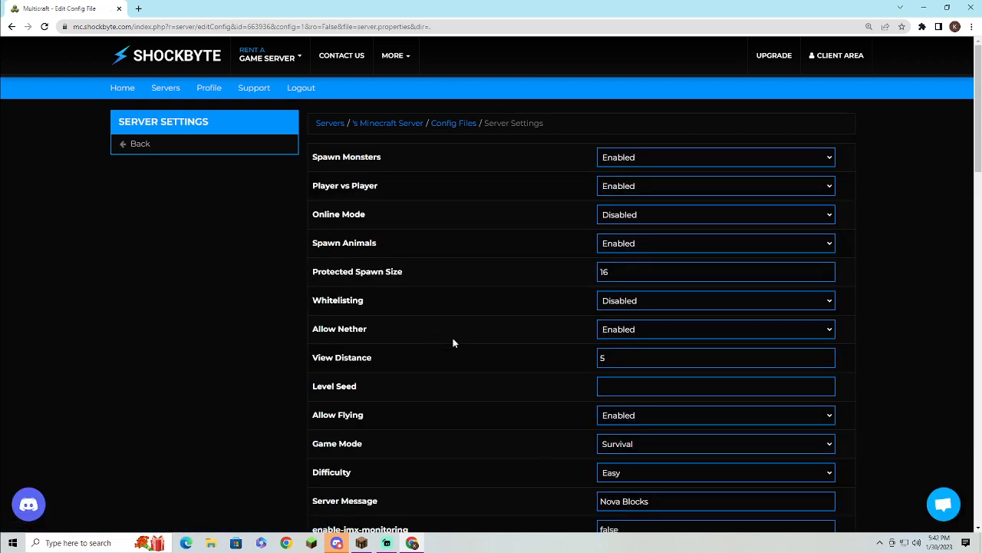
scroll("down", 3)
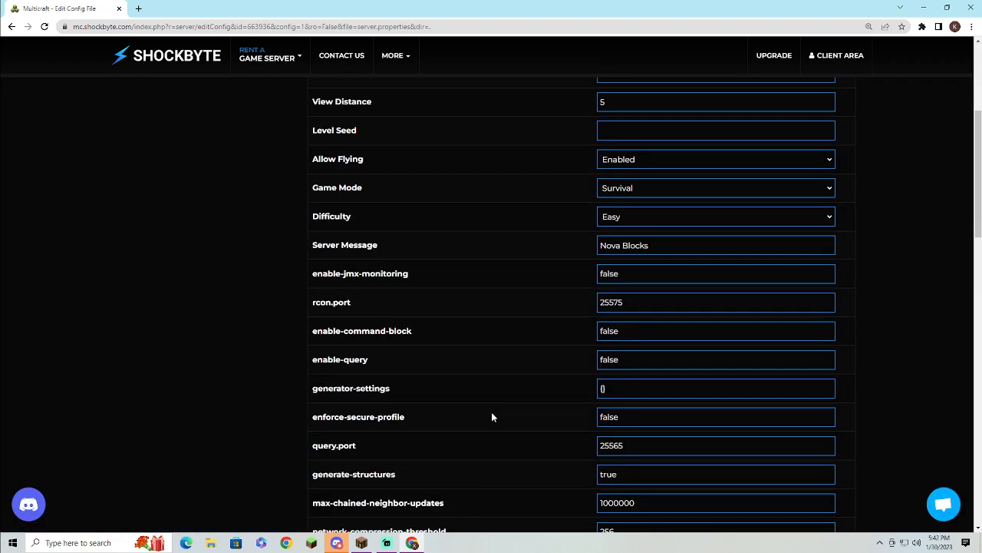
scroll("down", 3)
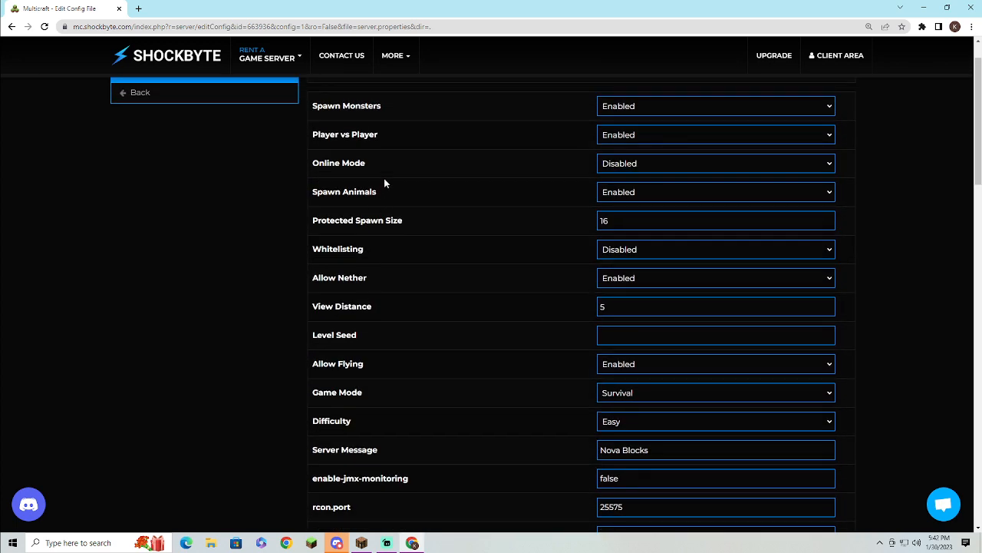
mouse_move(604, 173)
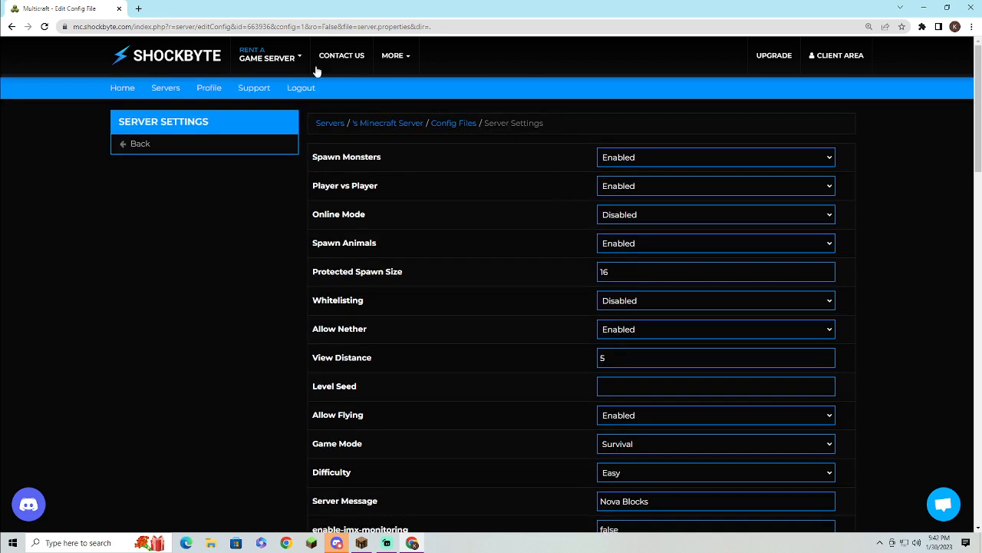
mouse_move(216, 320)
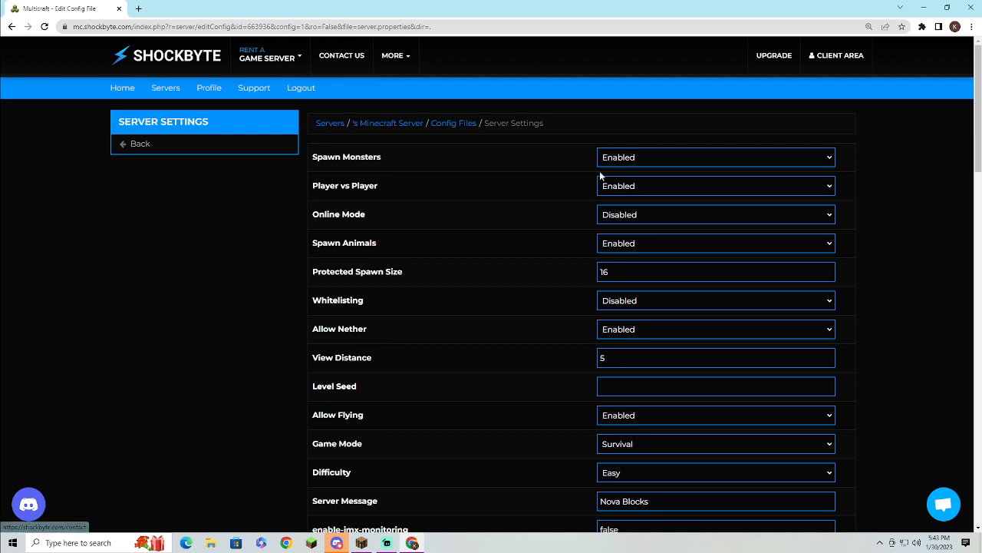
mouse_move(227, 109)
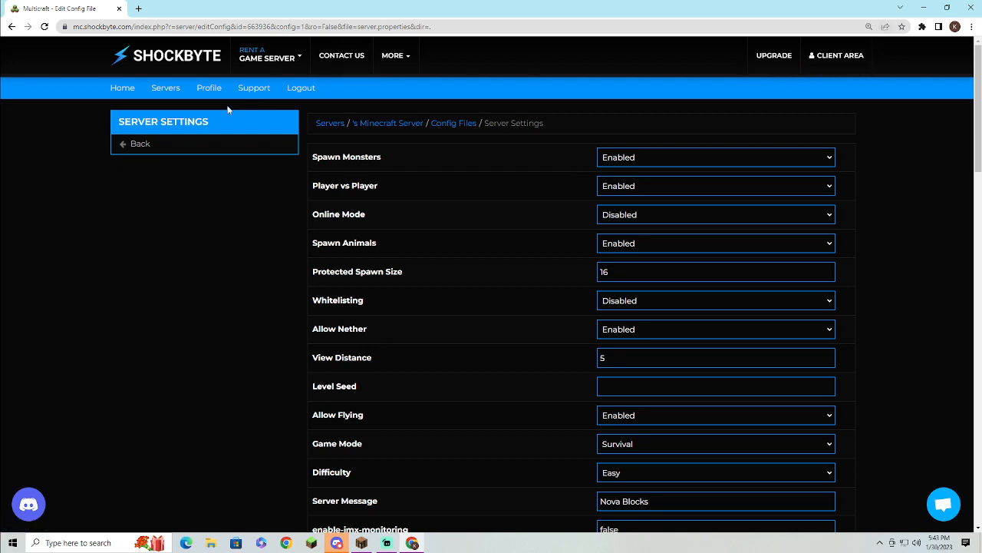
mouse_move(139, 9)
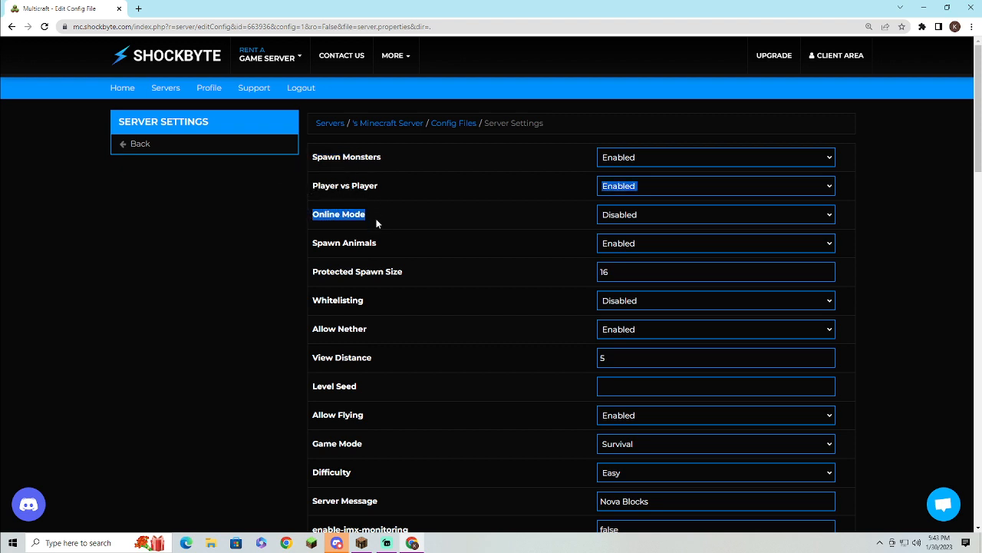
scroll("down", 3)
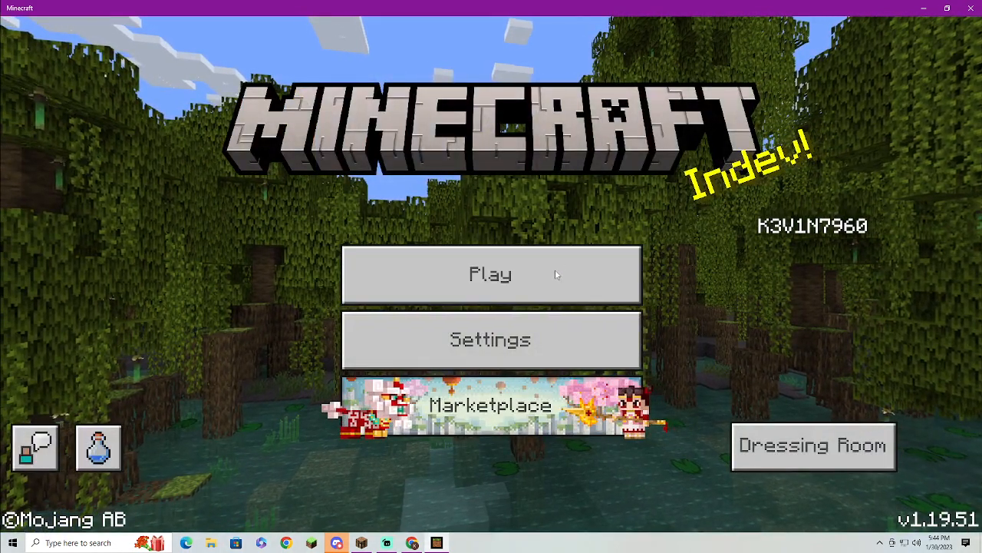
Choose Play on the main menu to reach the Worlds tab with My World
left_click(490, 274)
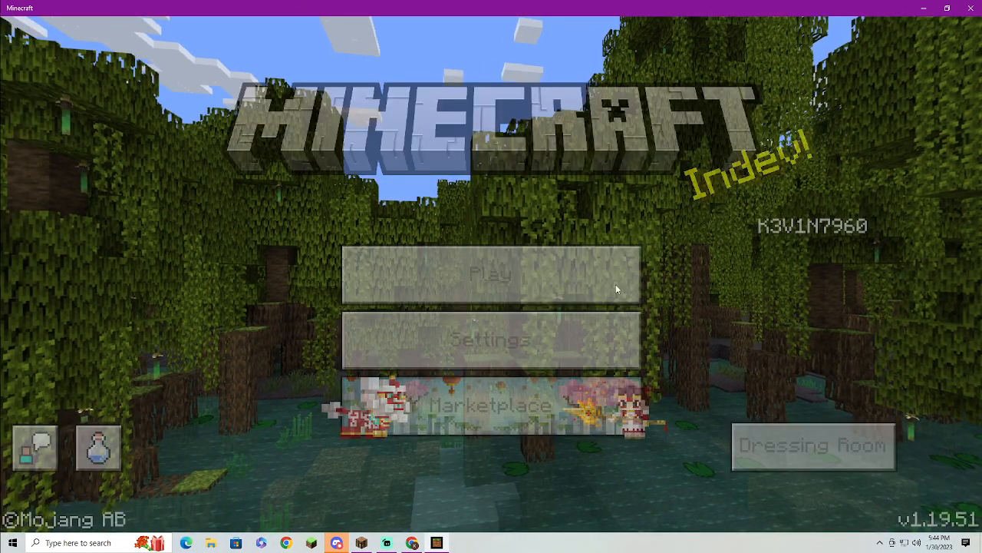
left_click(489, 274)
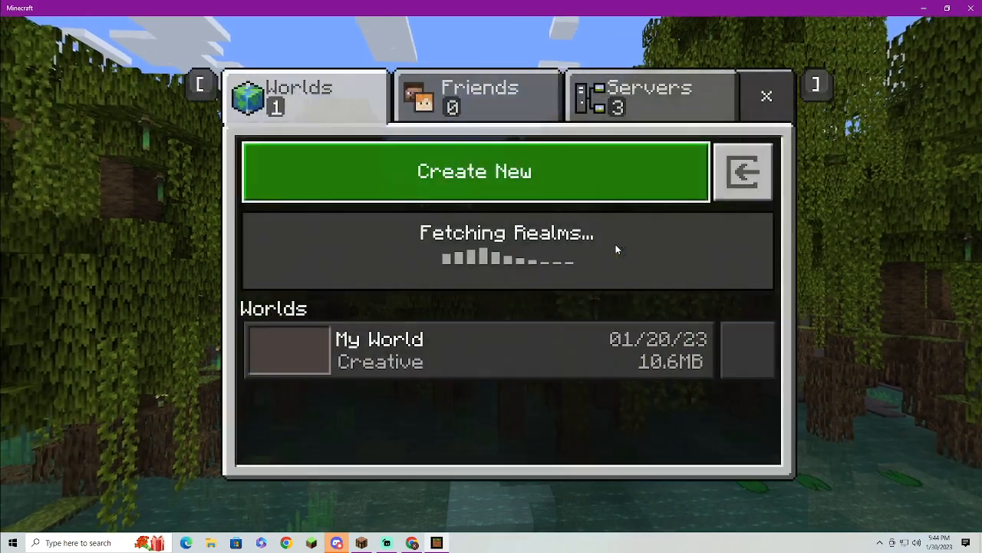
On the Servers tab, check the nova blocks entry's port, then join nova blocks
left_click(651, 96)
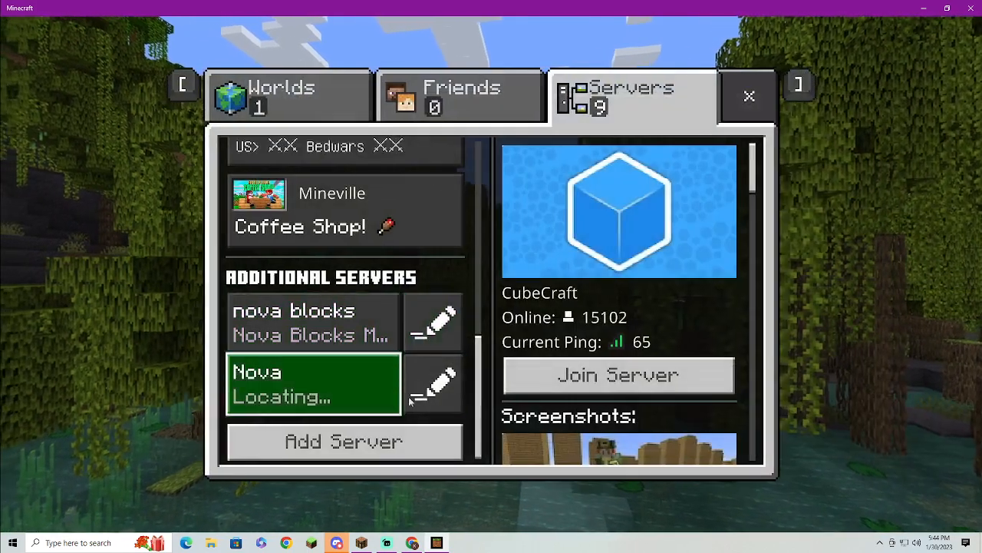
left_click(432, 318)
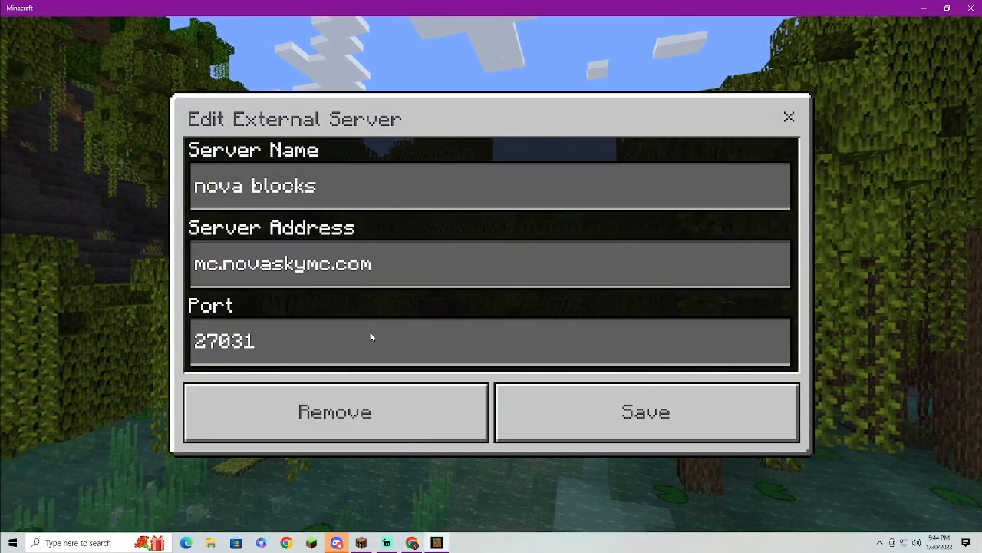
left_click(646, 412)
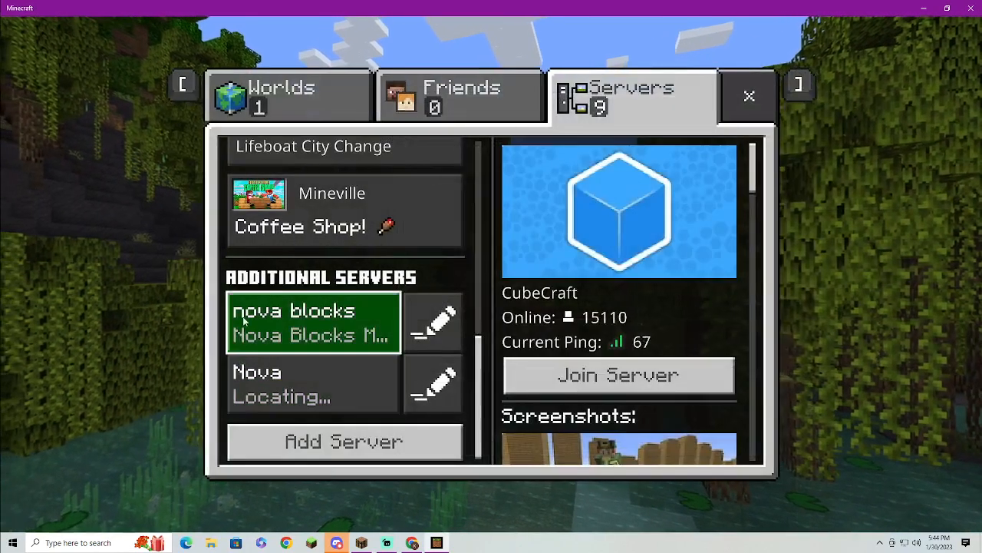
left_click(312, 322)
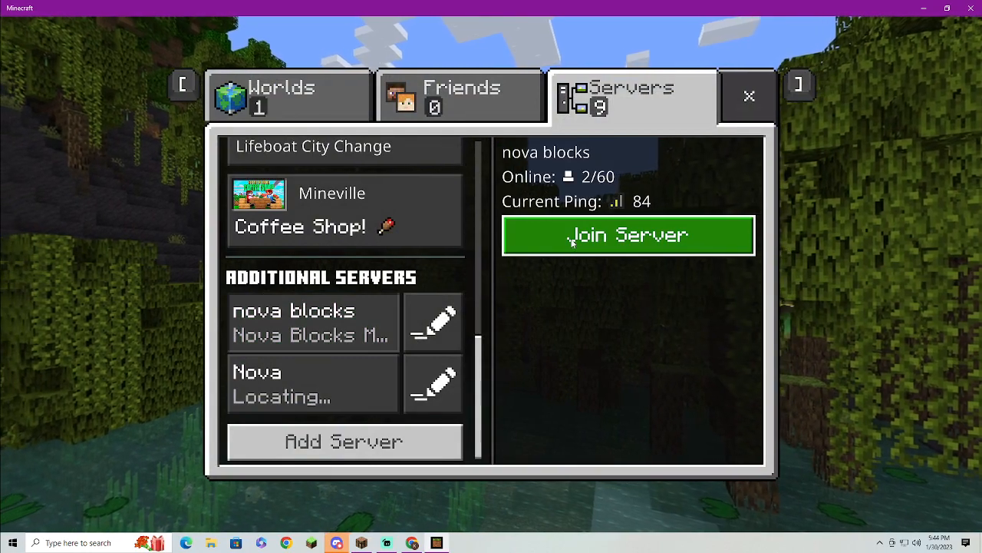
left_click(627, 235)
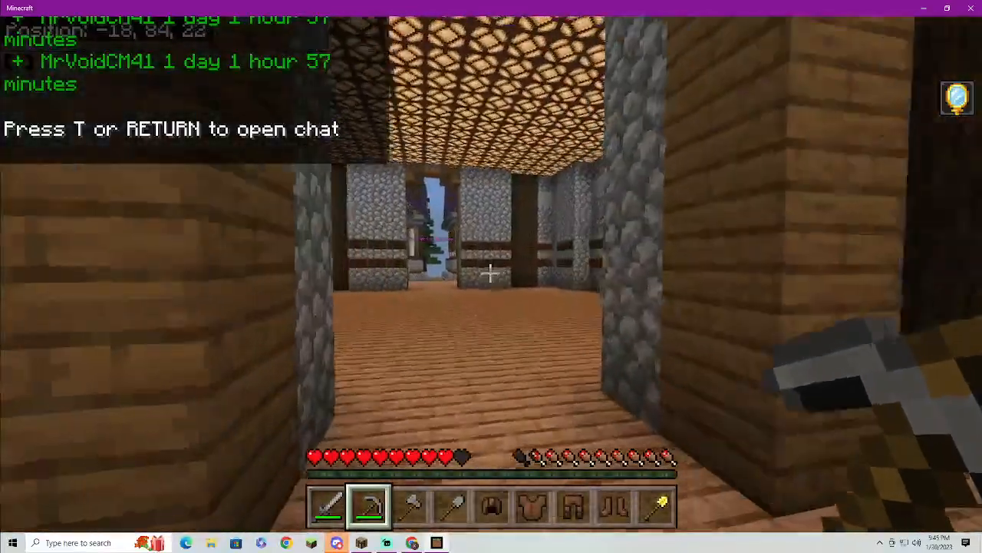
Bring up the pause menu in-game to see players online on NovaBlocks MC
key("t")
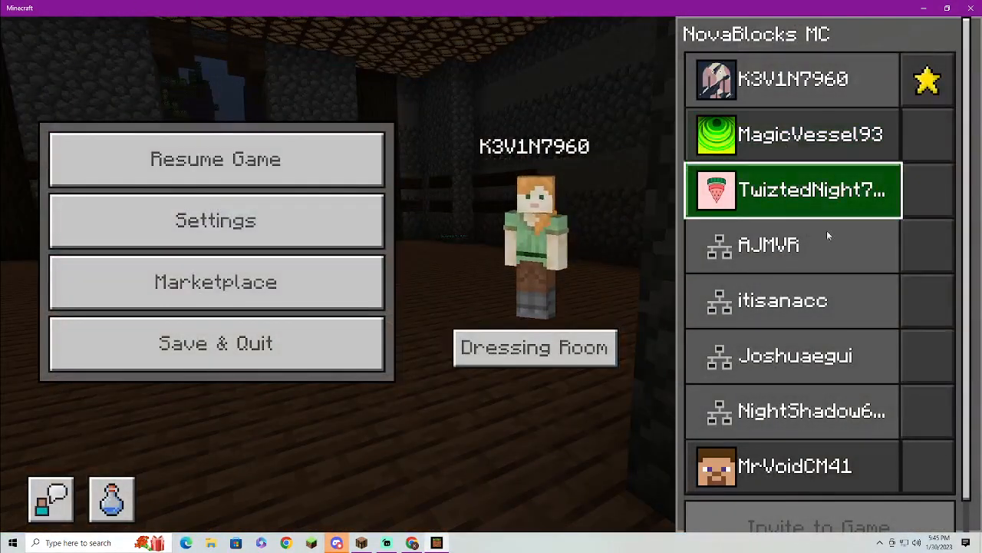
Pick Steve in the Dressing Room's Meet the Cast picker and close it
scroll("down", 3)
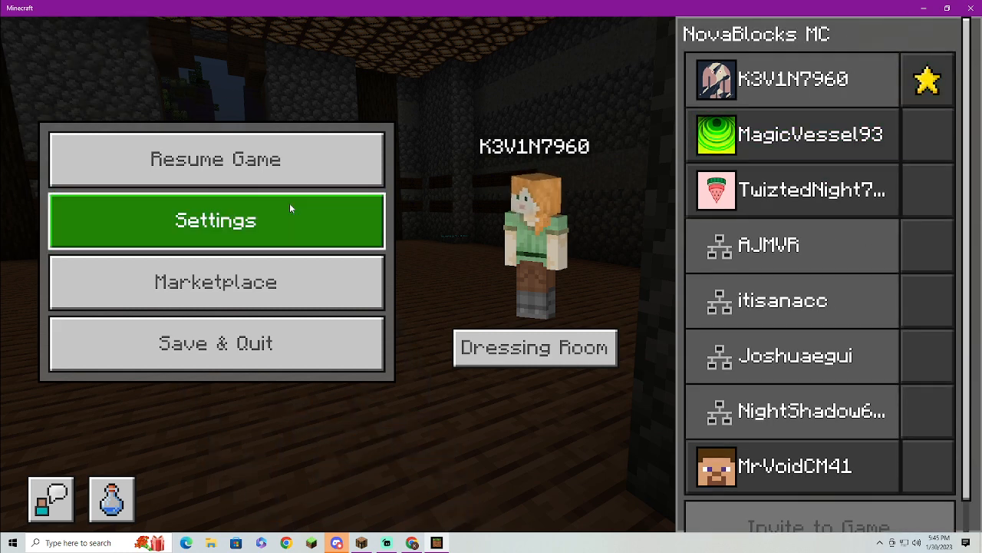
left_click(217, 159)
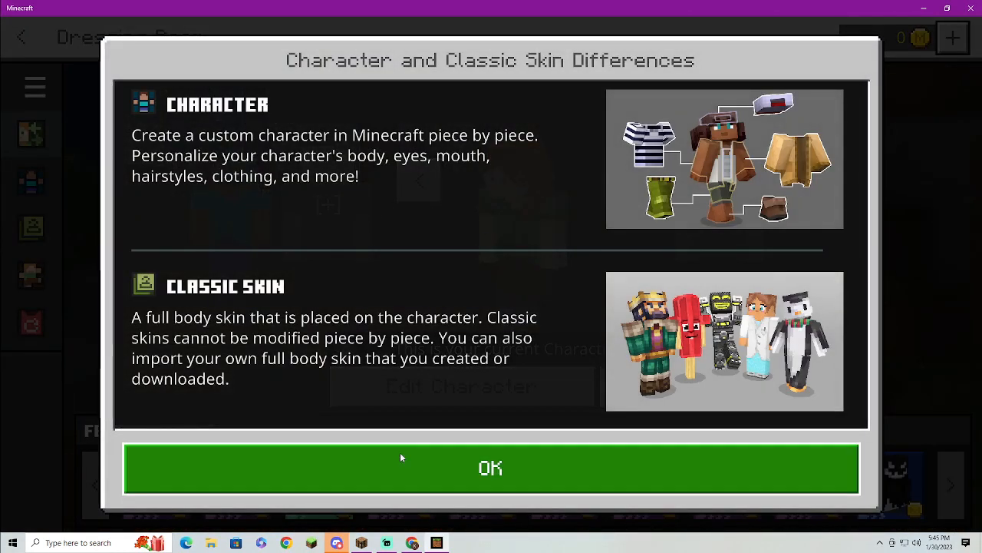
left_click(490, 467)
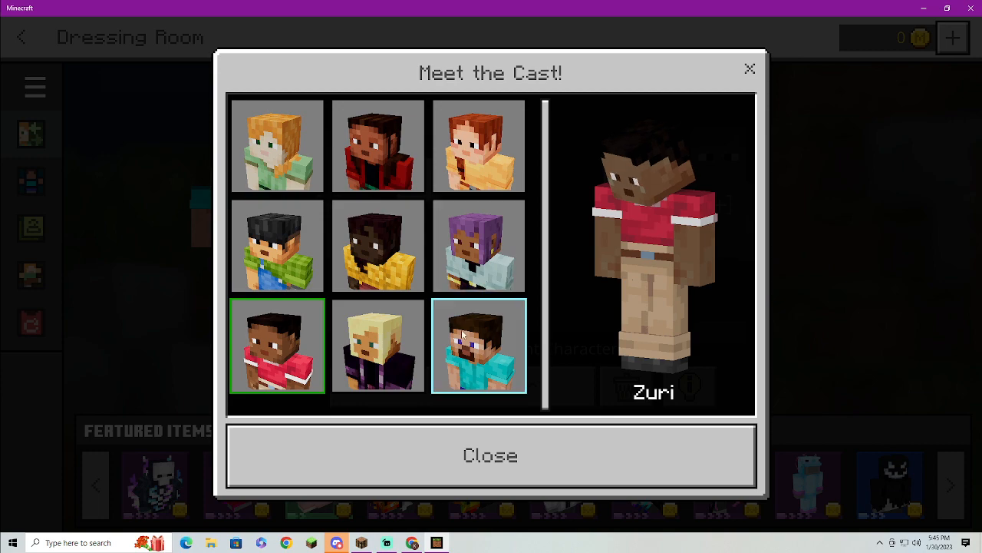
left_click(478, 345)
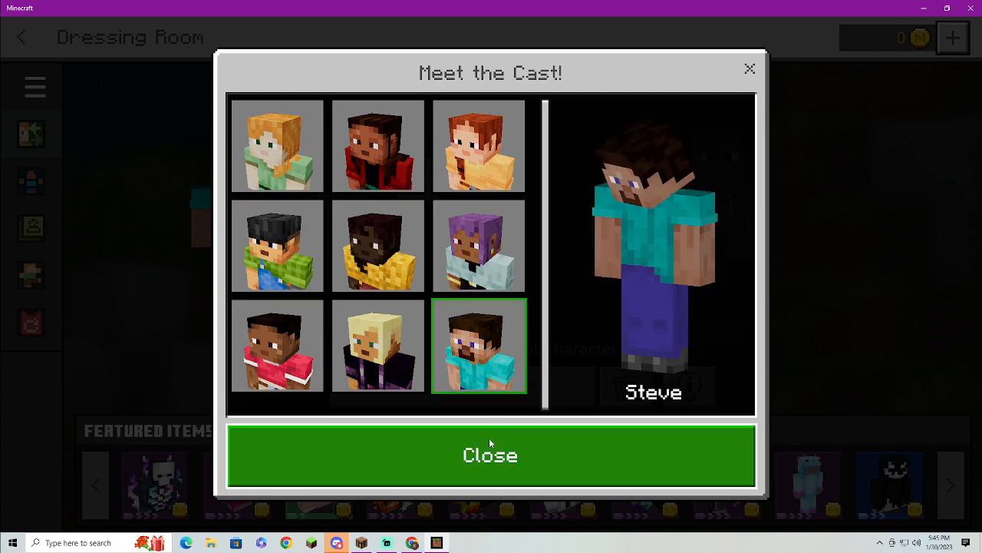
left_click(489, 455)
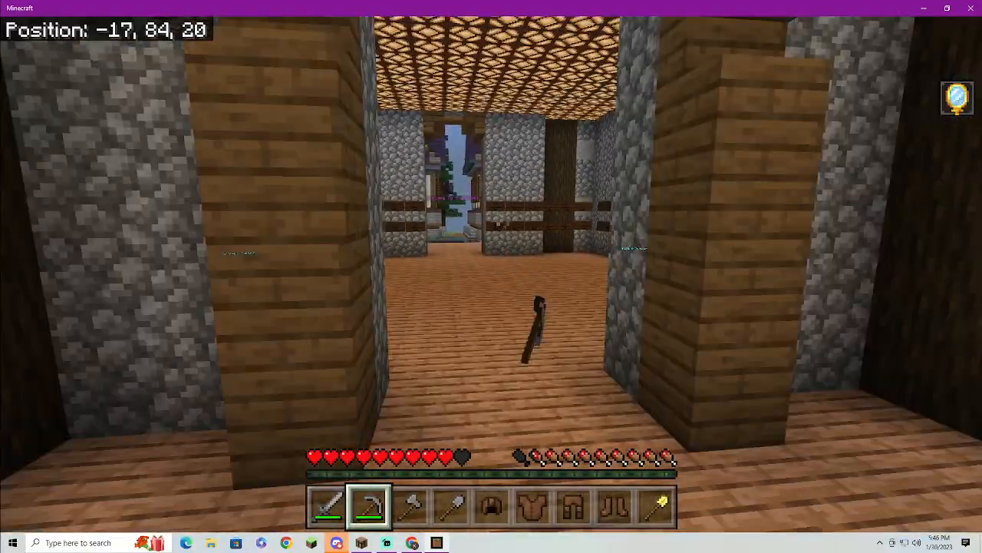
Run /op for the Bedrock player in Java chat, then return to Bedrock
type("/v")
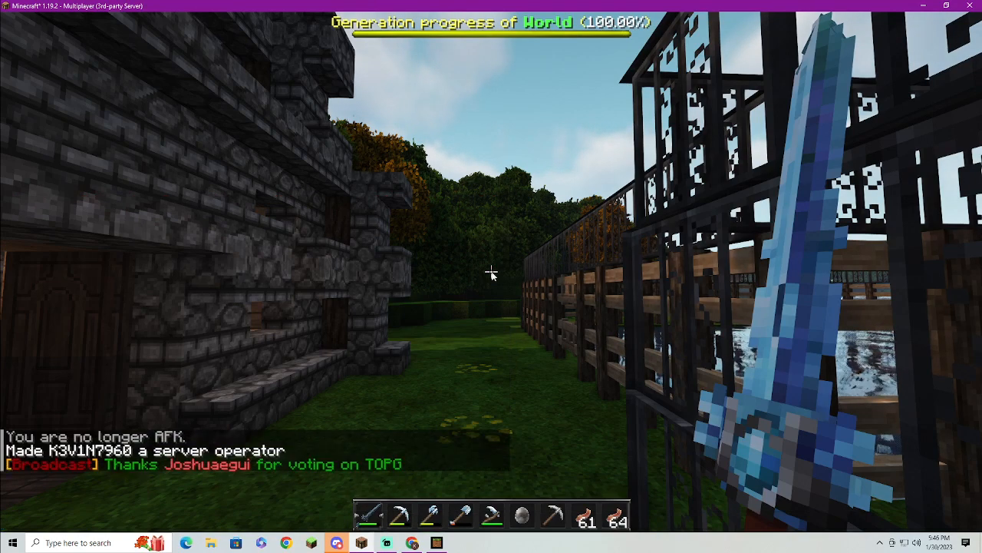
key("t")
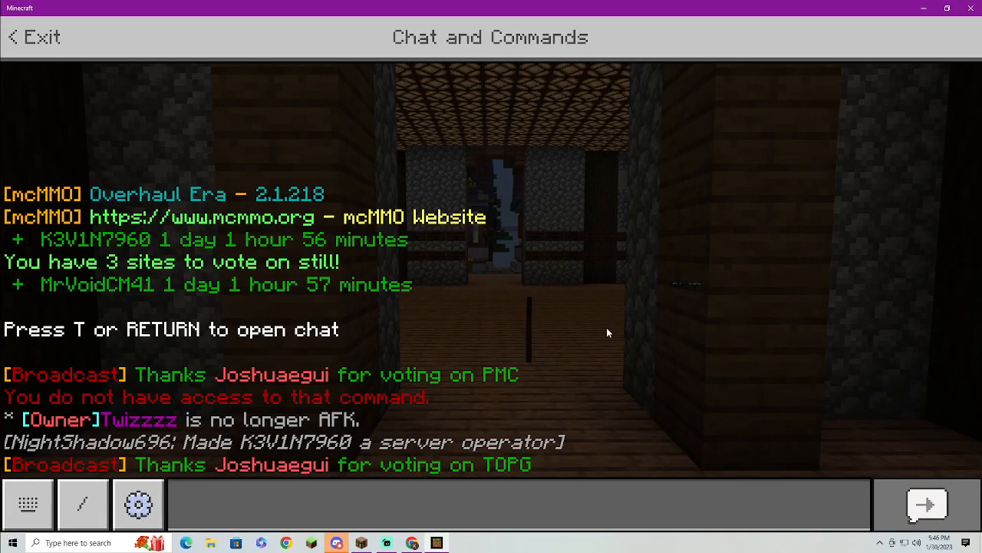
Open Chat and Commands to read the vanish enabled and disabled messages
left_click(33, 37)
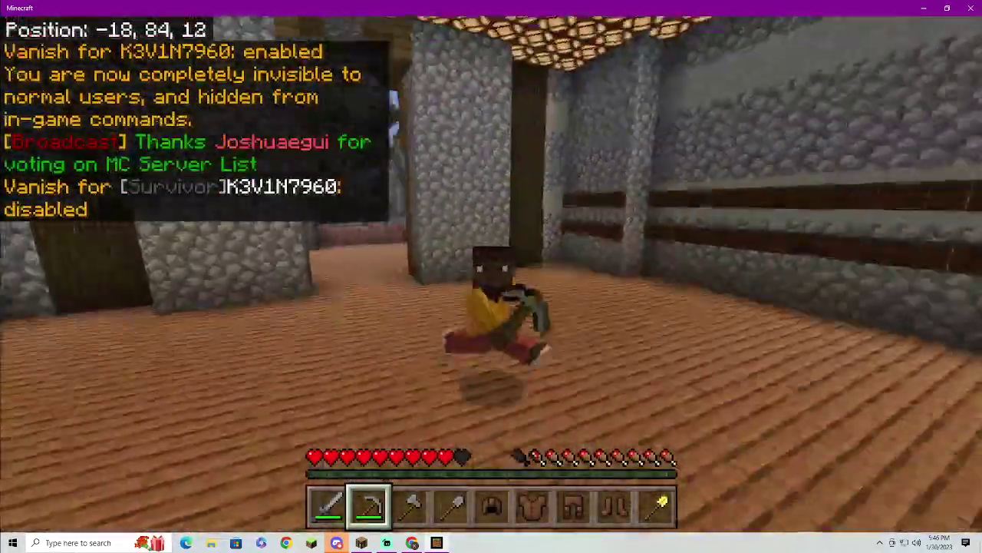
Preview the Fur body base and a different top on Steve in Edit Character
key("Escape")
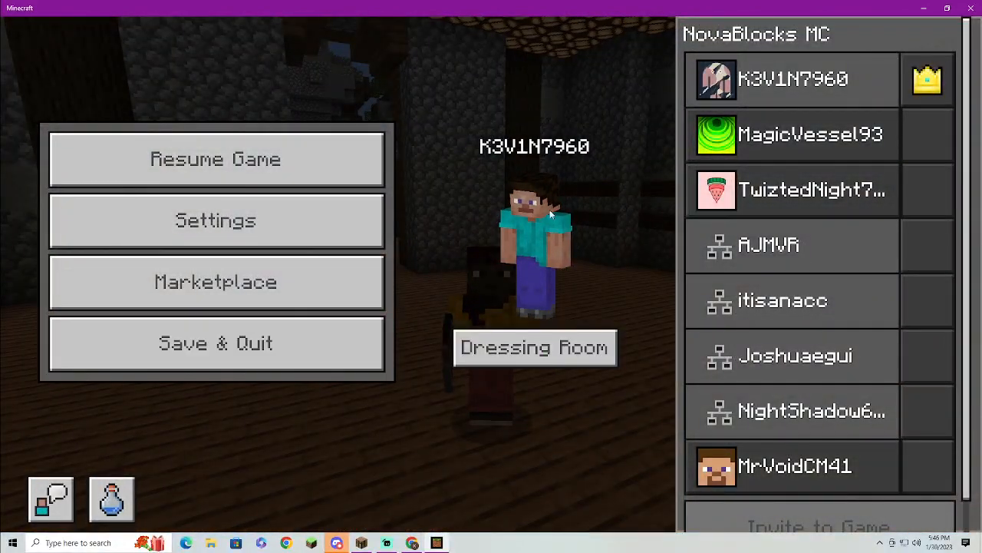
left_click(535, 347)
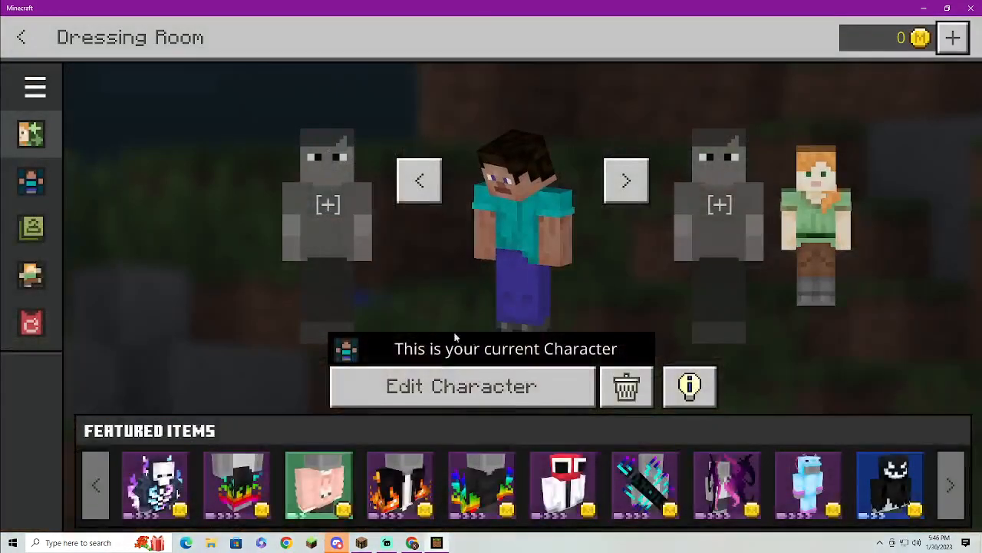
left_click(461, 387)
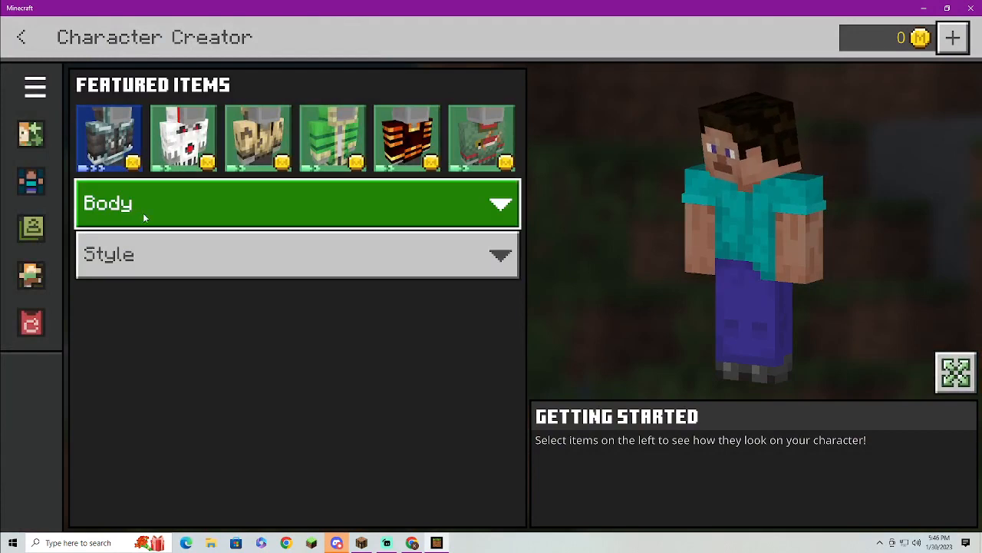
left_click(31, 181)
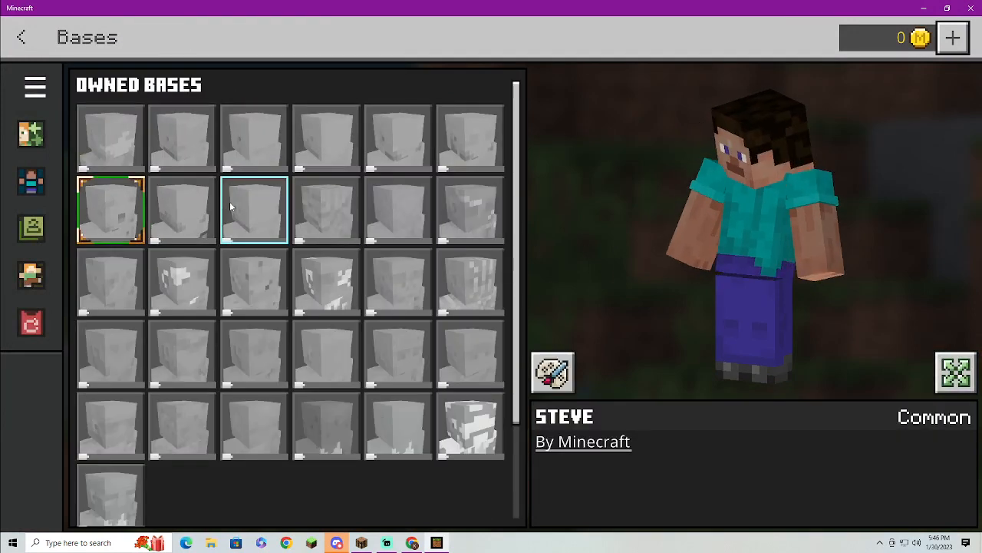
left_click(325, 210)
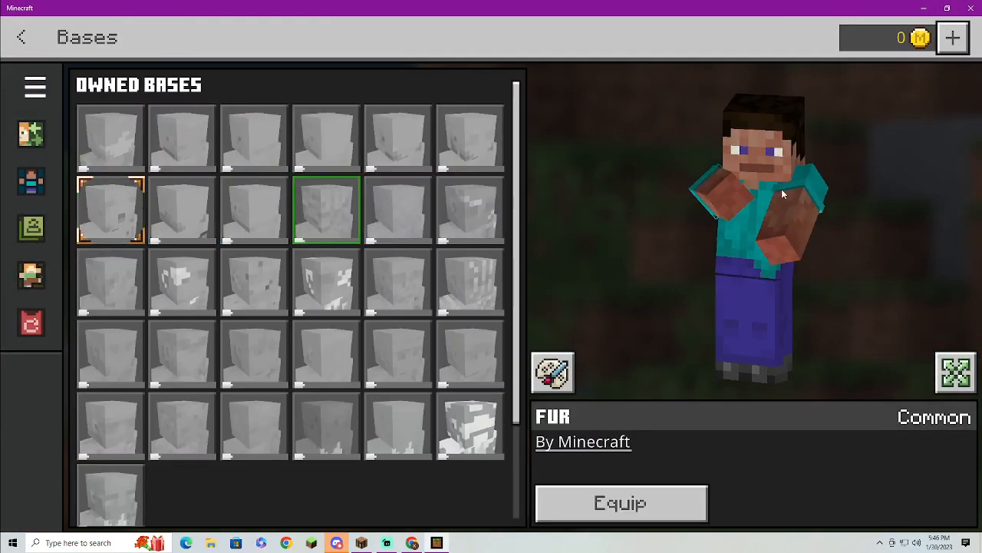
left_click(110, 210)
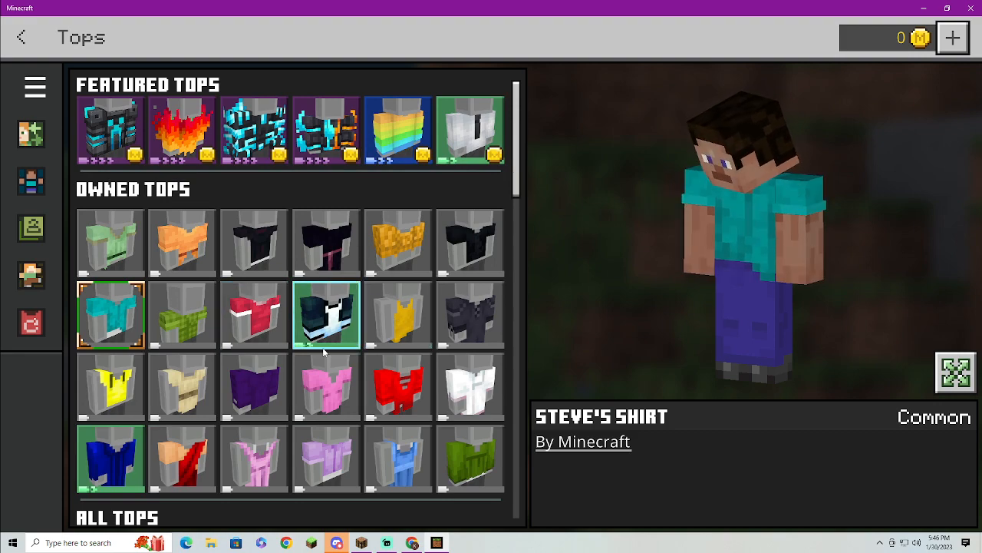
left_click(326, 314)
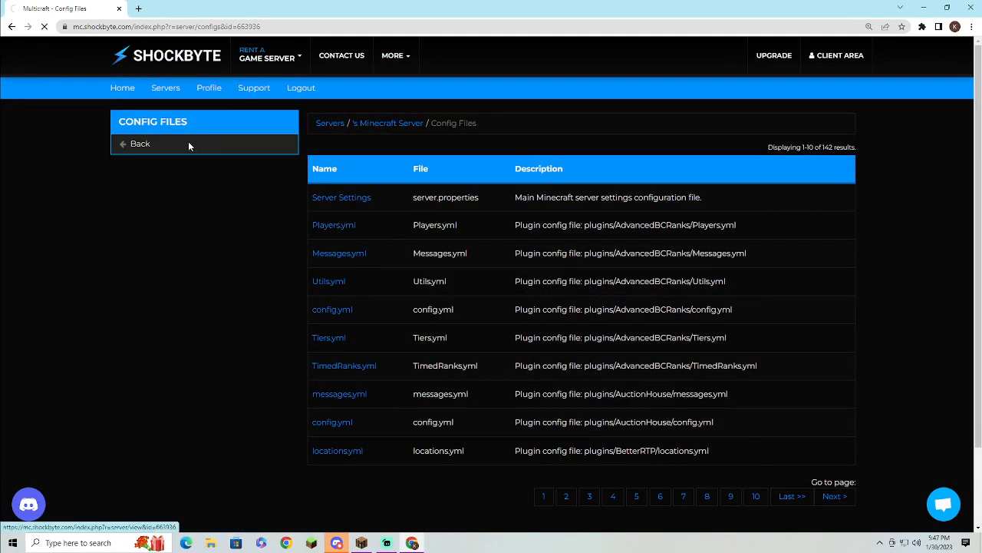
Log in to the FTP file manager and open the plugins folder
left_click(139, 143)
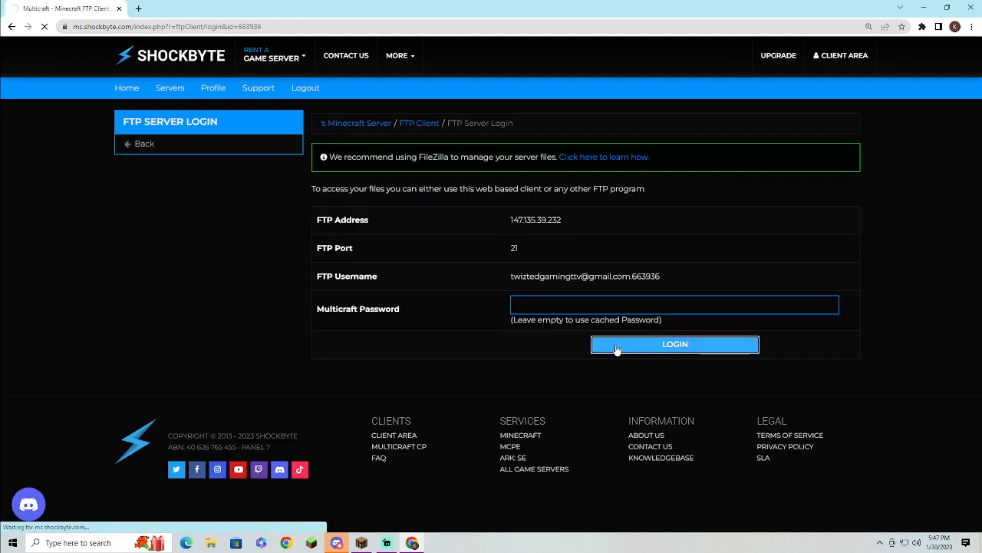
left_click(675, 344)
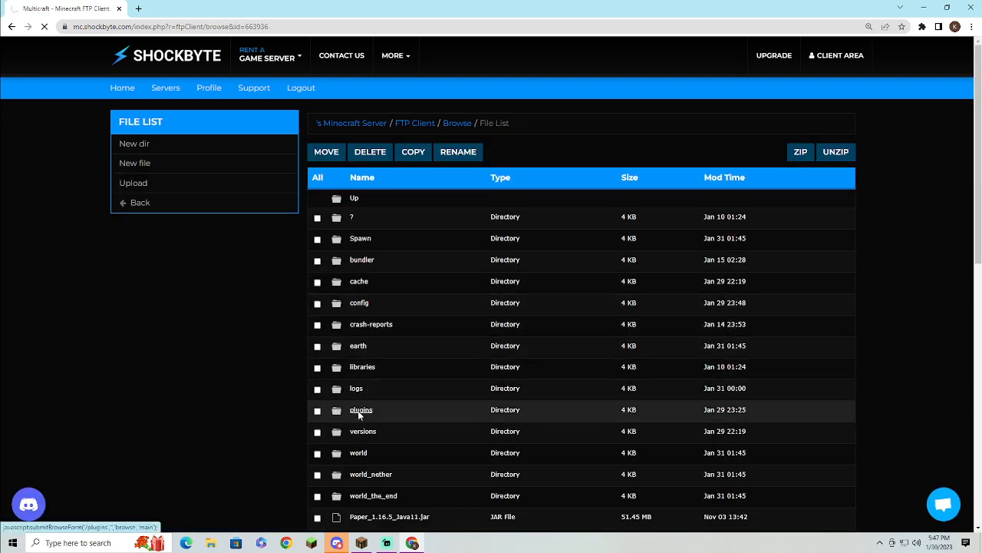
left_click(360, 410)
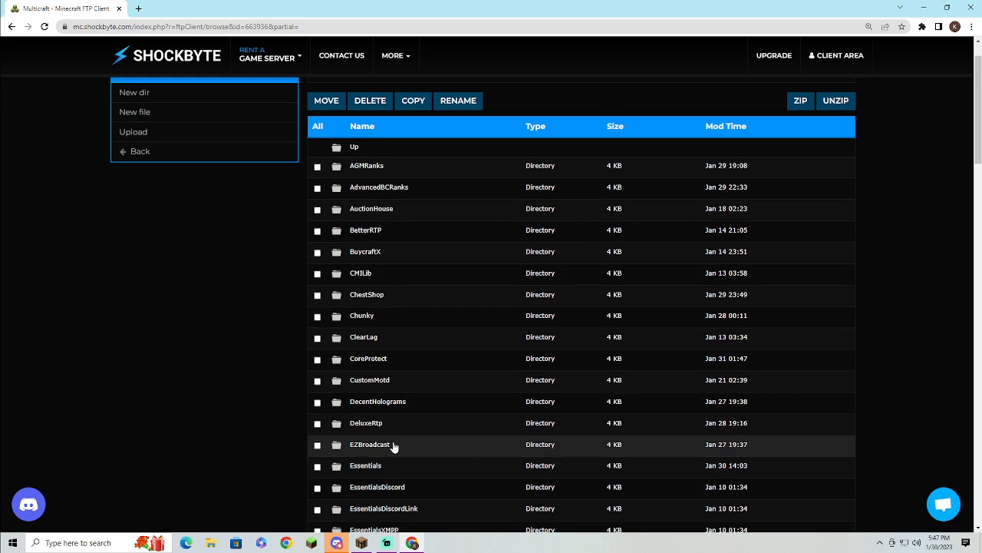
scroll("down", 3)
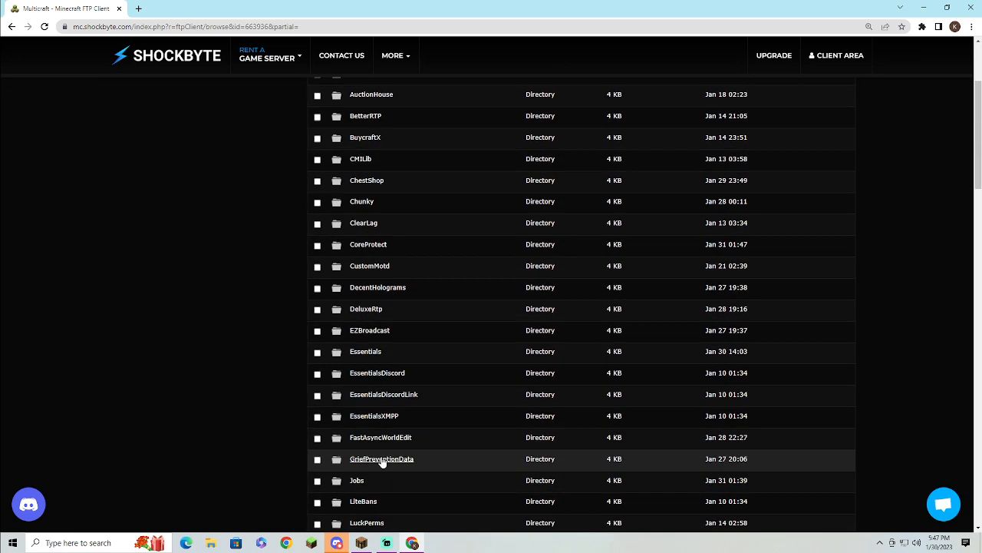
scroll("down", 3)
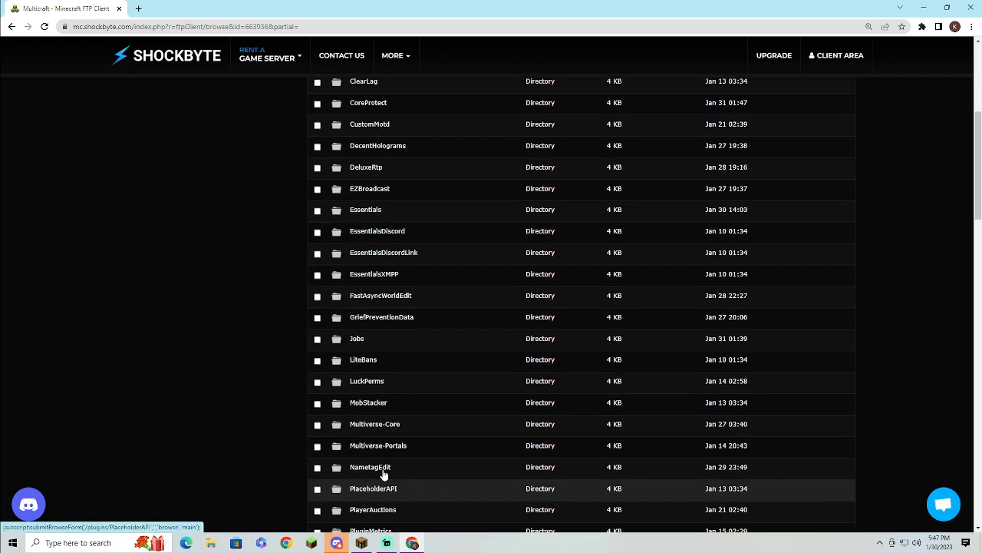
scroll("down", 3)
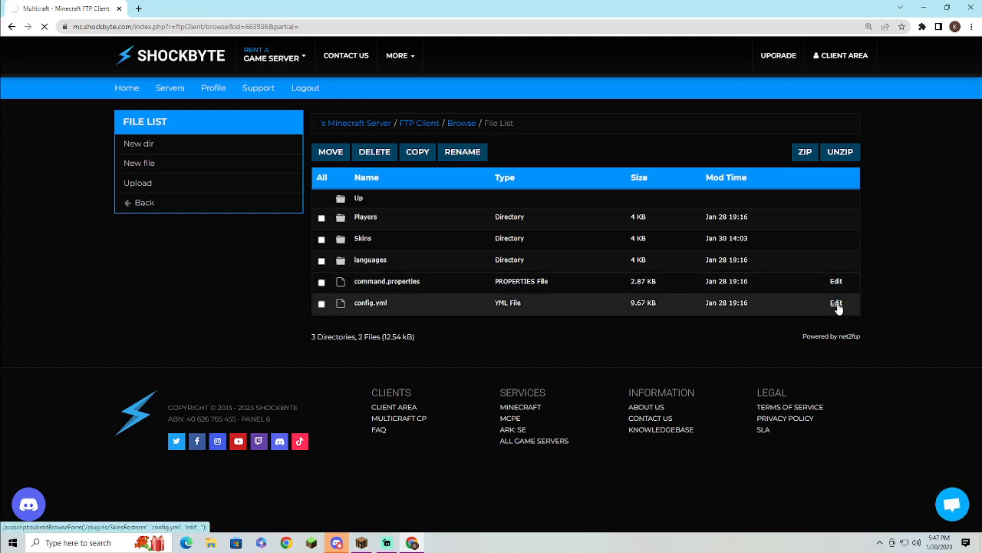
Open config.yml and set DefaultSkins Enabled and ApplyForPremium to true
left_click(836, 303)
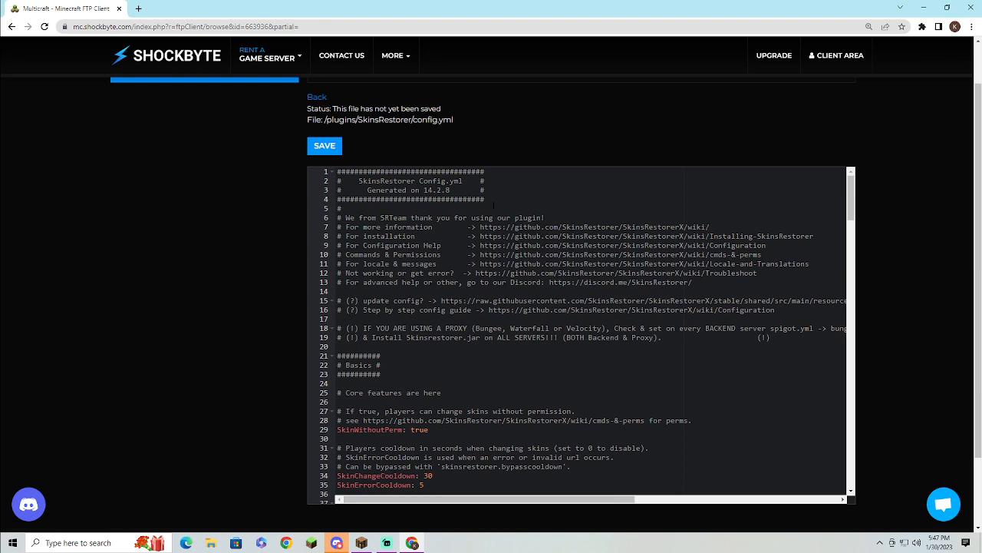
scroll("down", 3)
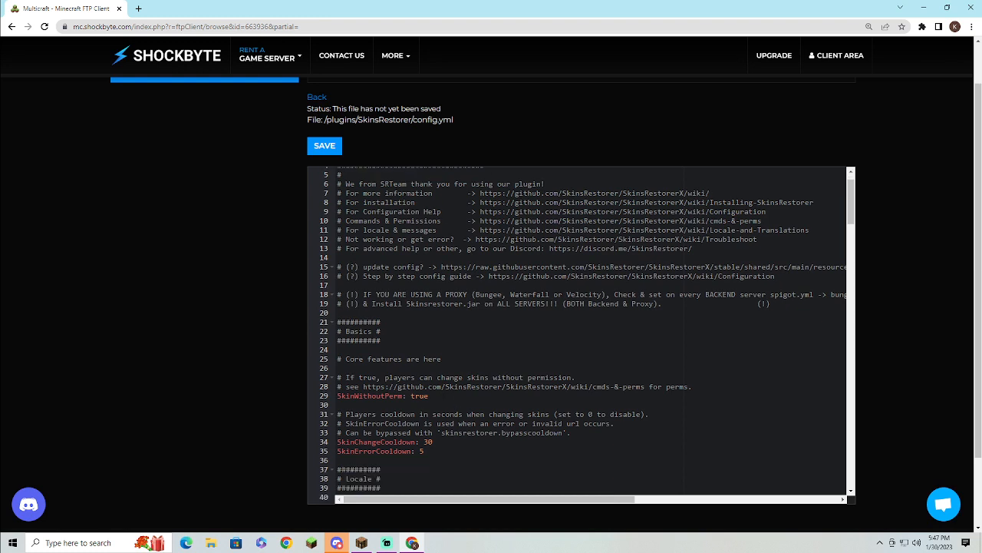
scroll("down", 3)
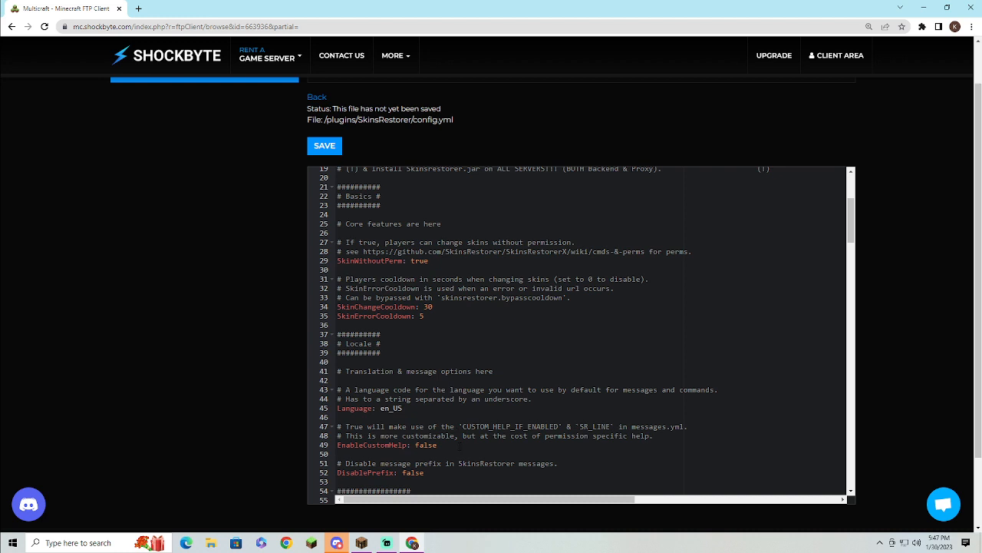
scroll("down", 3)
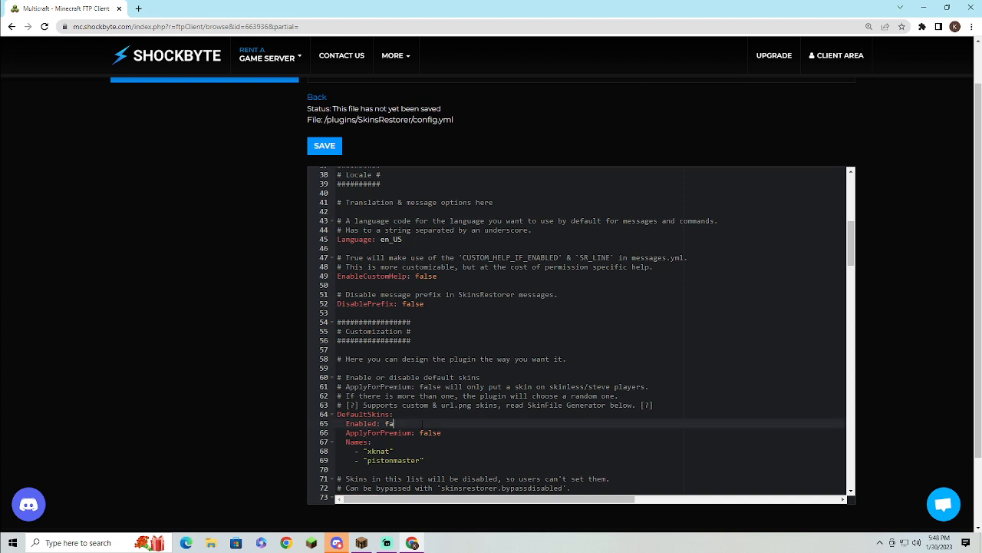
type("true")
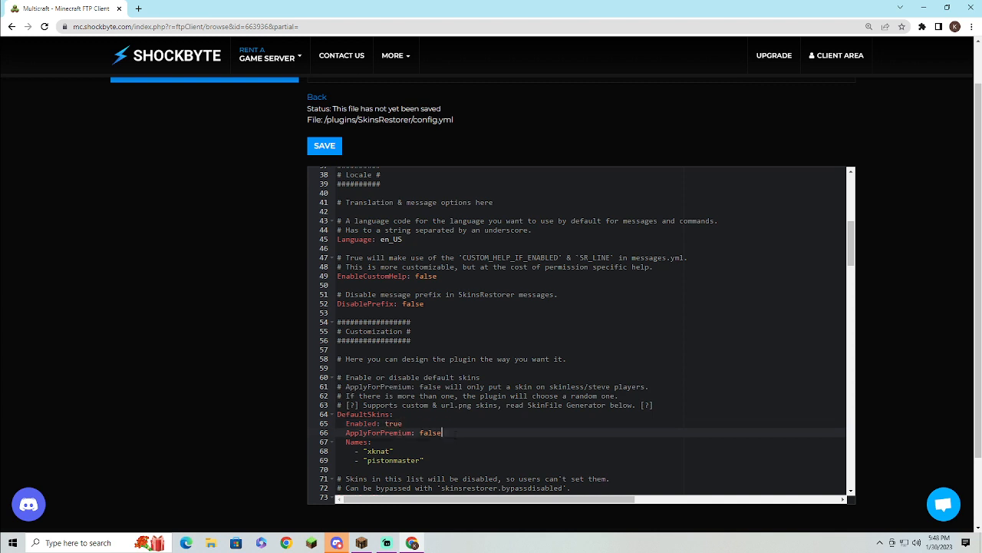
type("tru")
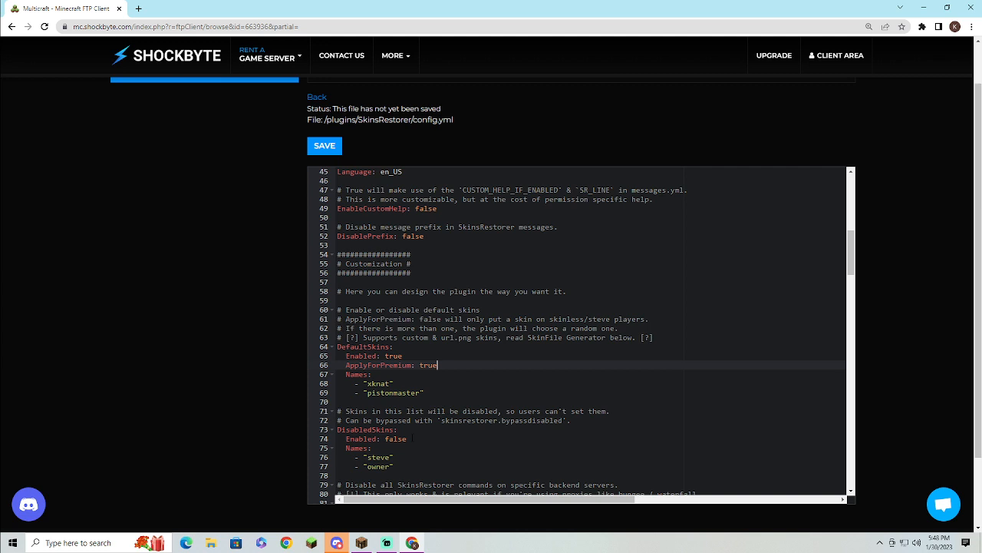
Set DisabledSkins Enabled to true and save the config file
left_click(416, 438)
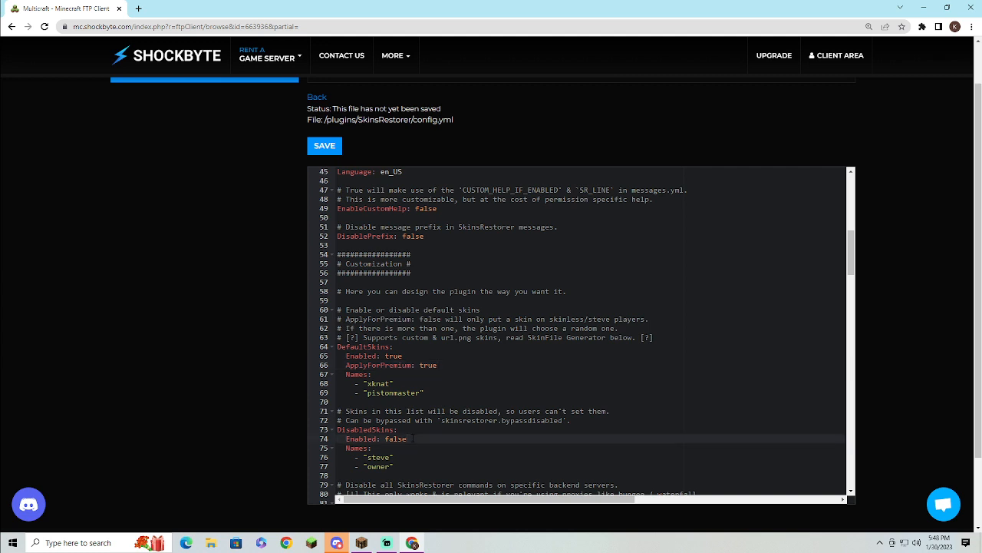
type("trie")
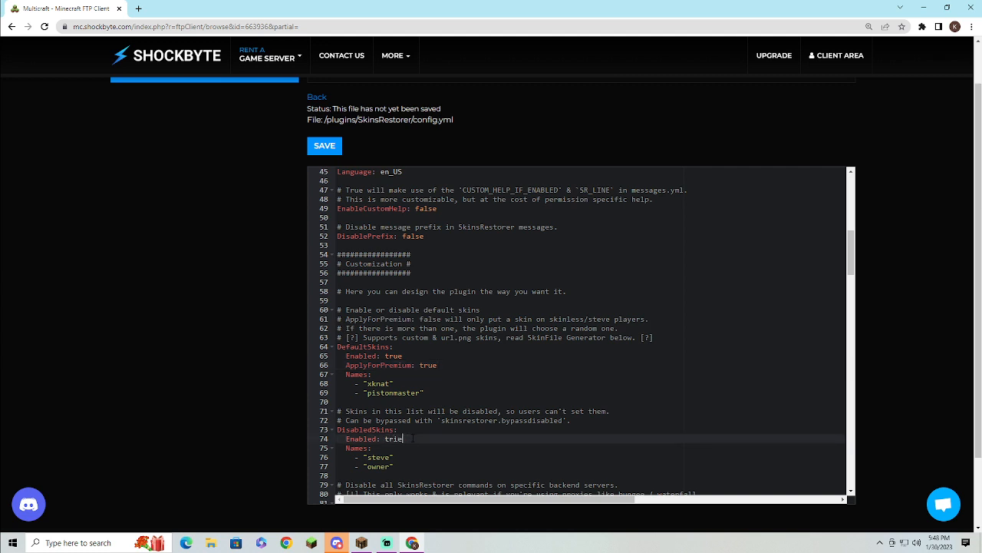
scroll("down", 3)
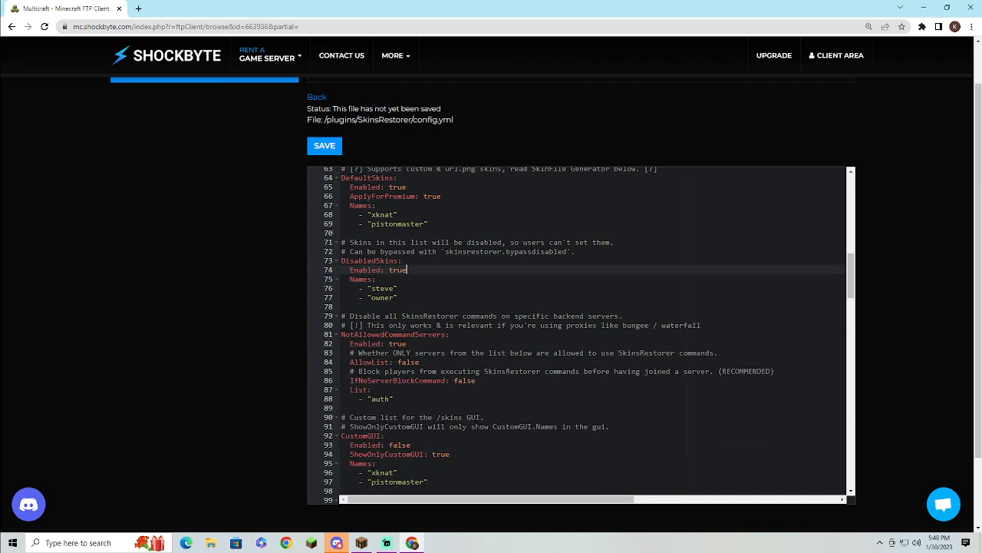
scroll("down", 3)
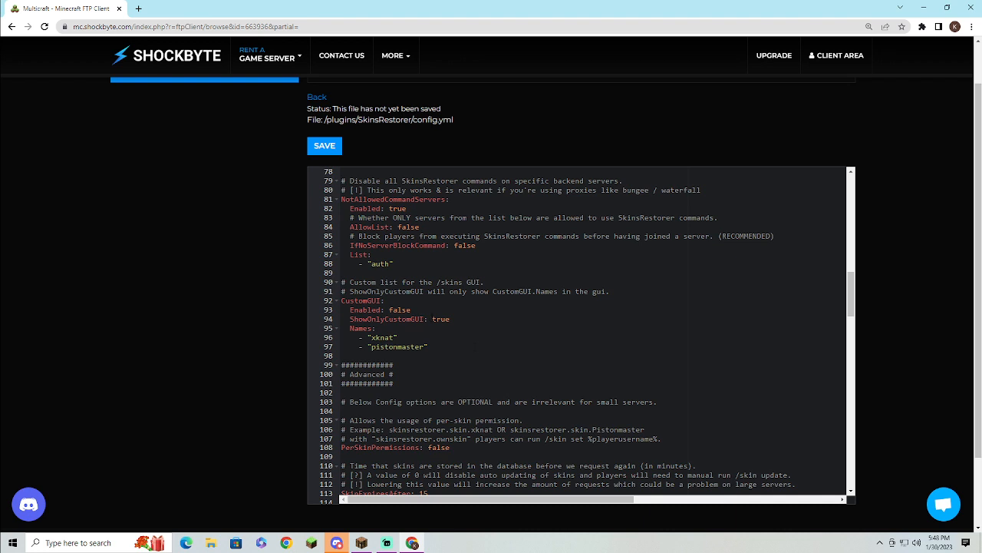
scroll("down", 3)
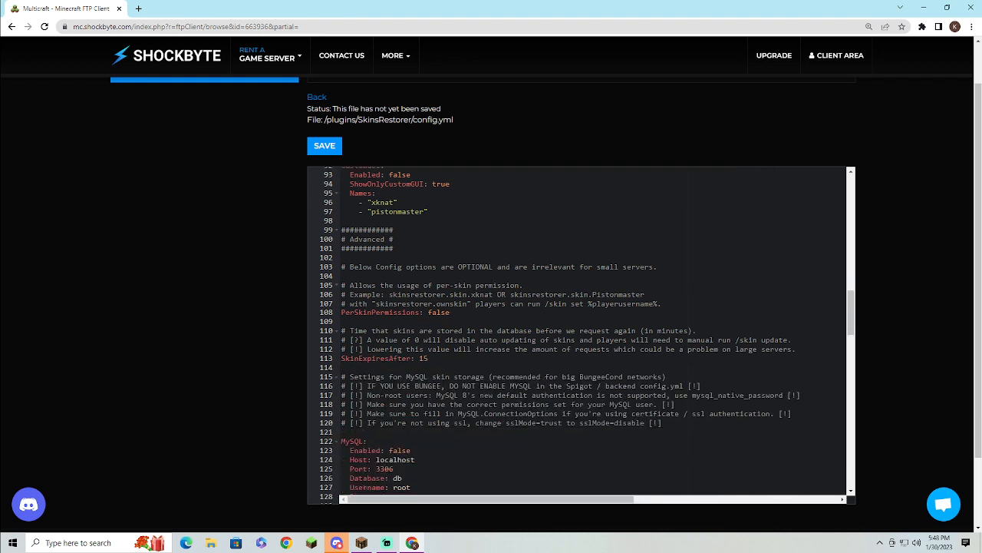
scroll("down", 3)
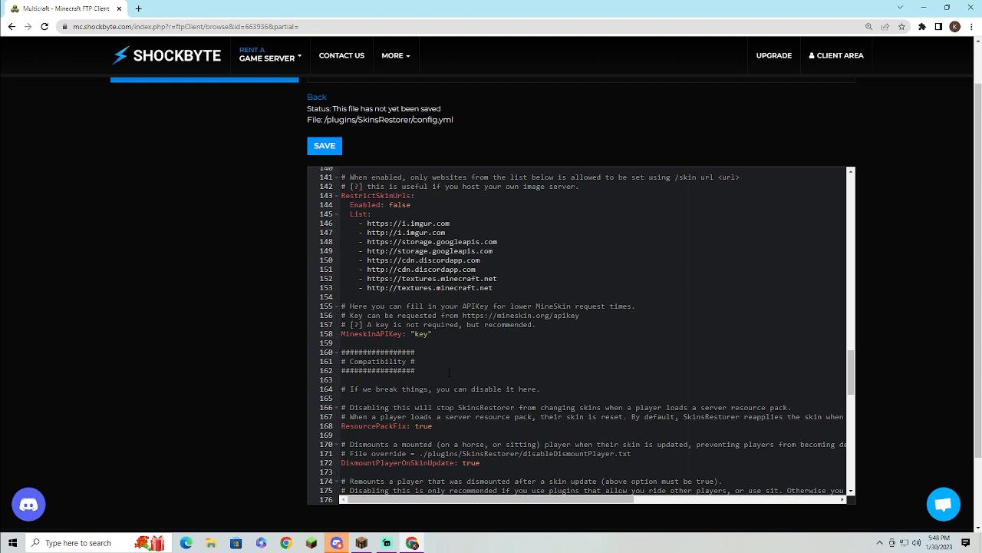
scroll("down", 3)
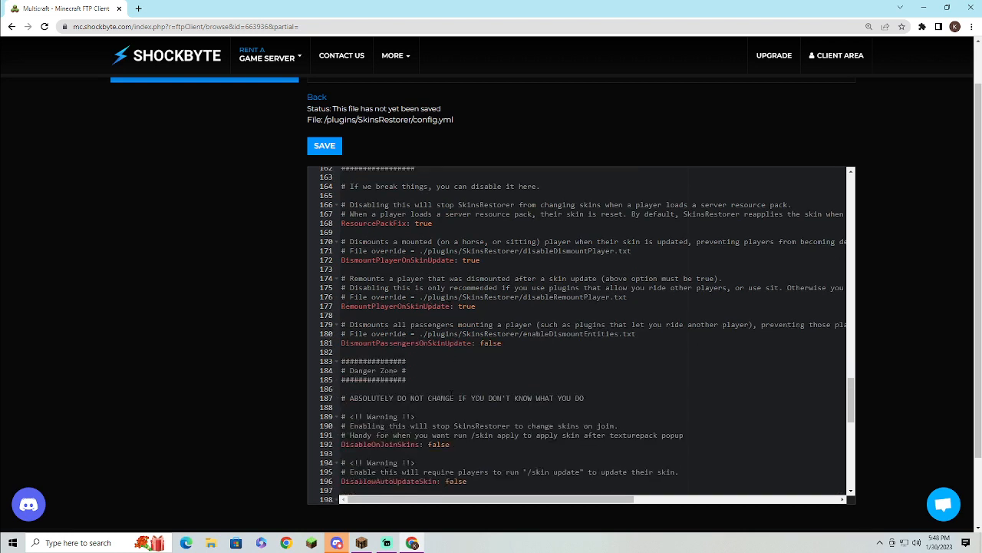
scroll("down", 3)
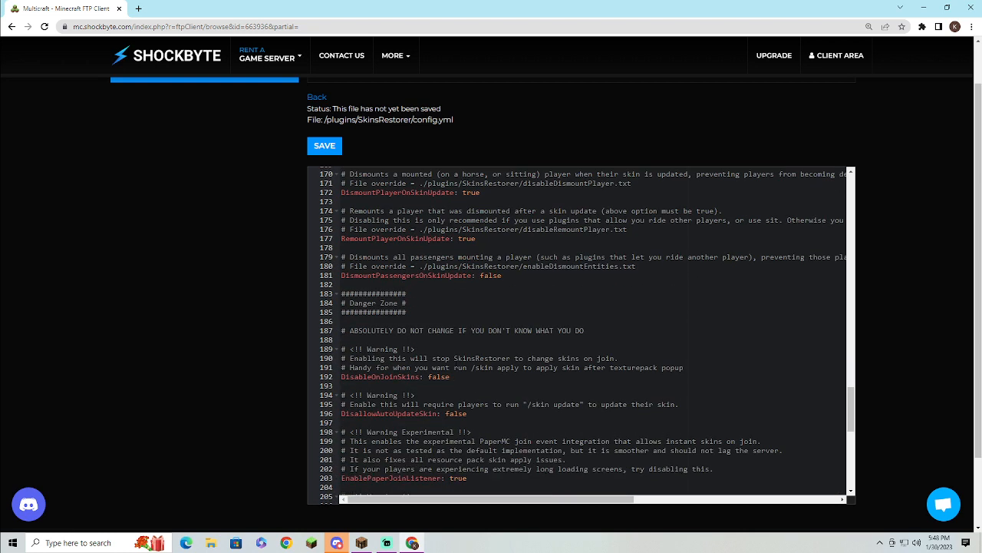
scroll("down", 3)
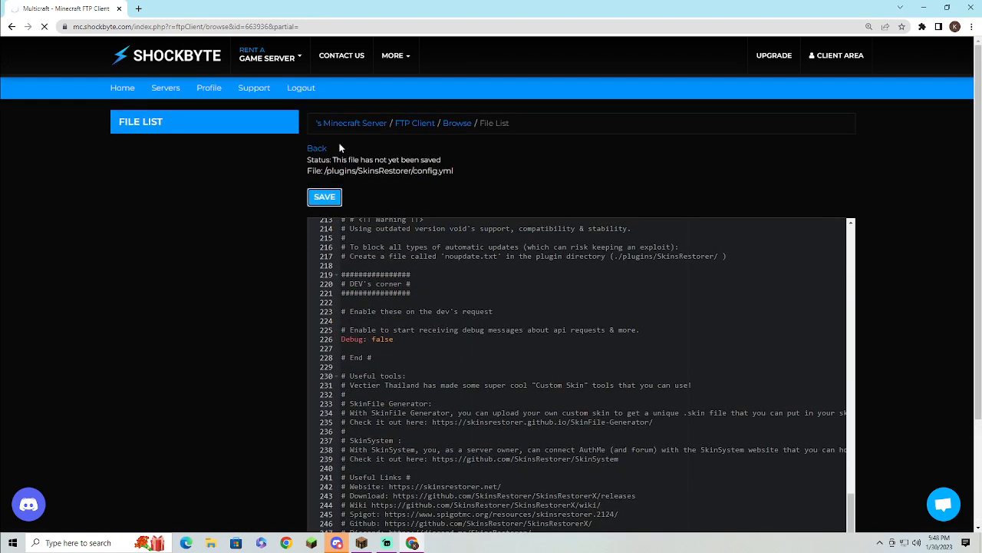
left_click(324, 196)
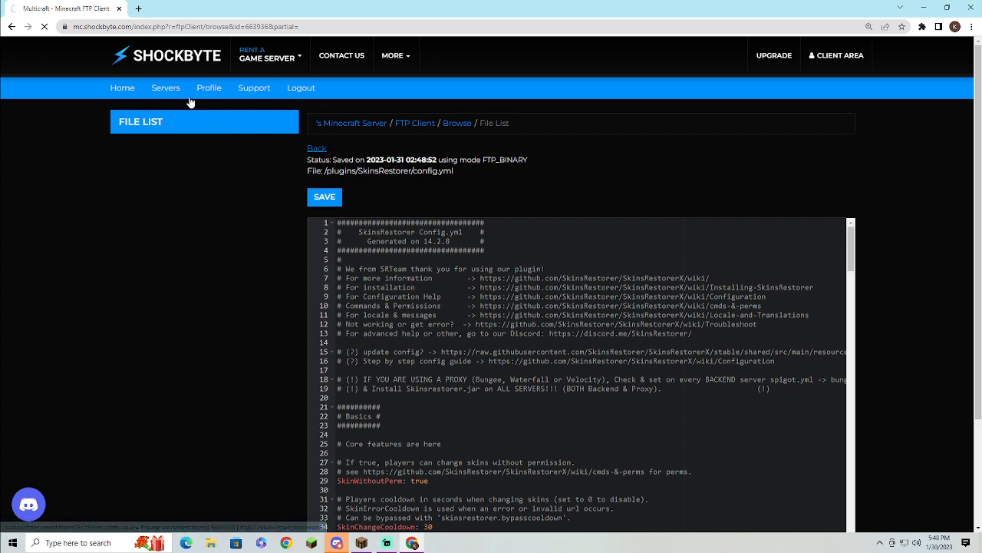
Open the Minecraft Server's overview page and read the world-trimming knowledgebase guide
left_click(165, 87)
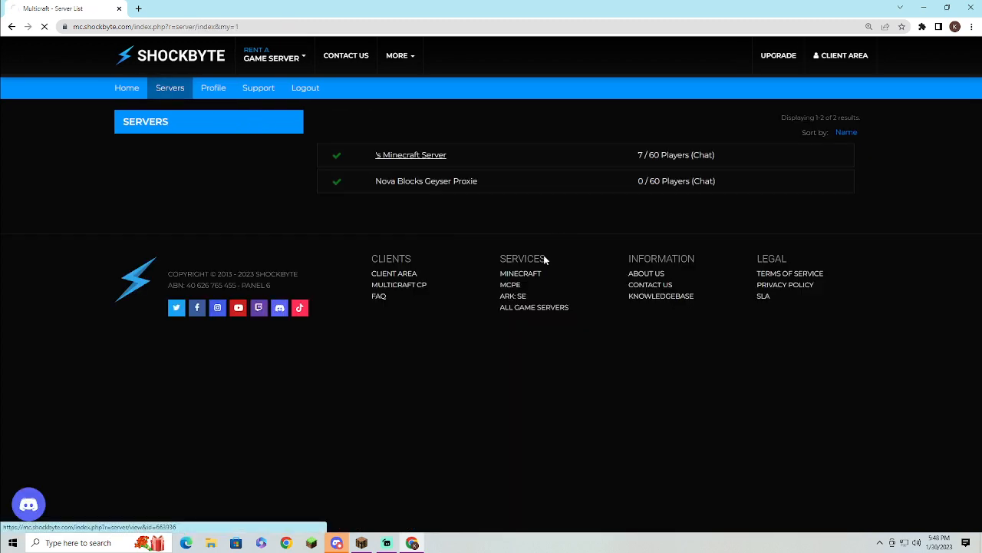
left_click(410, 154)
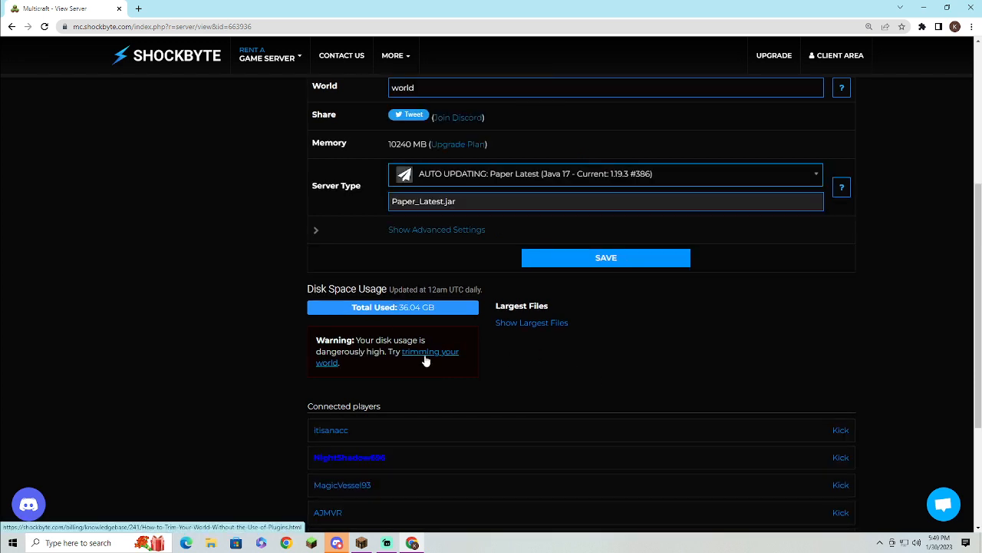
scroll("down", 3)
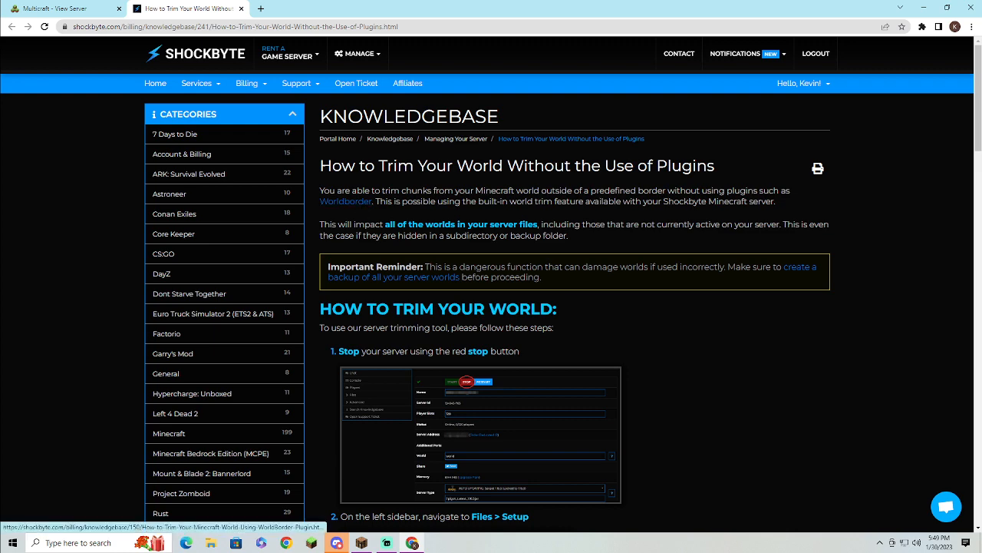
scroll("down", 3)
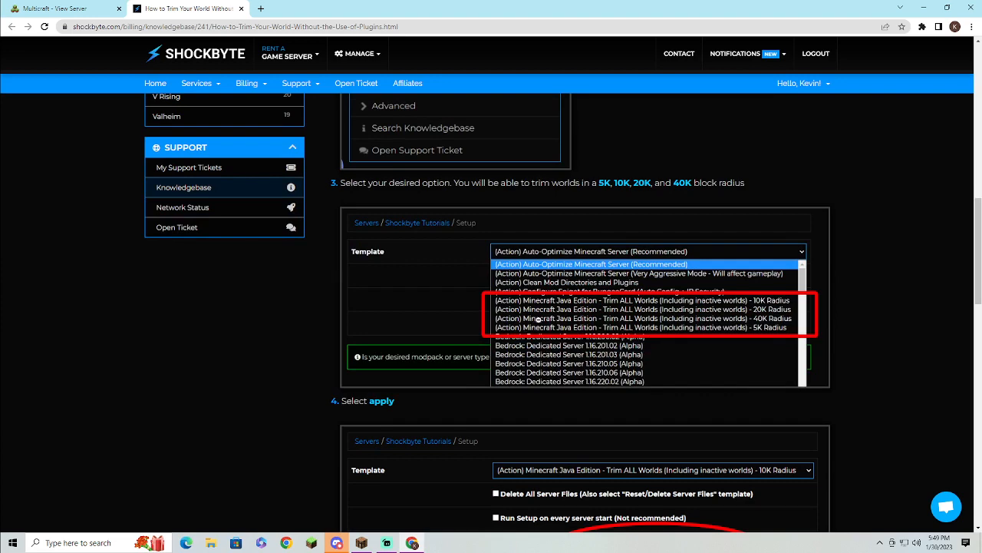
mouse_move(639, 353)
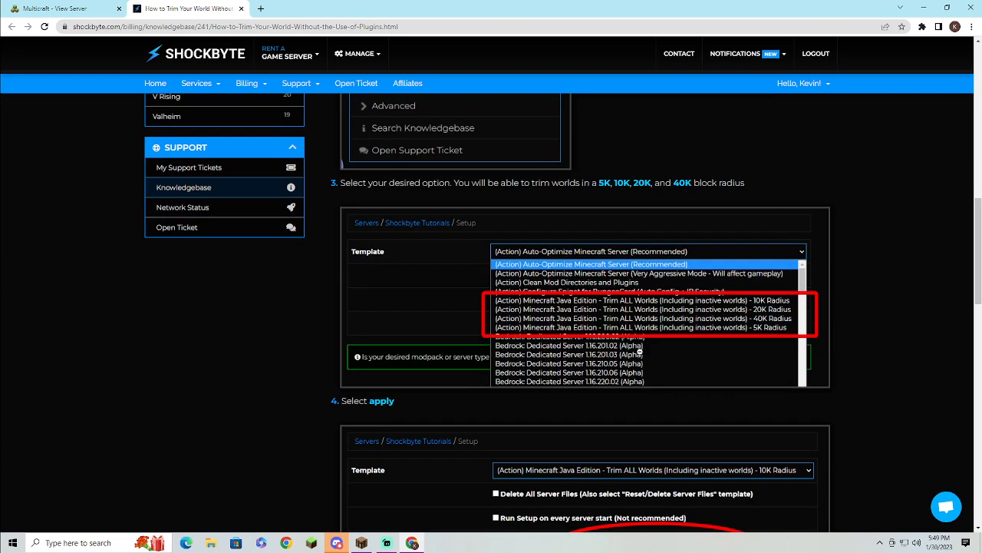
scroll("down", 3)
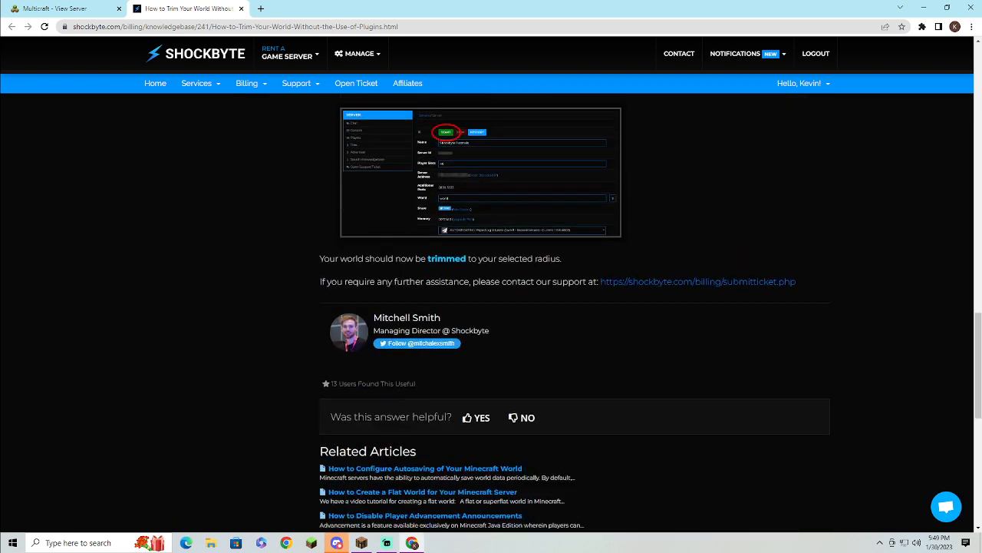
scroll("down", 3)
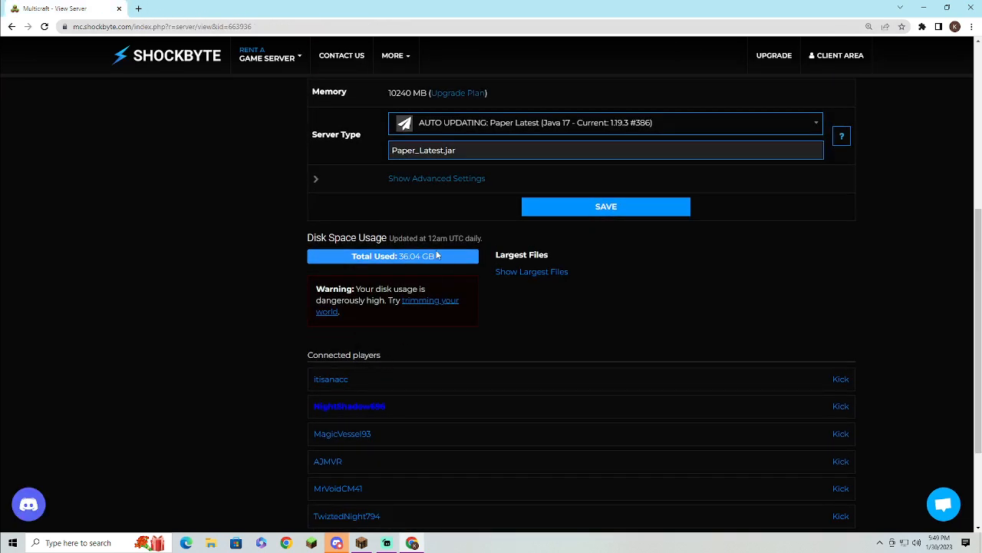
scroll("down", 3)
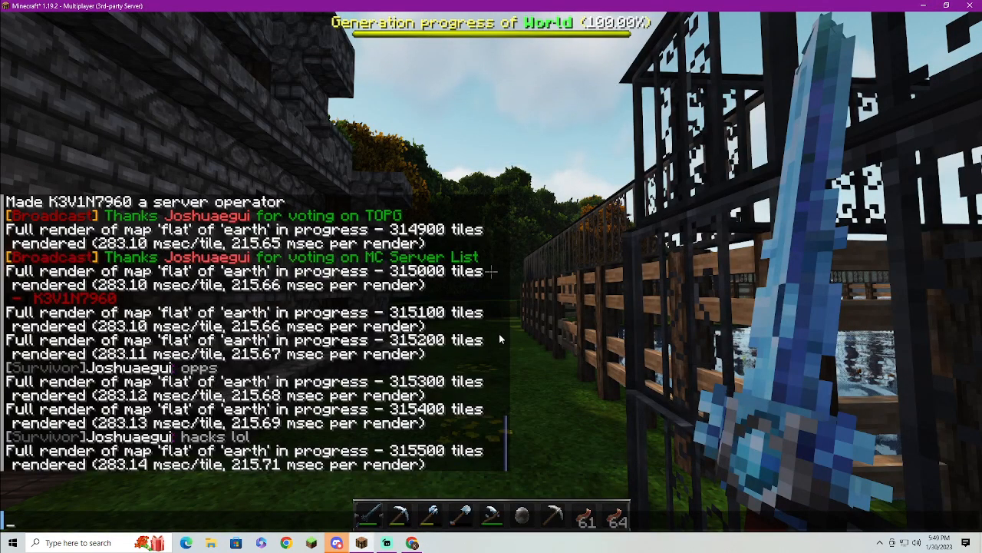
Send 'Whats hacks' in chat, then open and close the /ic inventory view
type("Whats hacks")
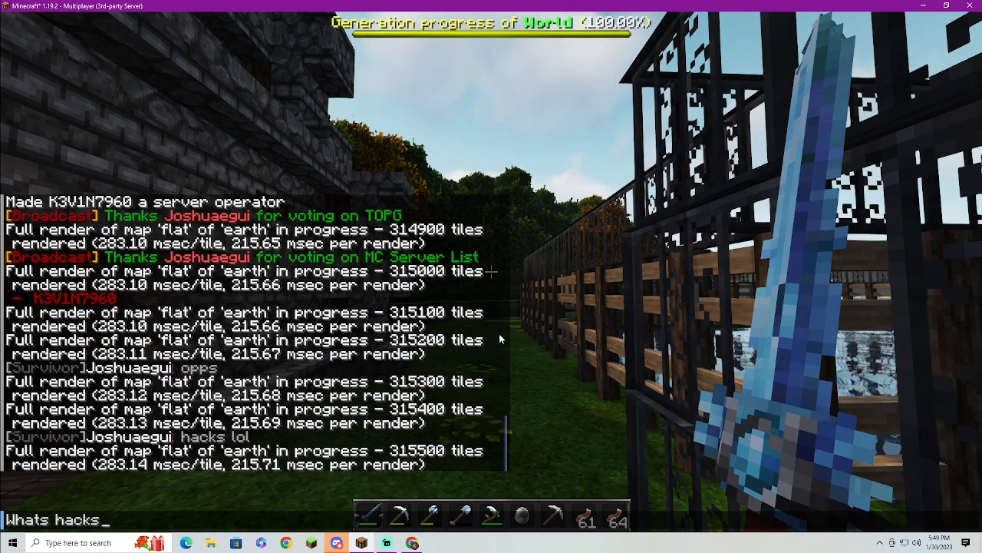
type("/ic")
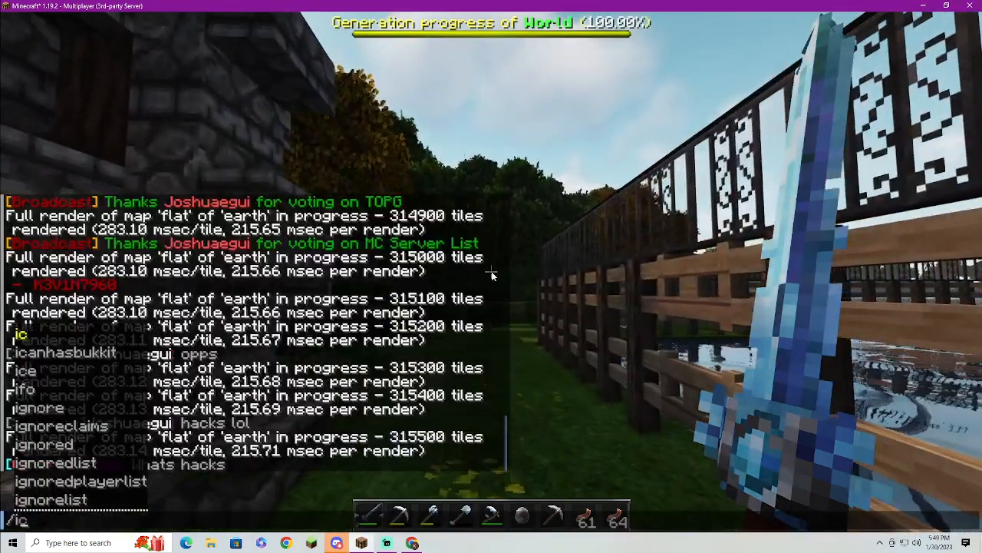
key("e")
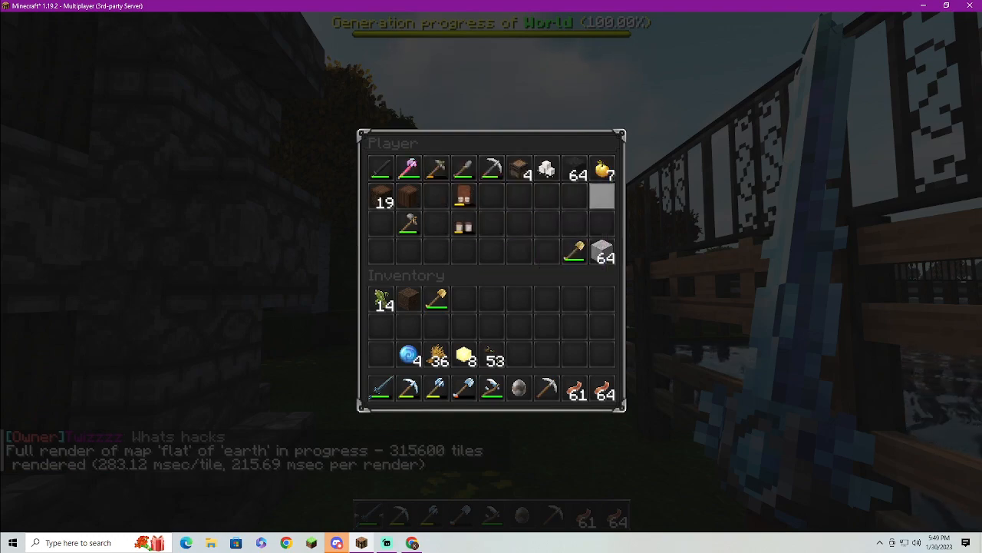
key("e")
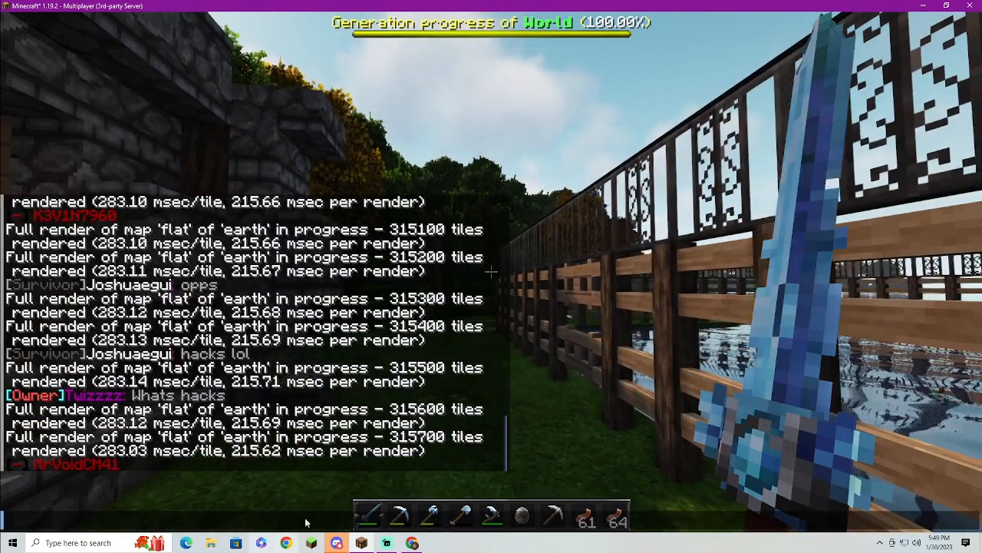